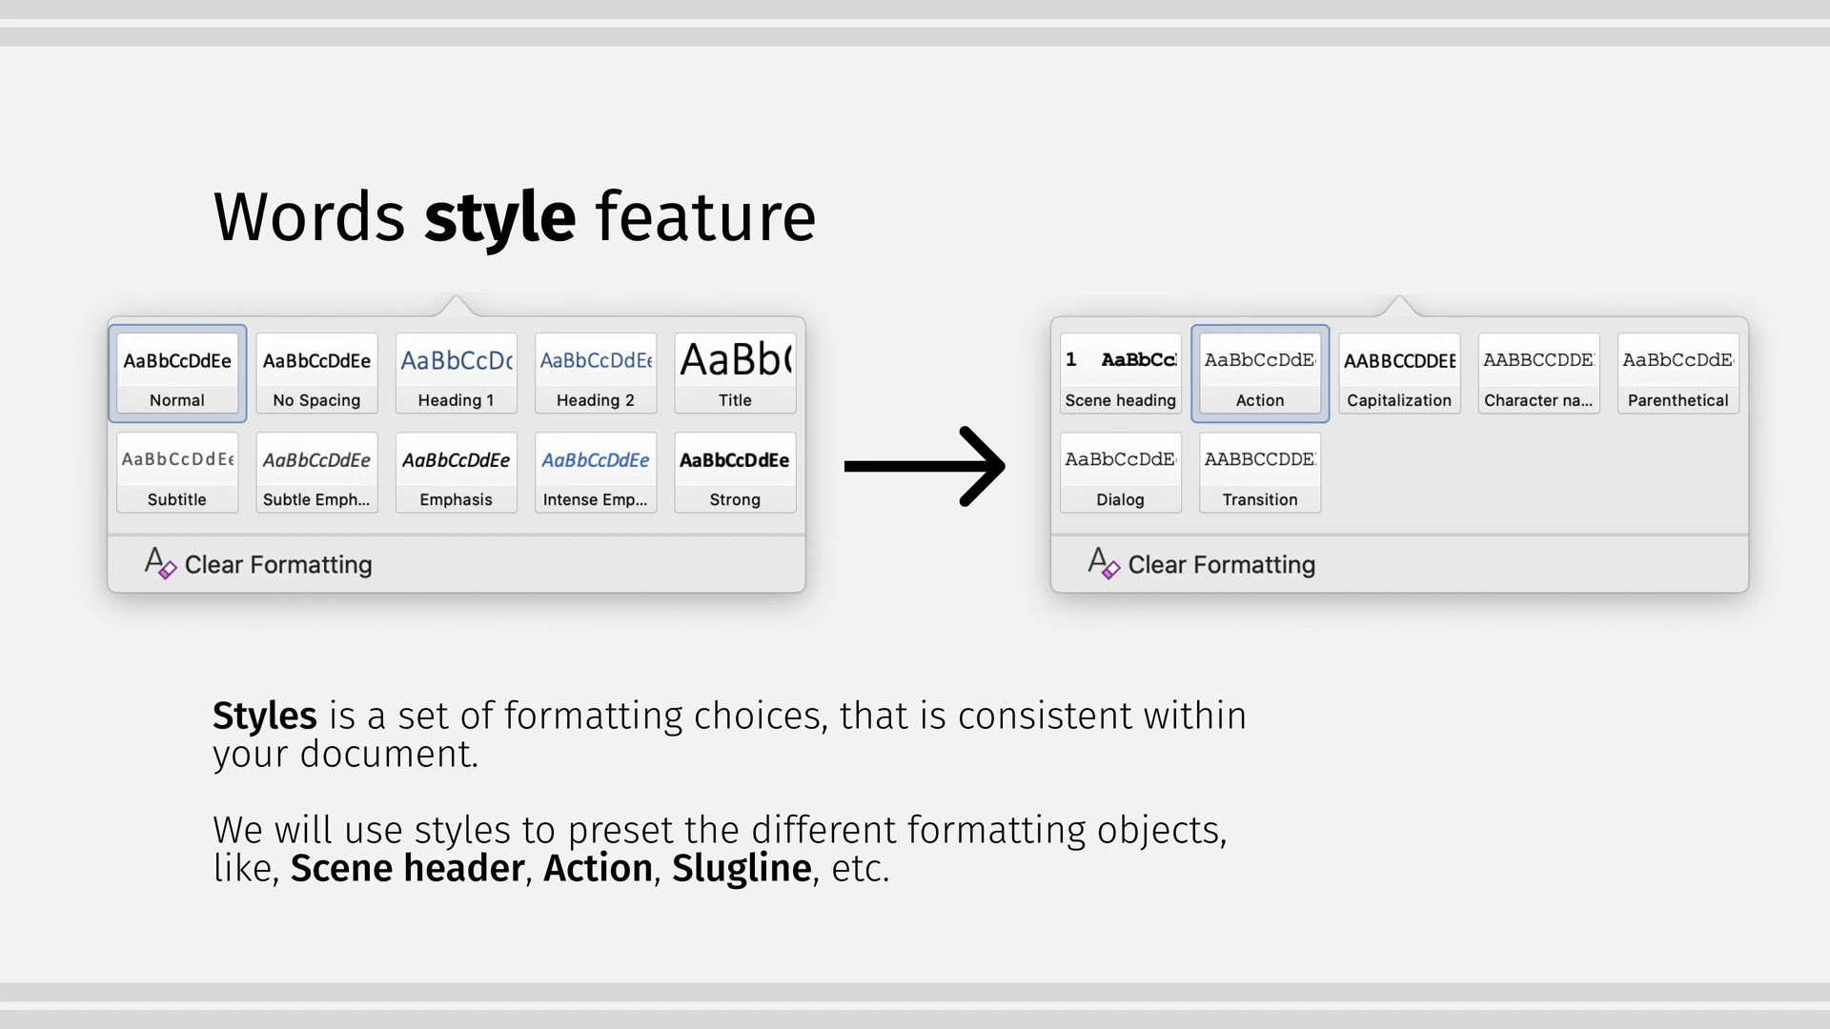
- Advance past the Word styles slide to Screenplay.docx beside the README
key(right)
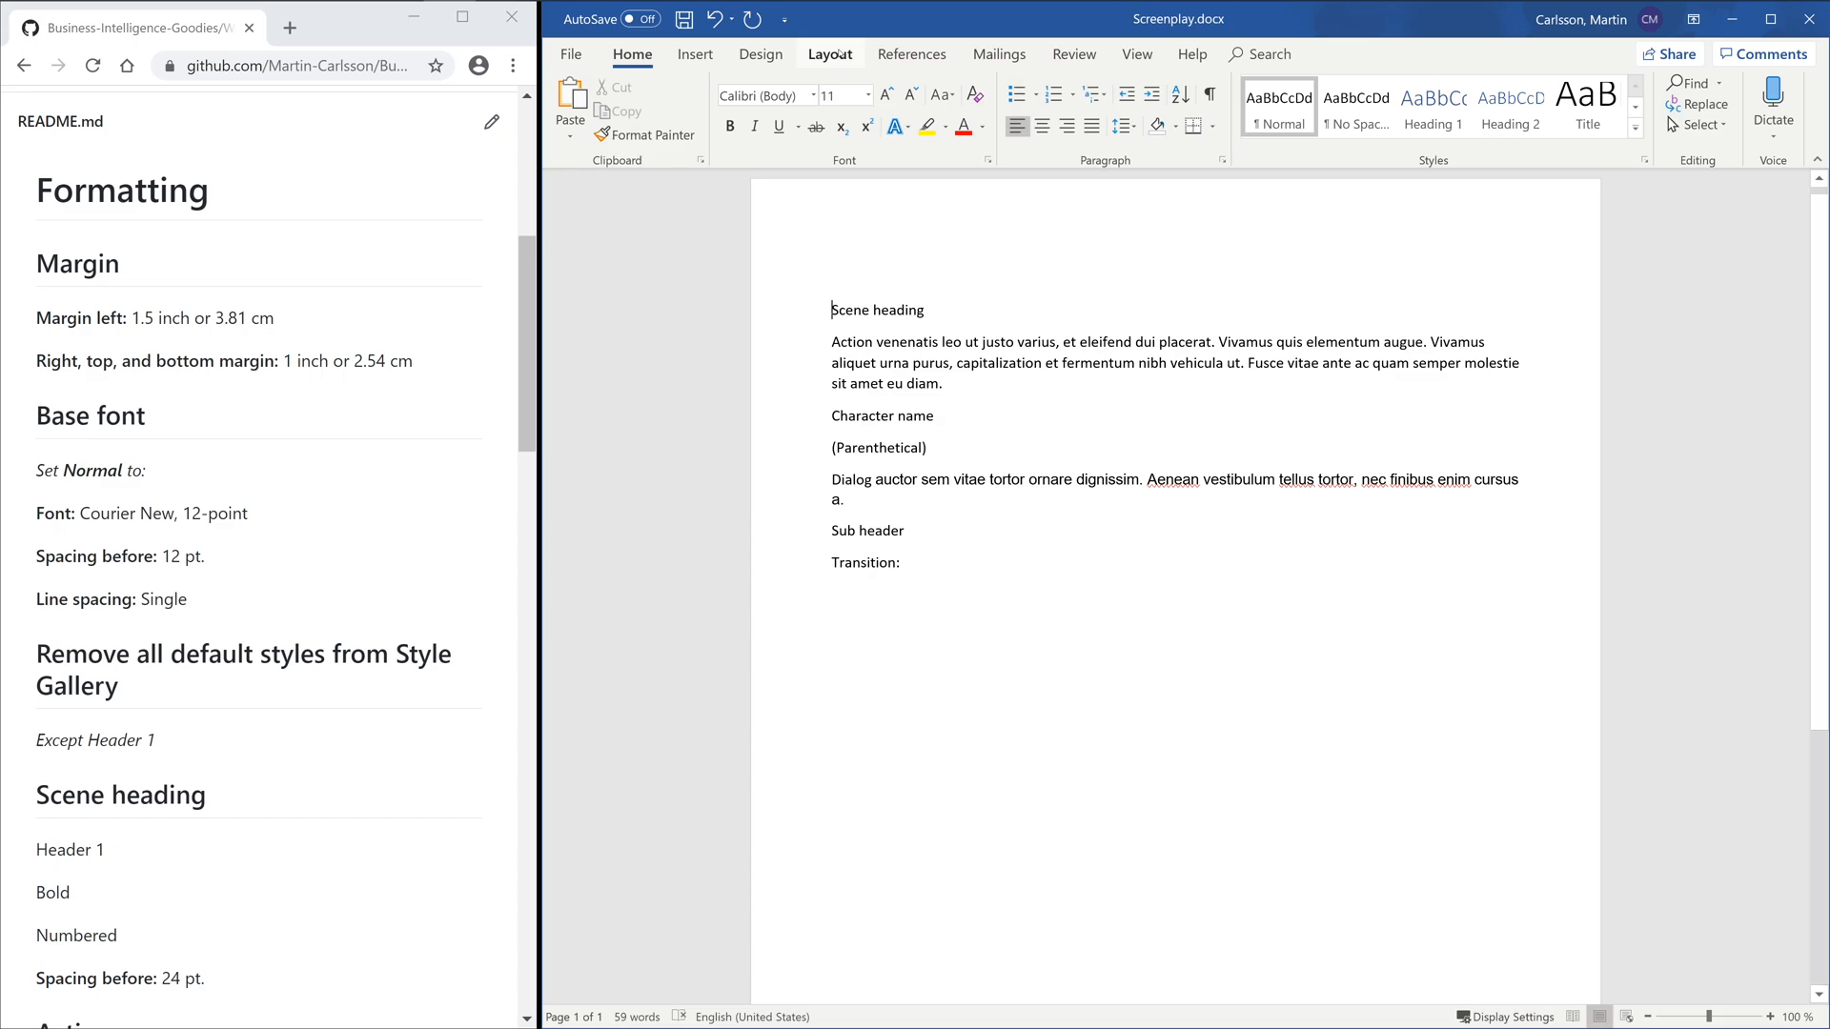
- Apply custom margins: left 3.81 cm, top and bottom 2.54 cm
click(574, 105)
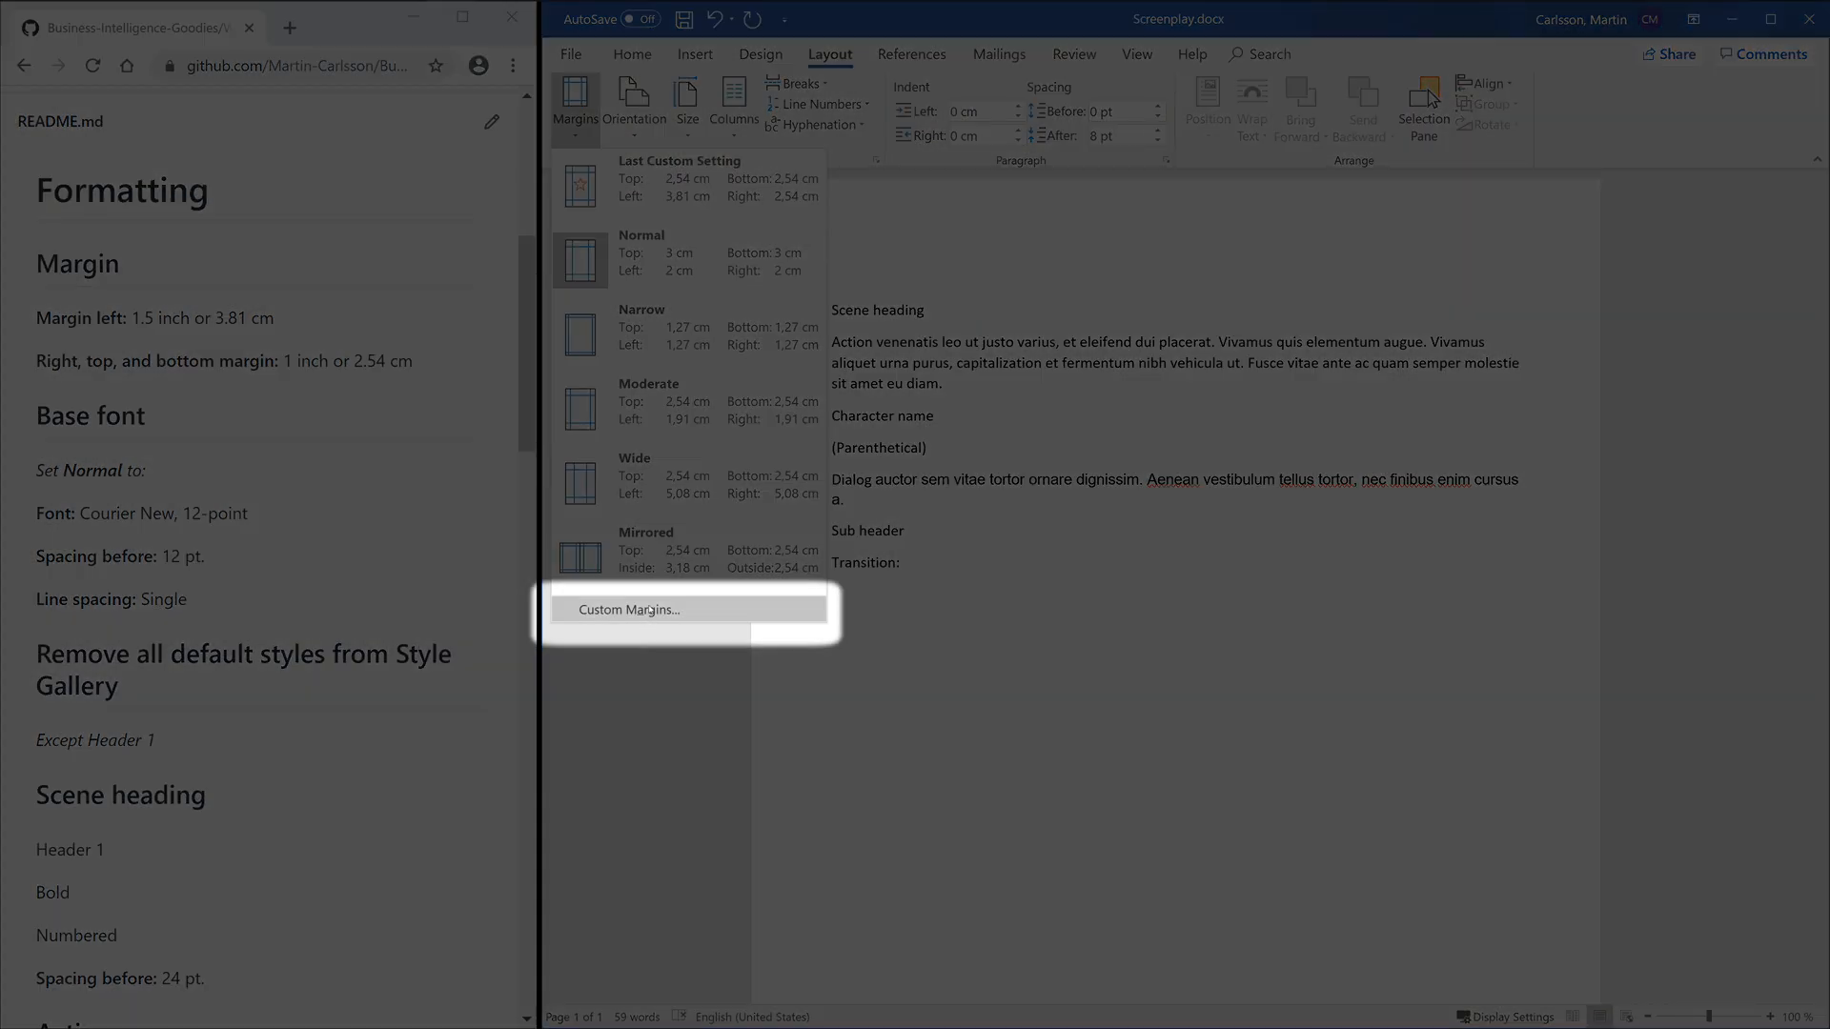
click(628, 609)
text(3,81)
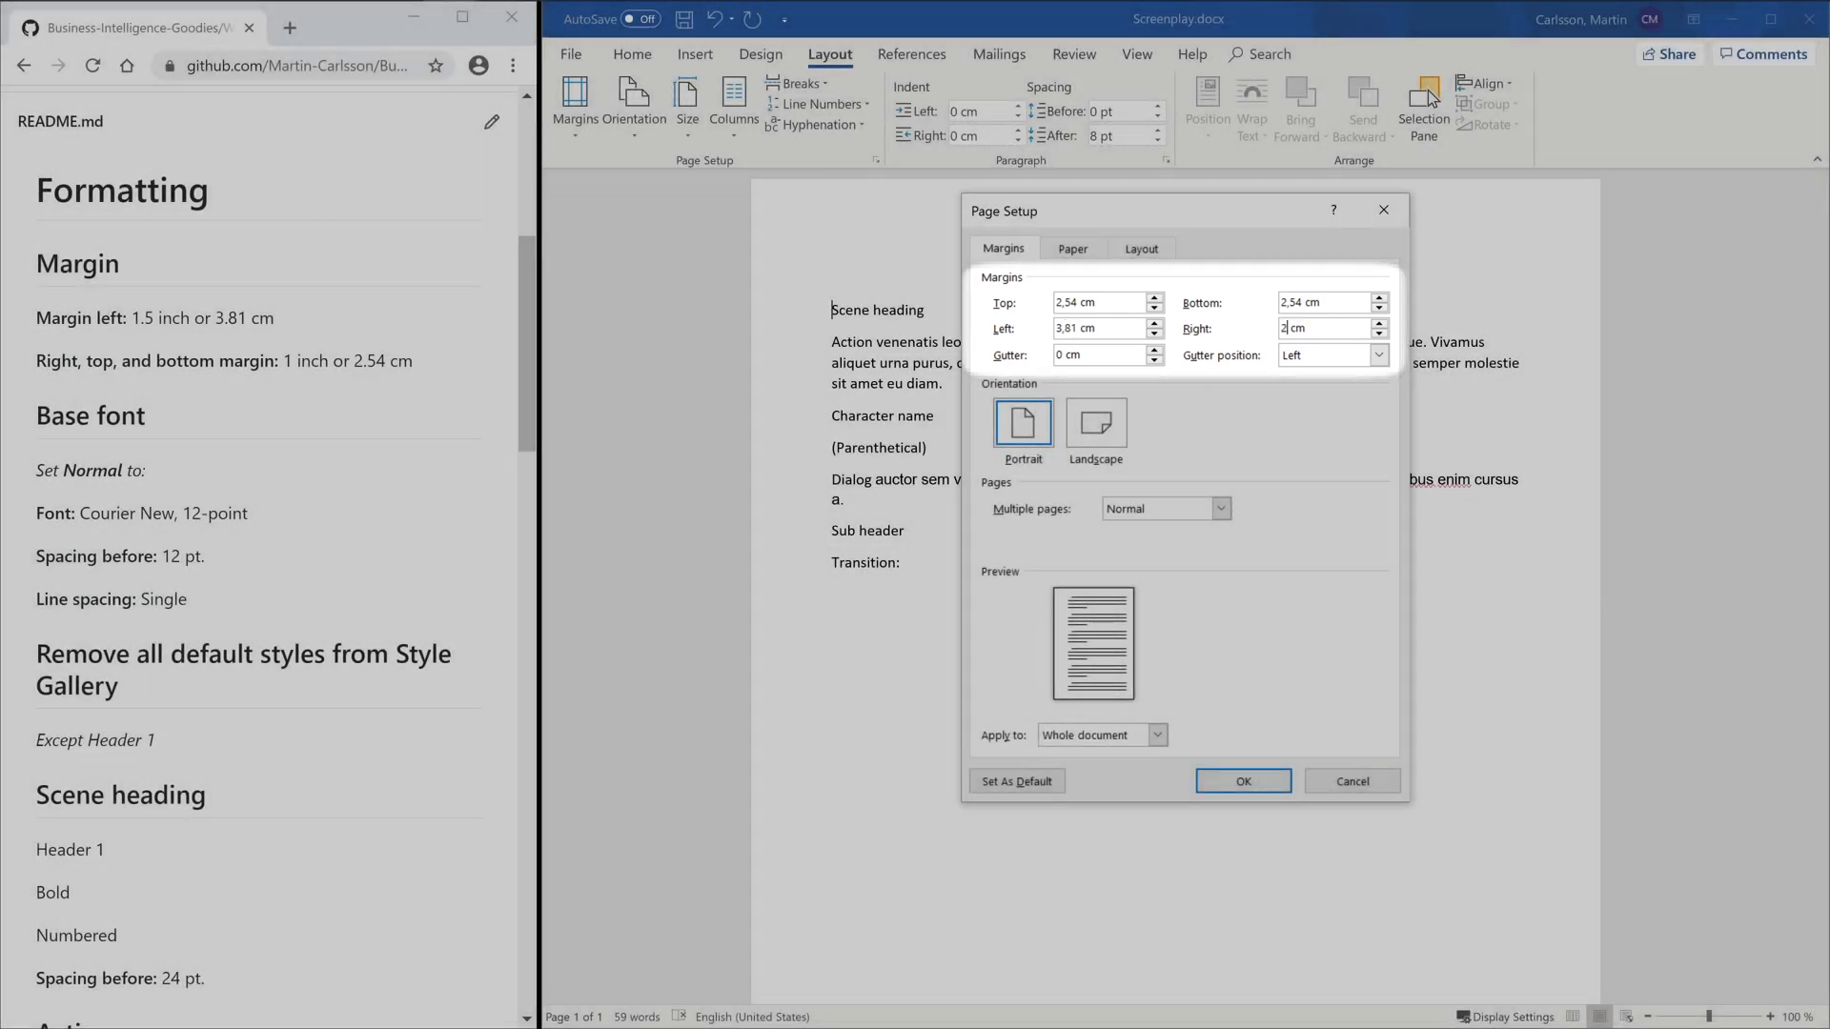
click(1241, 781)
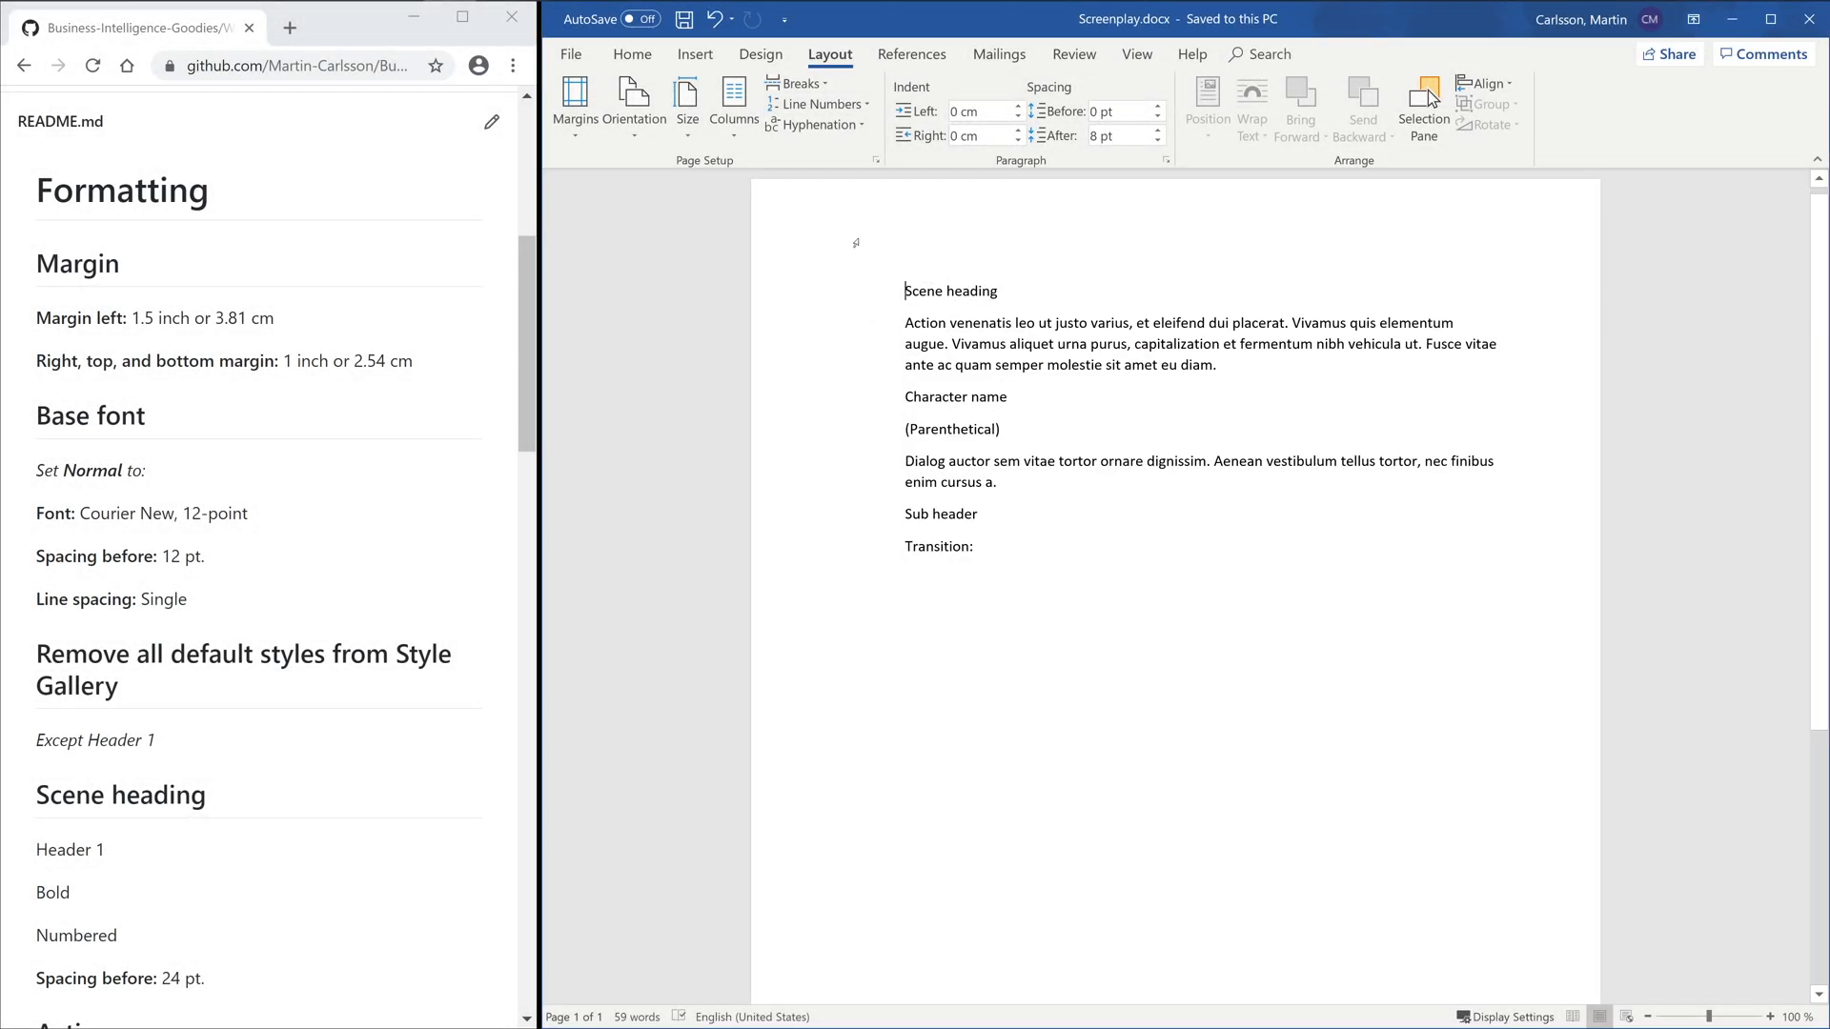
click(631, 53)
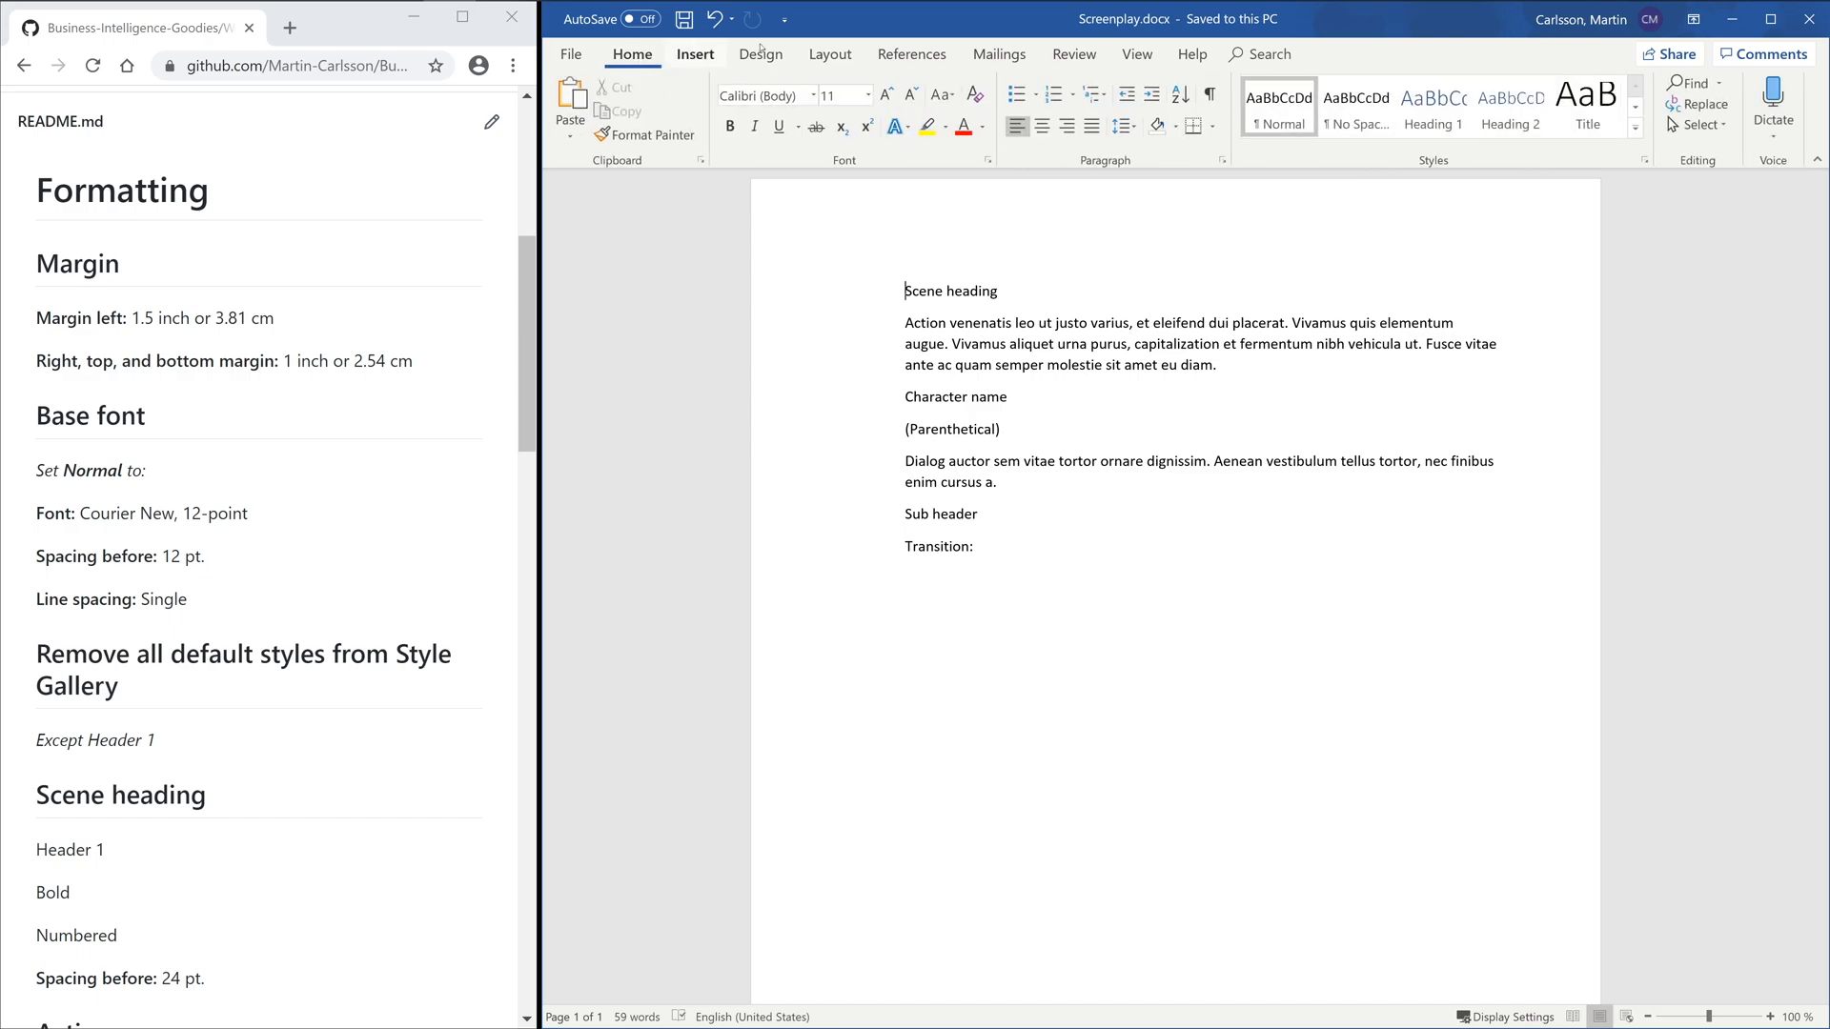
- Modify Normal to Courier New 12 pt, single spacing, 12 pt before, 0 after
right_click(1277, 105)
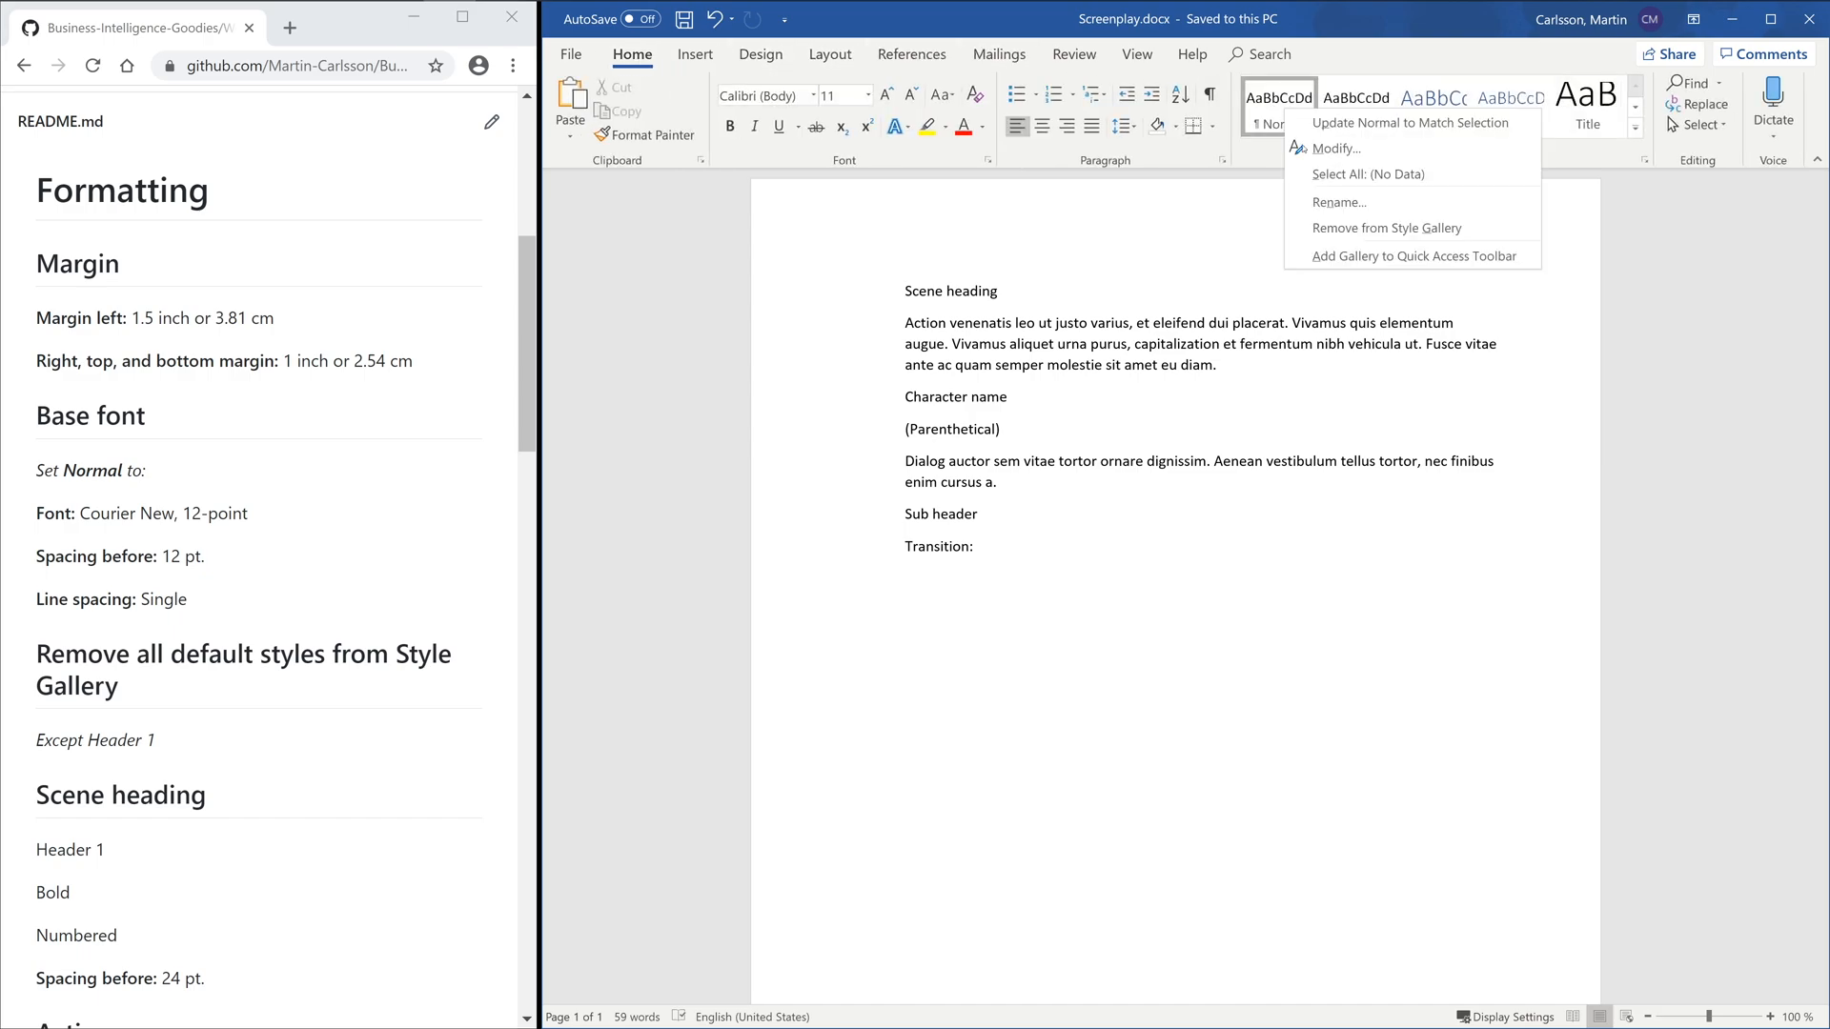
click(1332, 149)
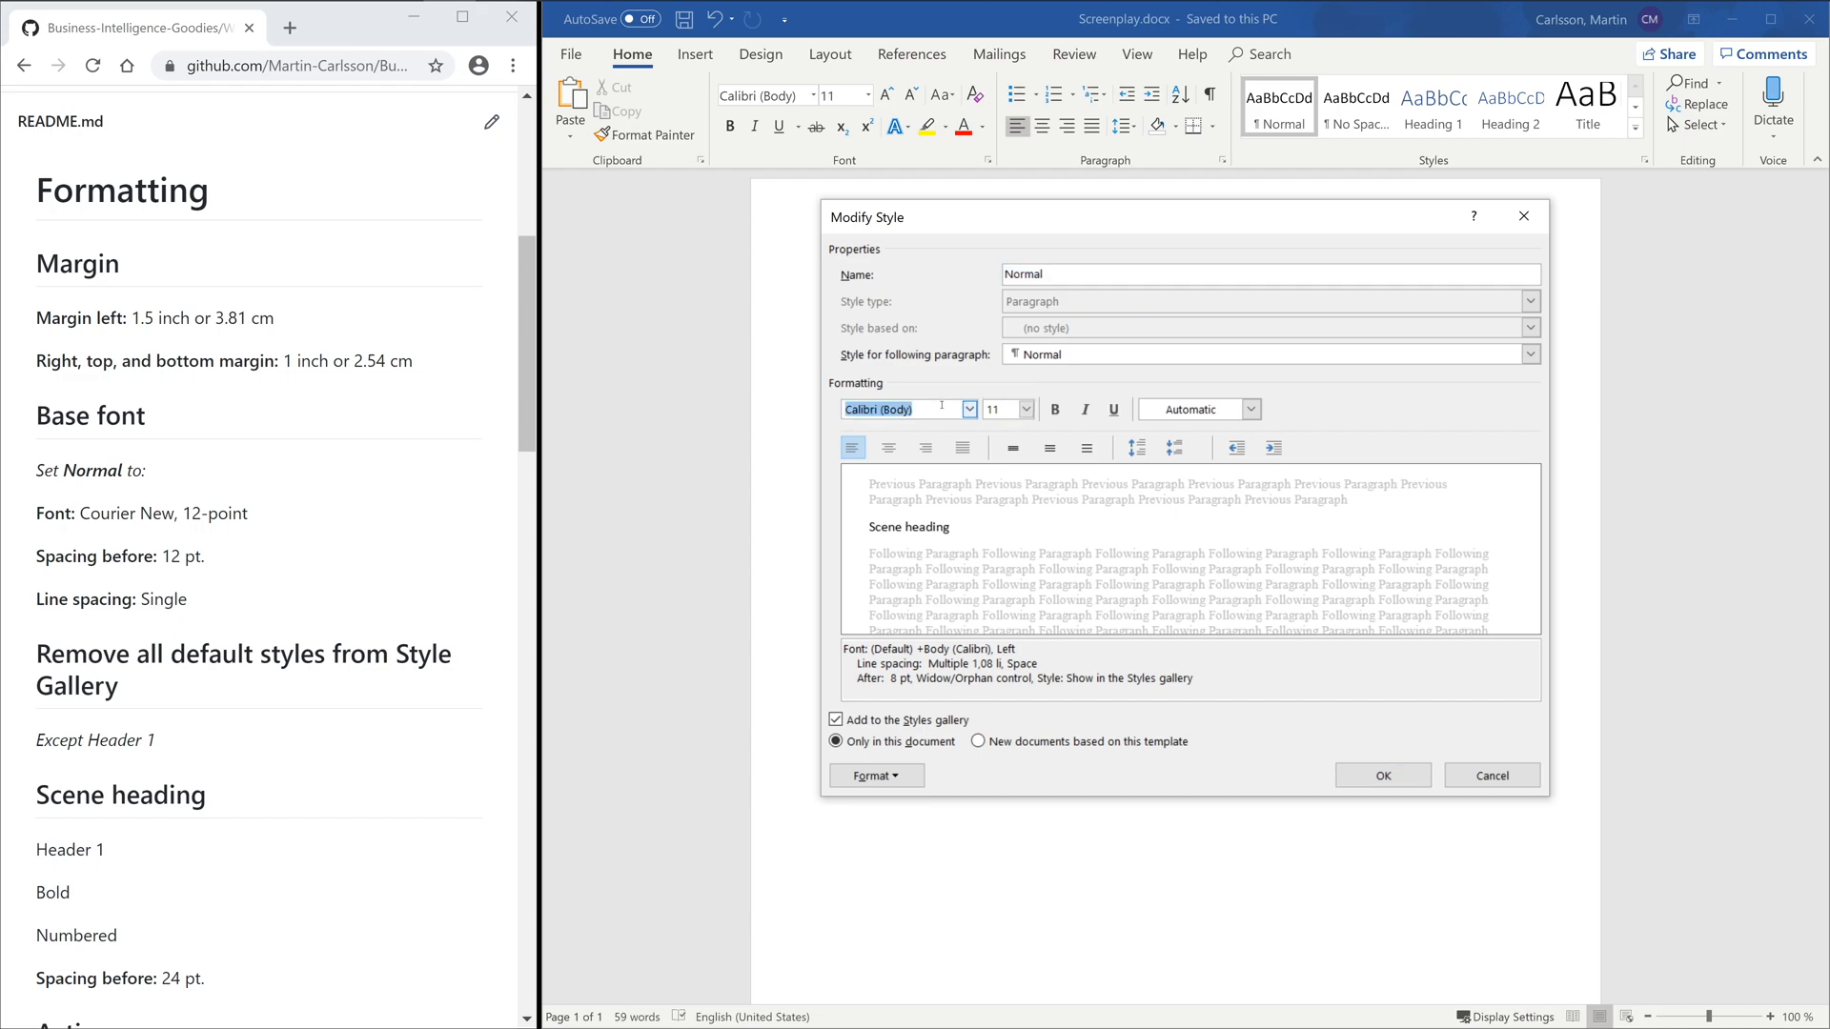
text(Courier New)
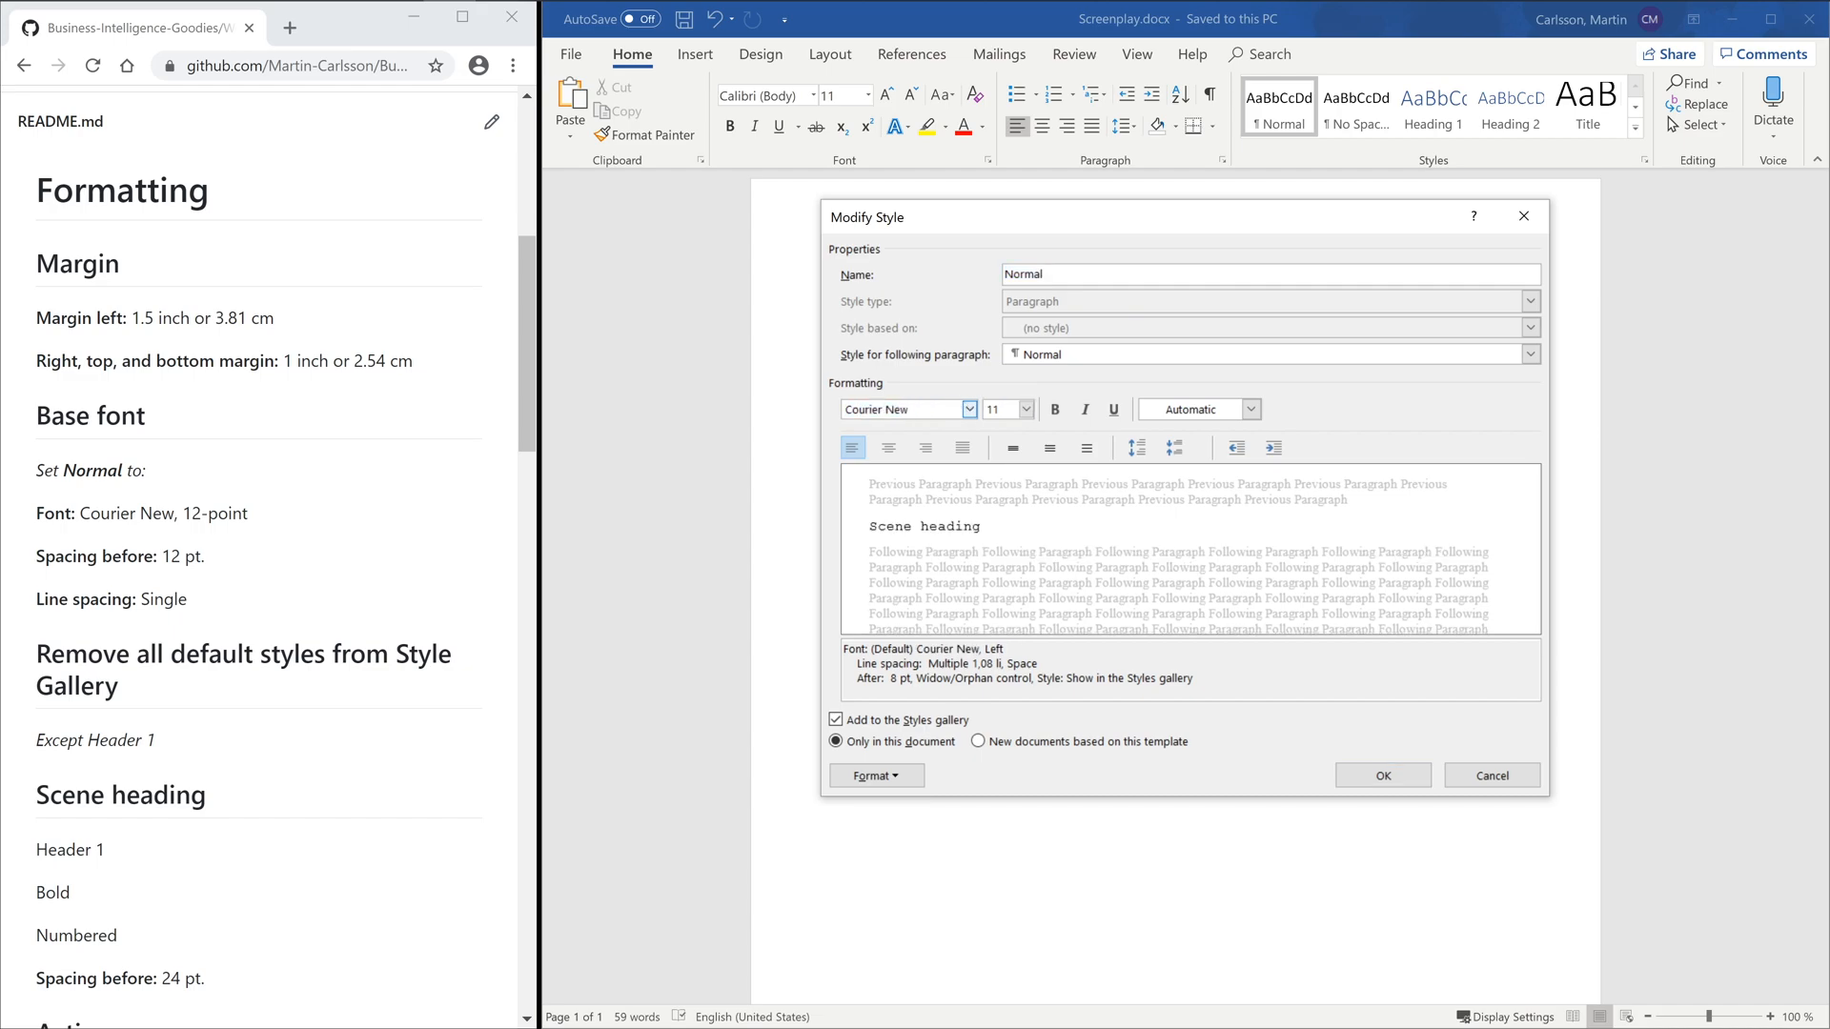
triple_click(993, 409)
text(12)
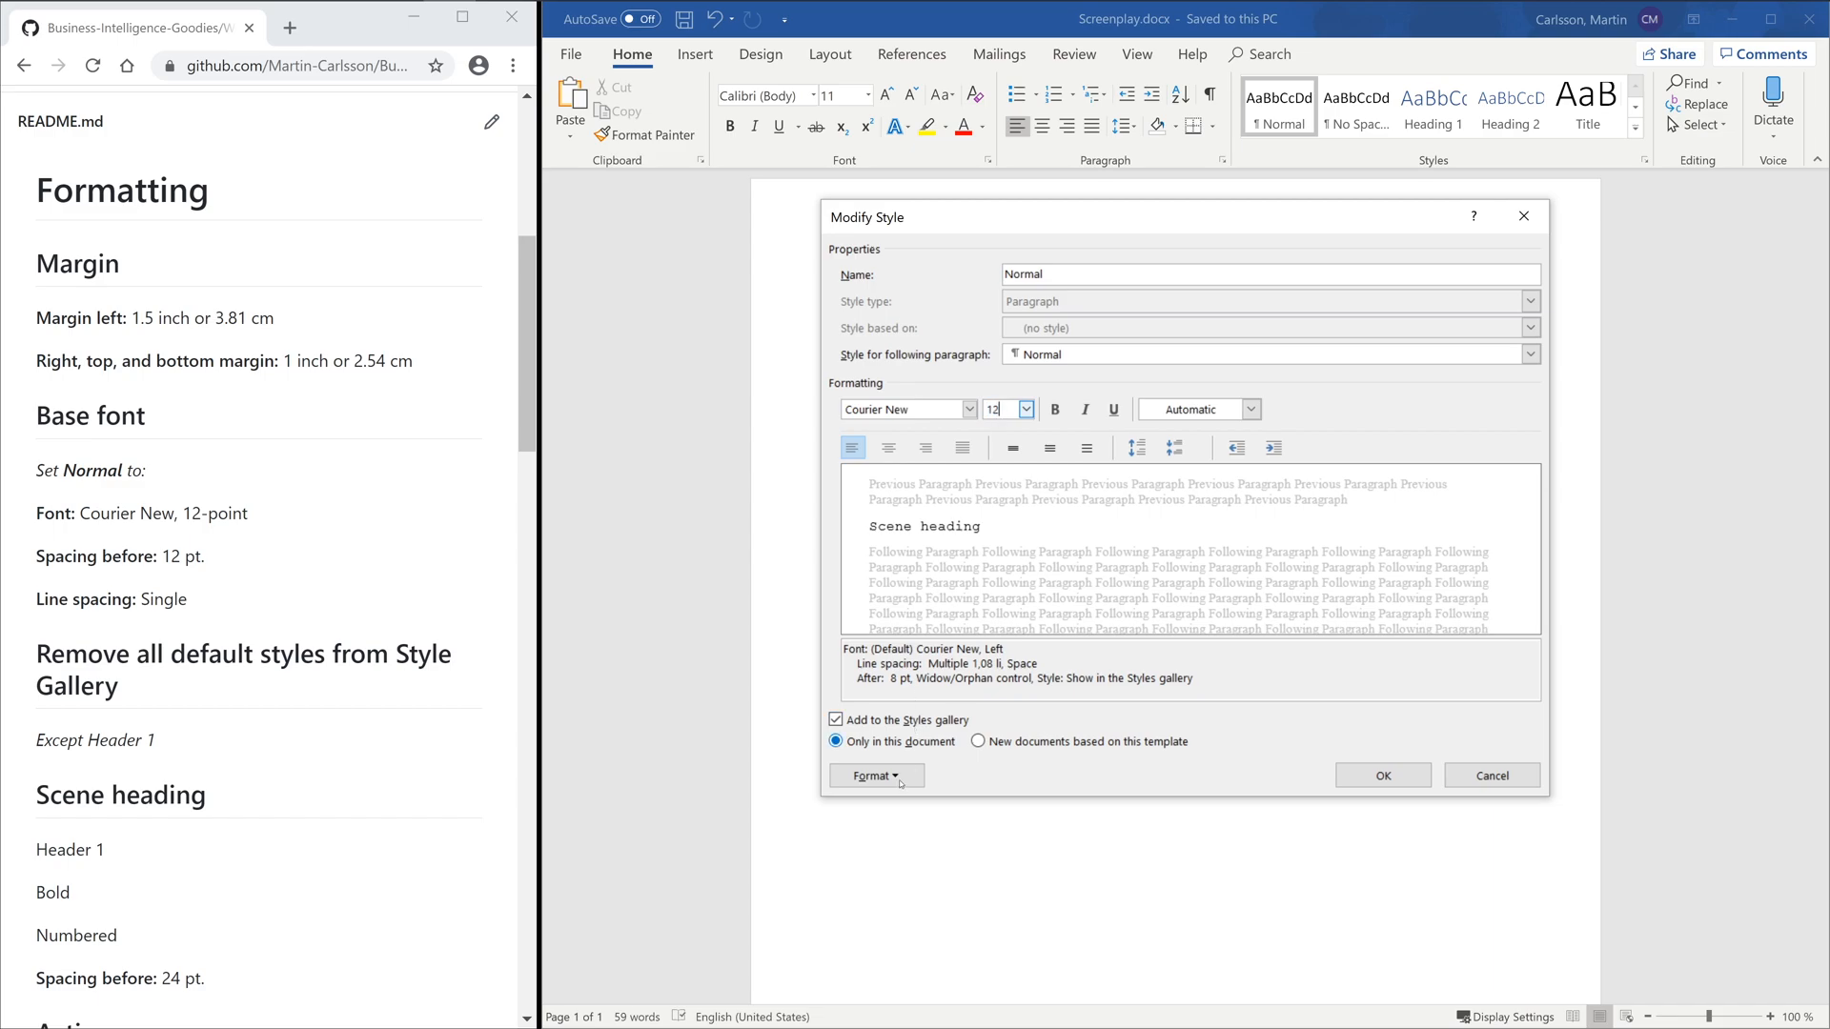
click(873, 776)
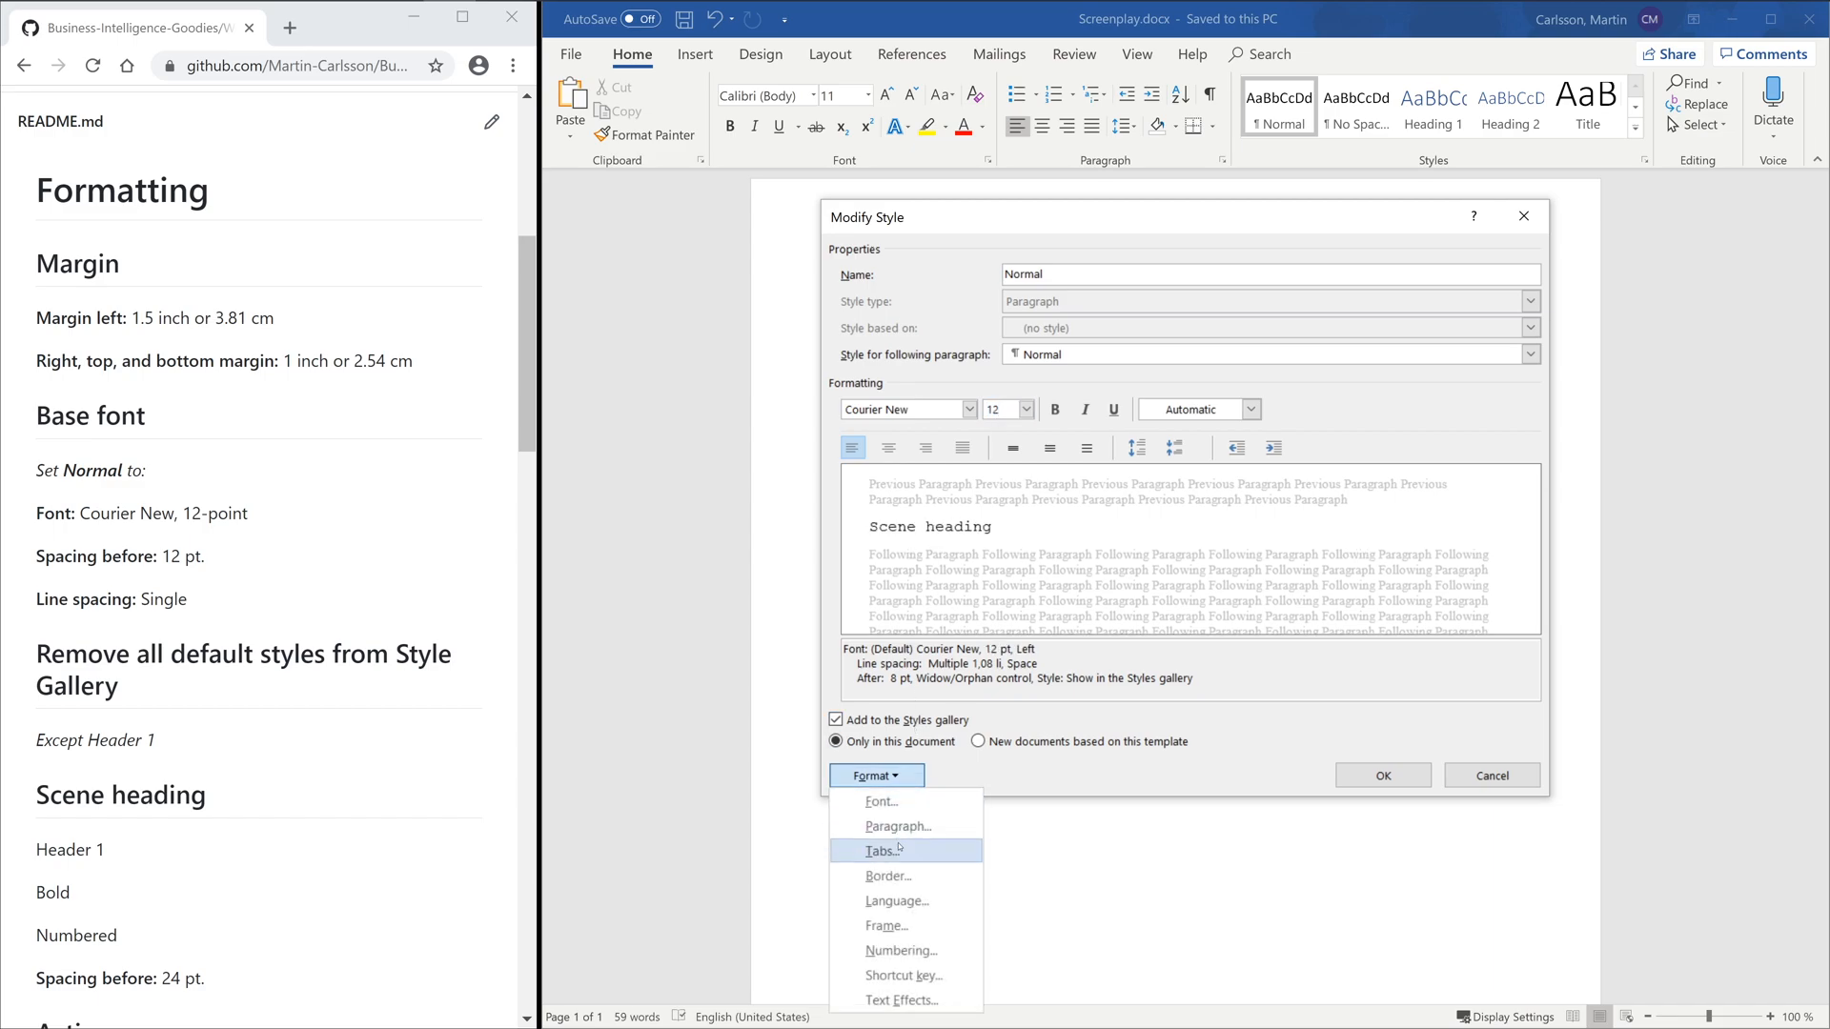
click(899, 826)
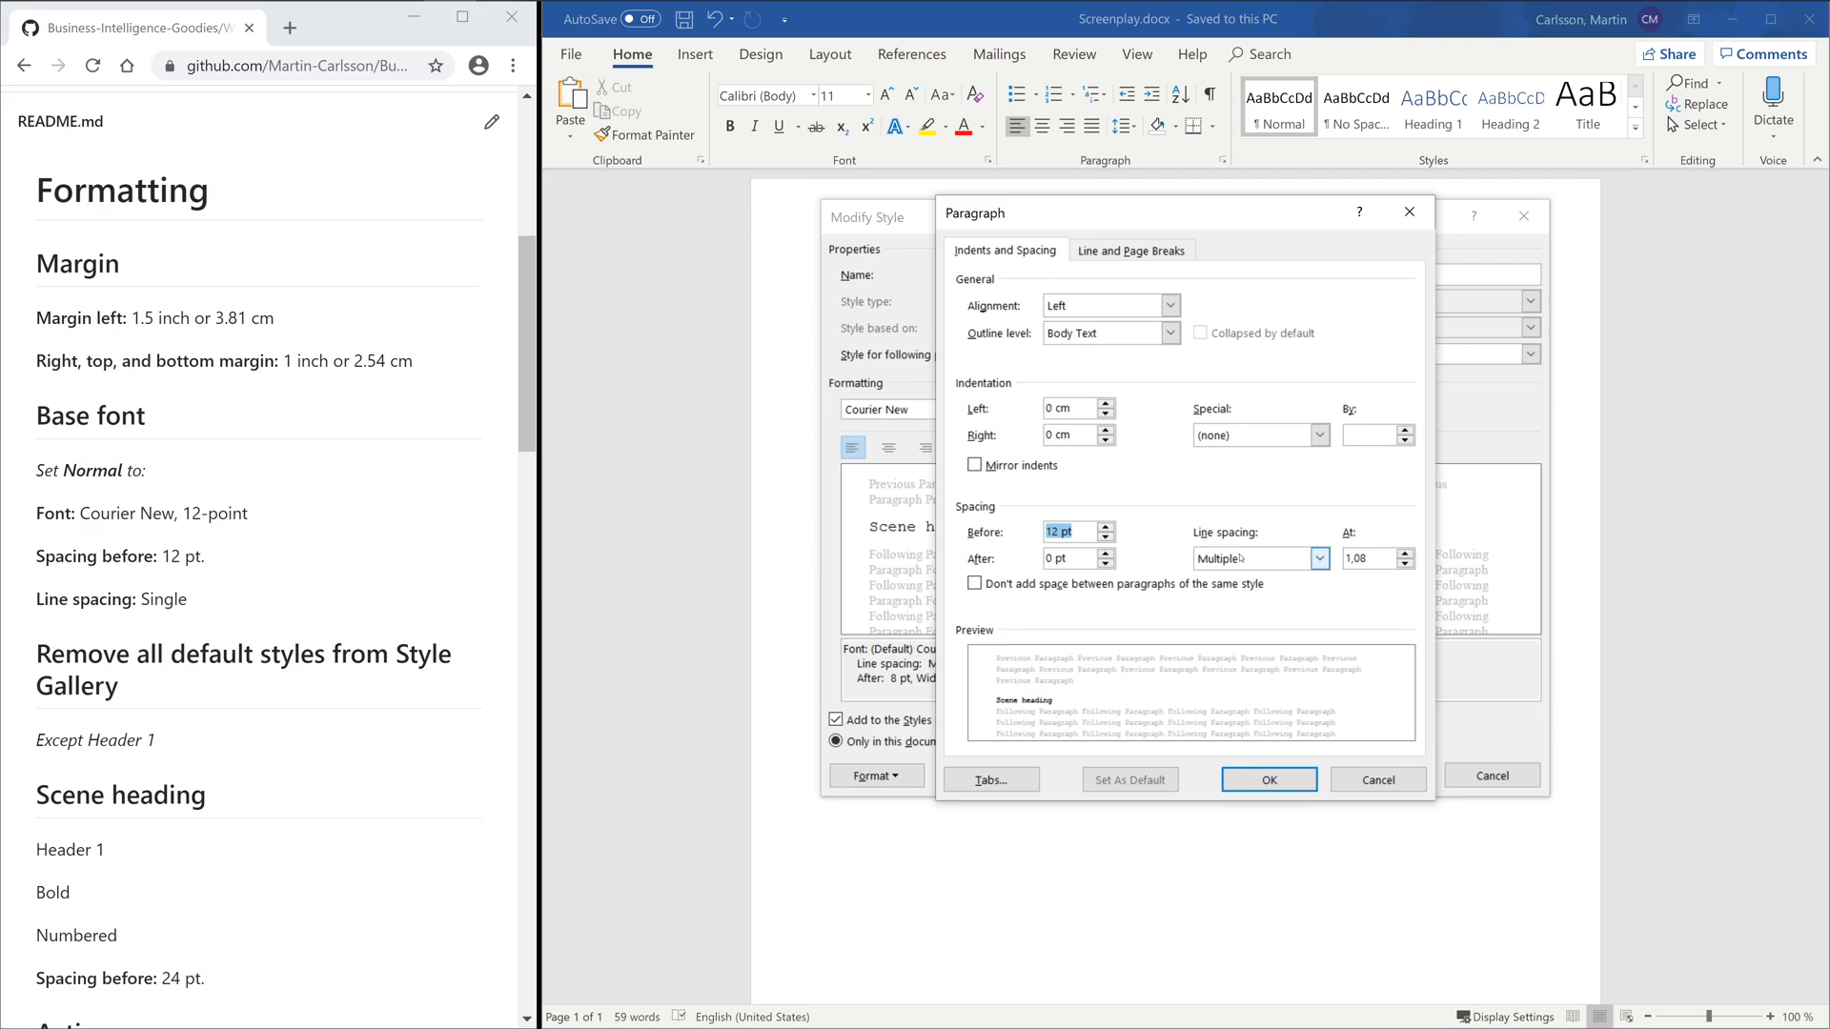
click(1268, 779)
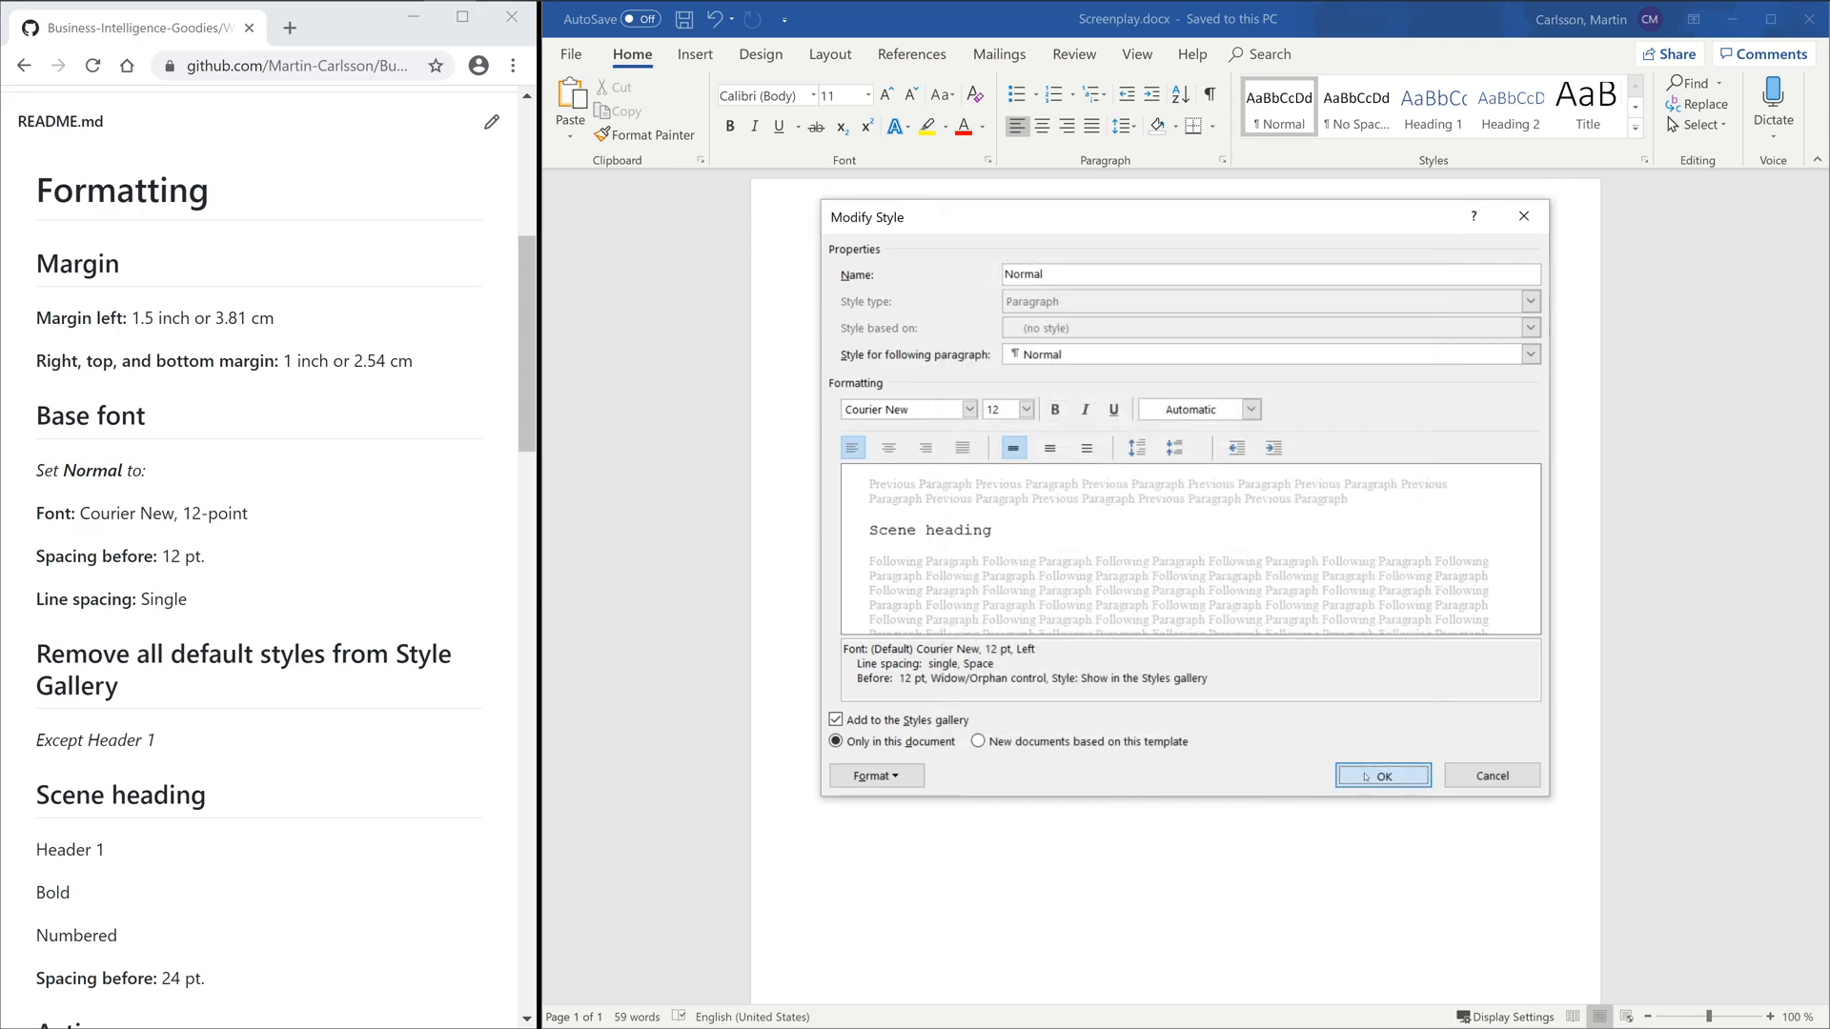
click(1383, 775)
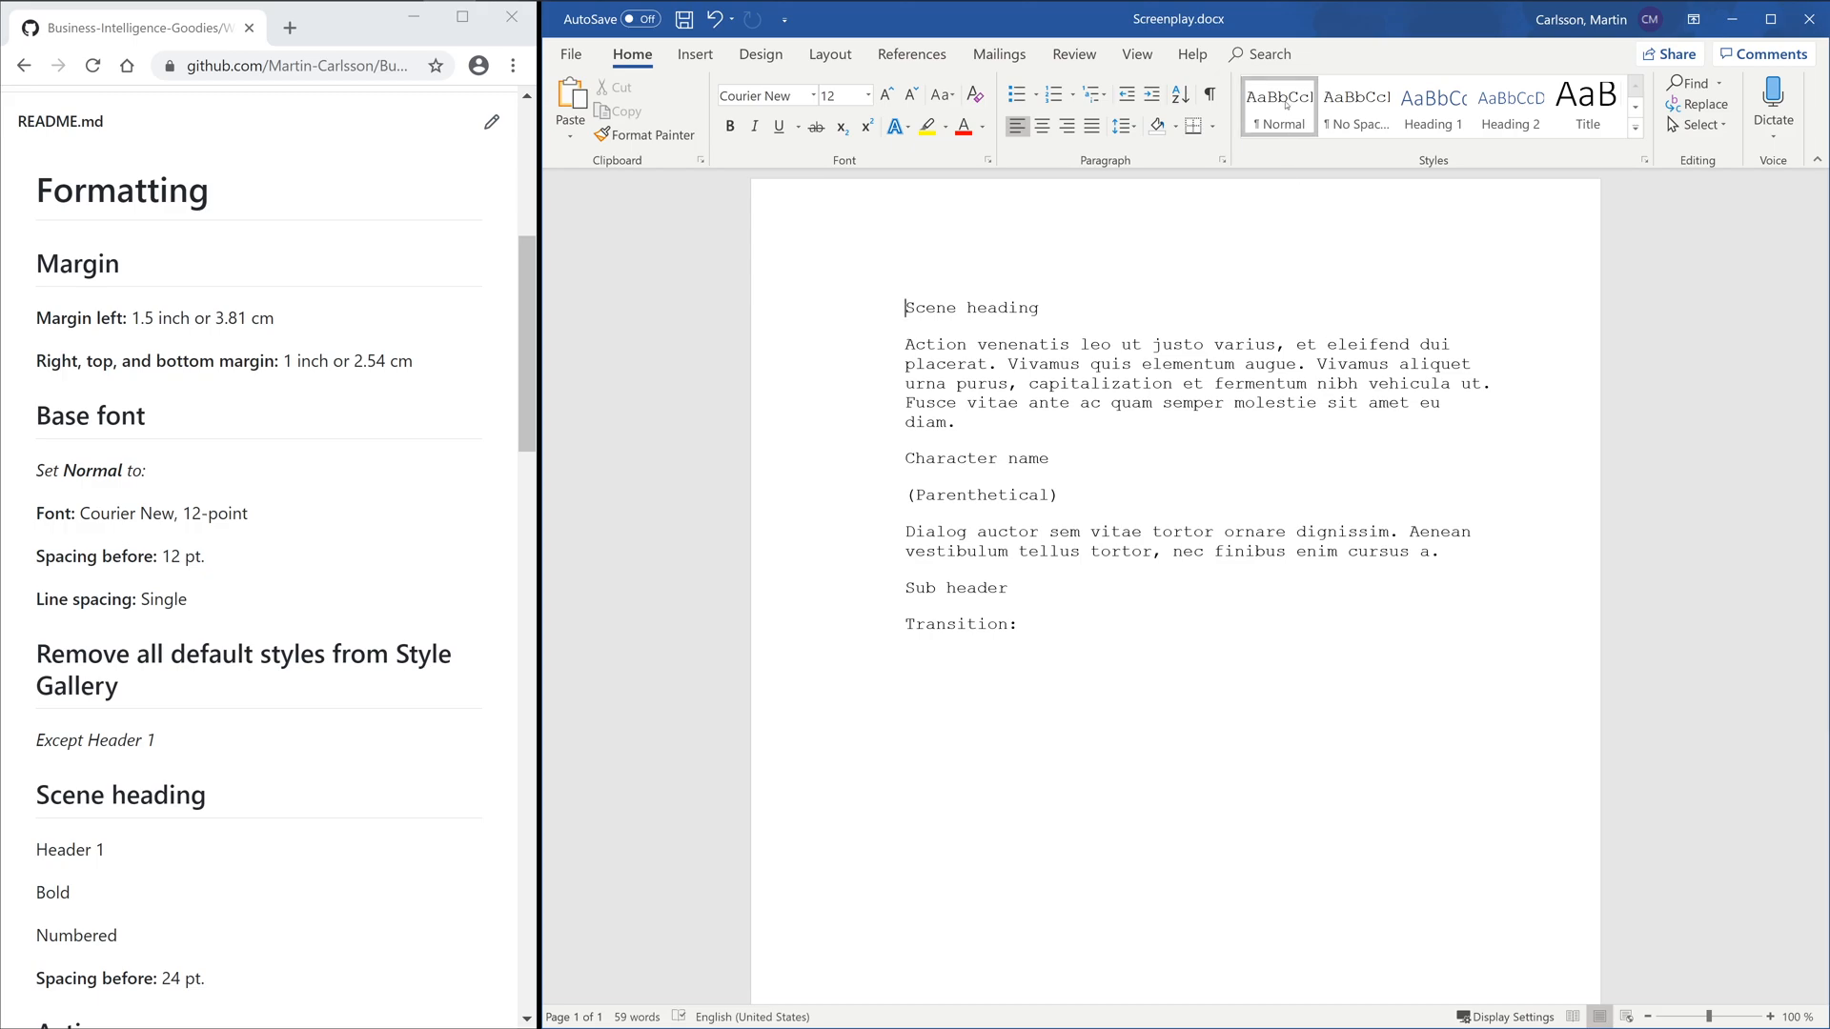
- Remove default gallery styles except Heading 1 and open the full Styles list
right_click(1278, 104)
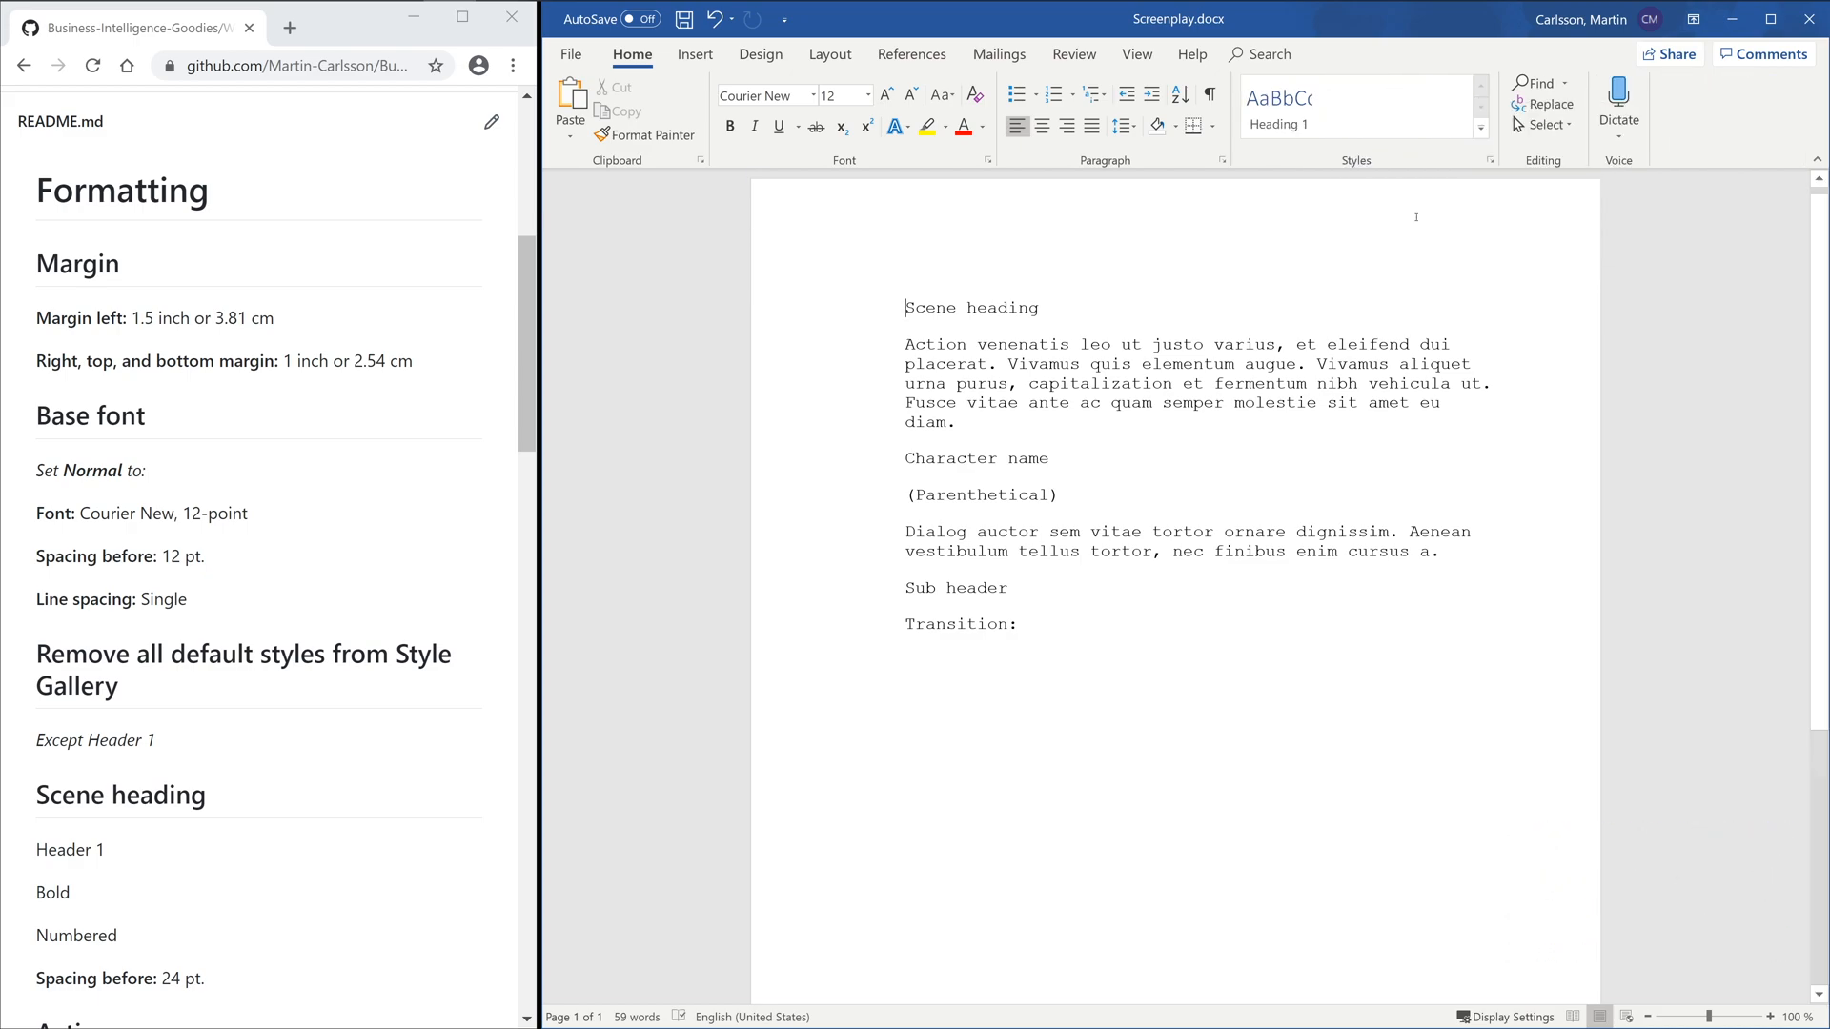
click(1491, 160)
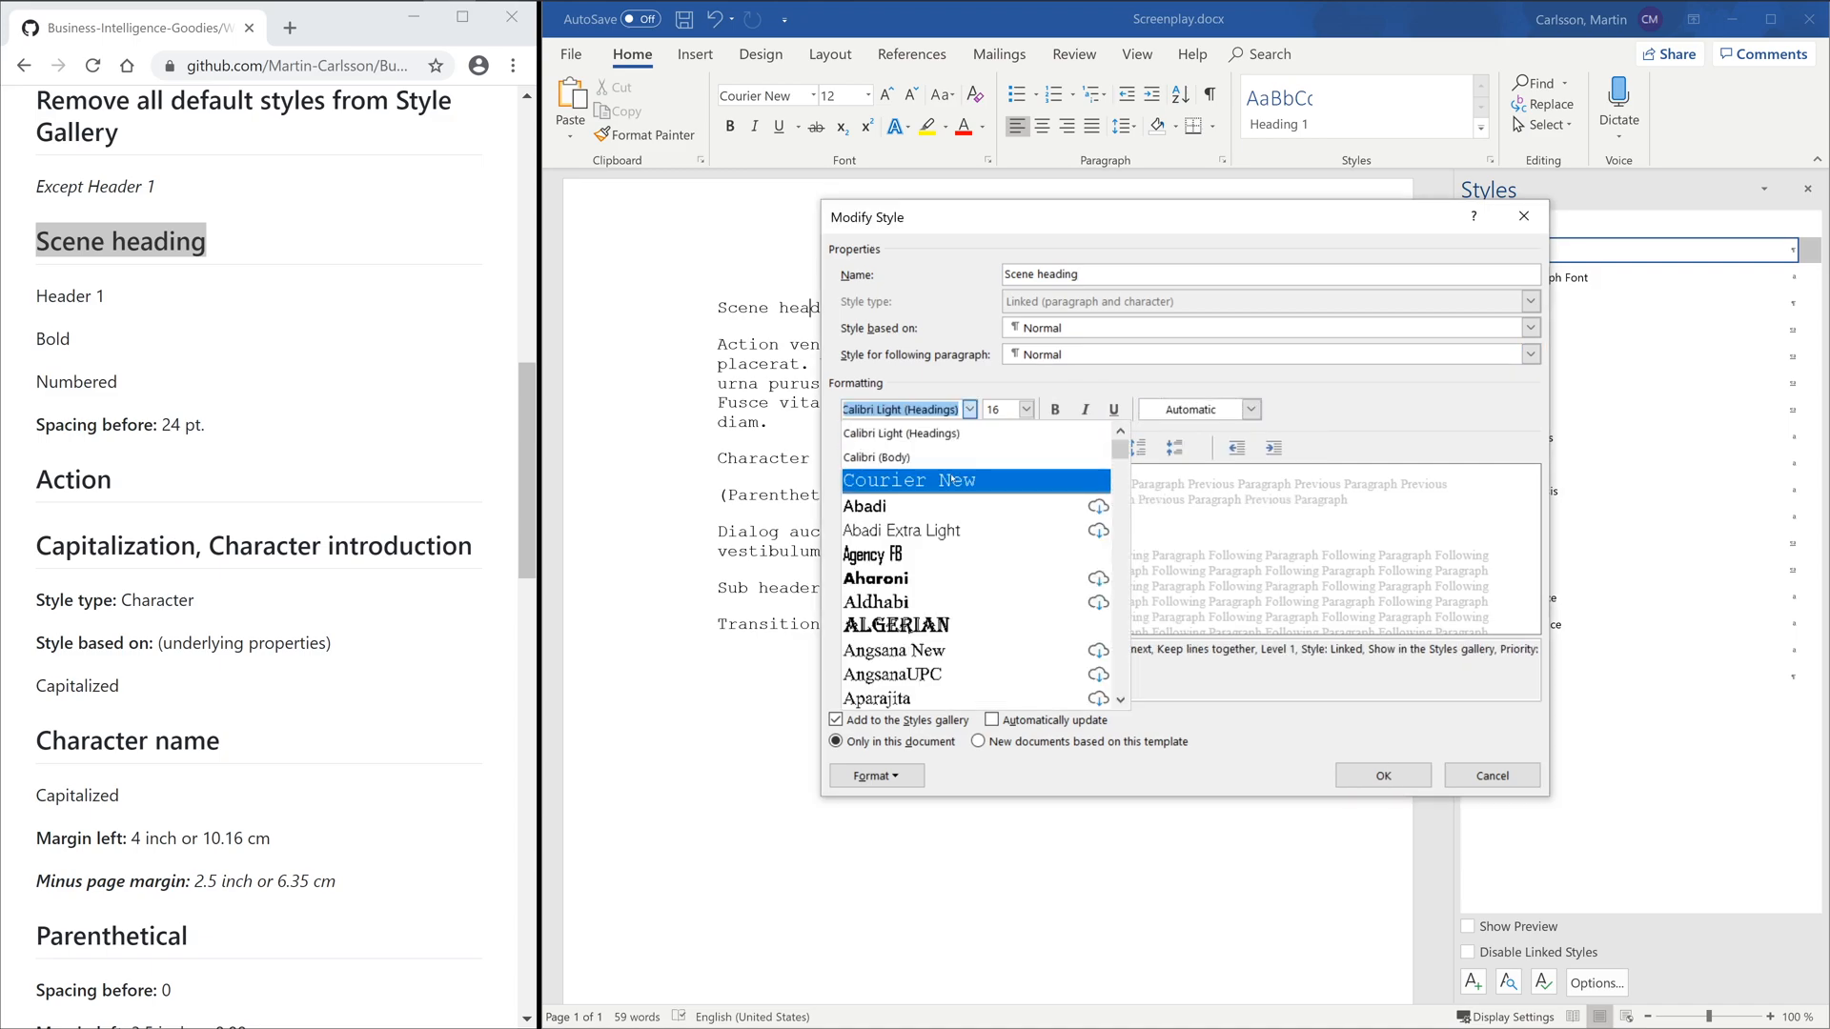
- Make Scene heading bold Courier New with 24 pt space before
click(917, 479)
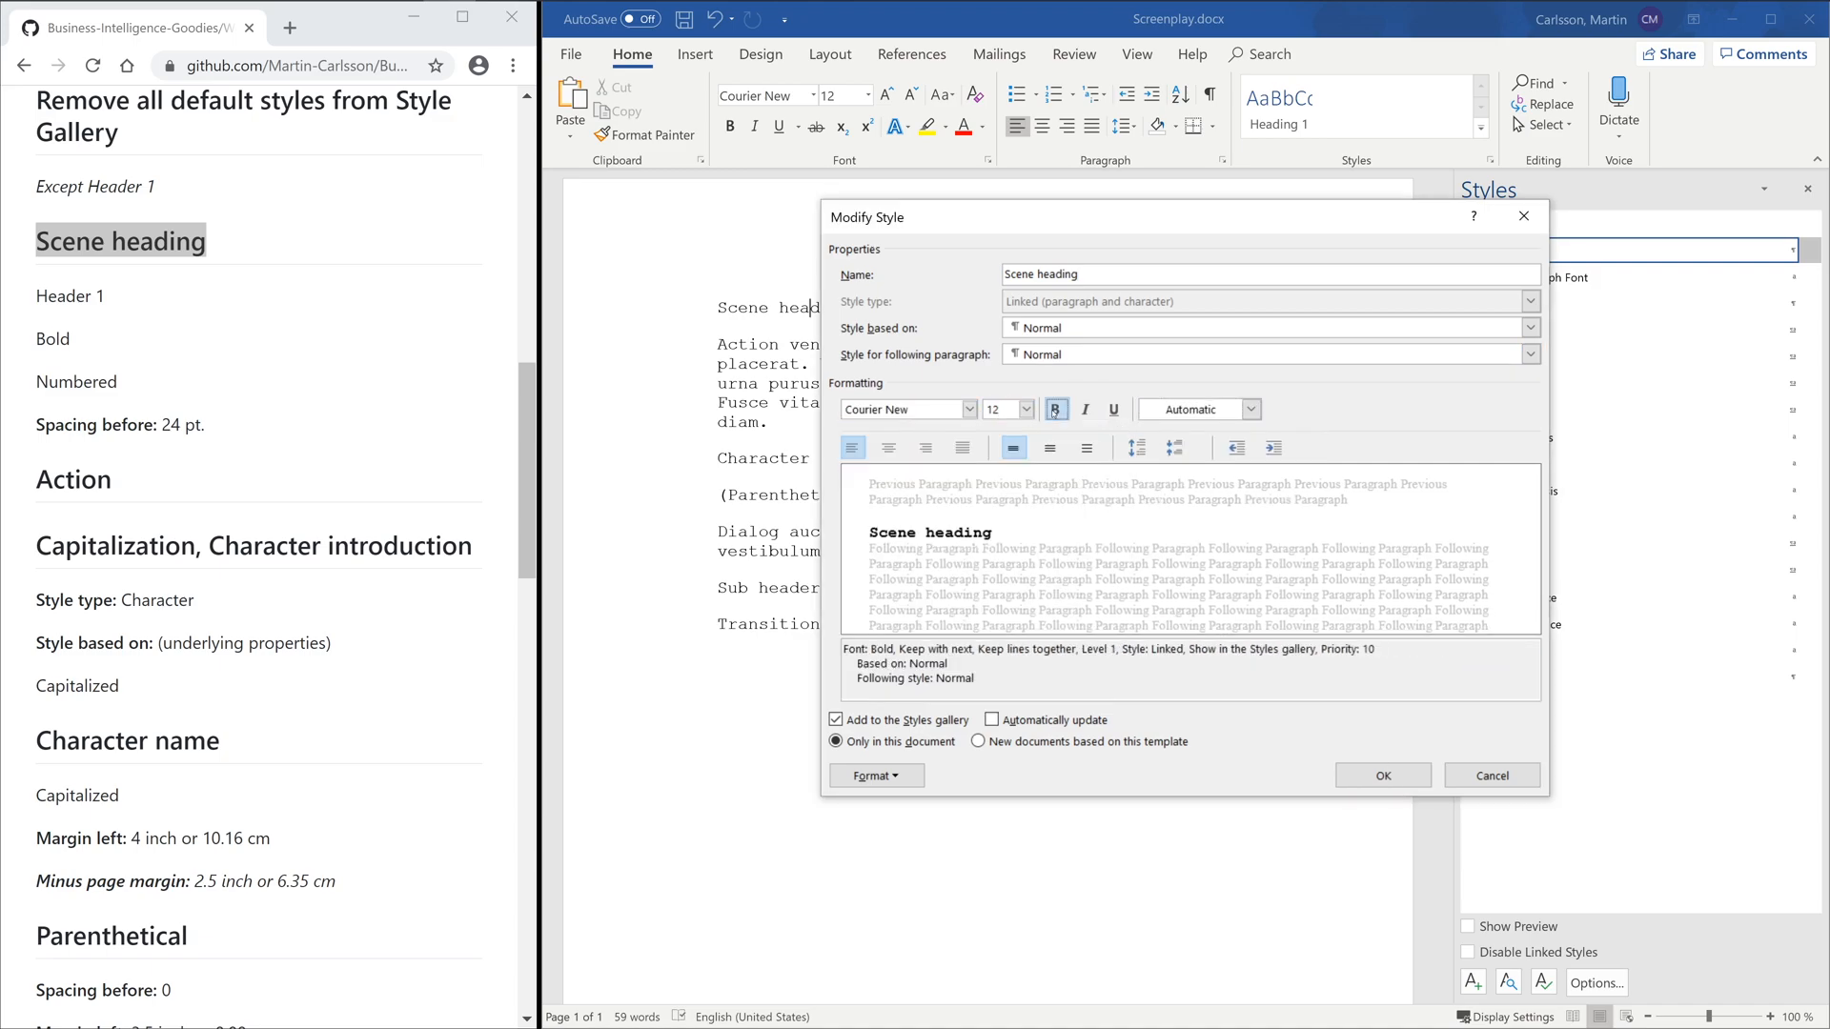
click(870, 776)
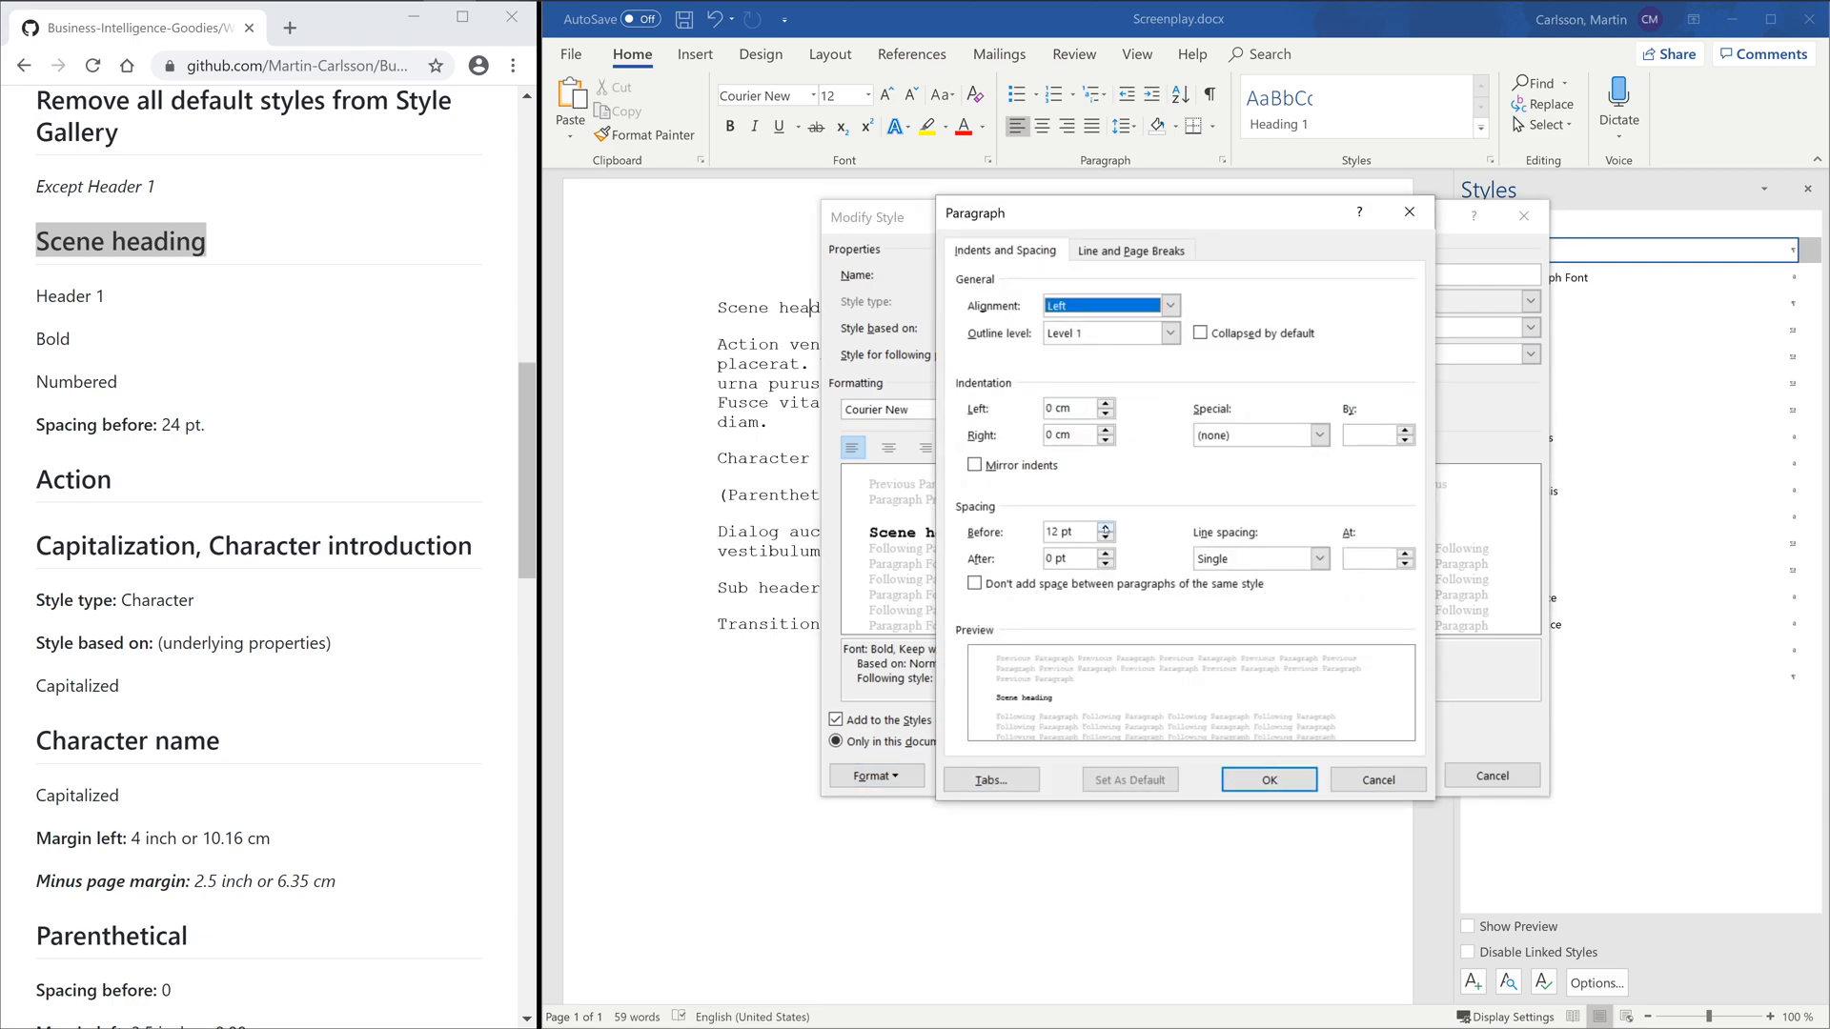
click(1267, 780)
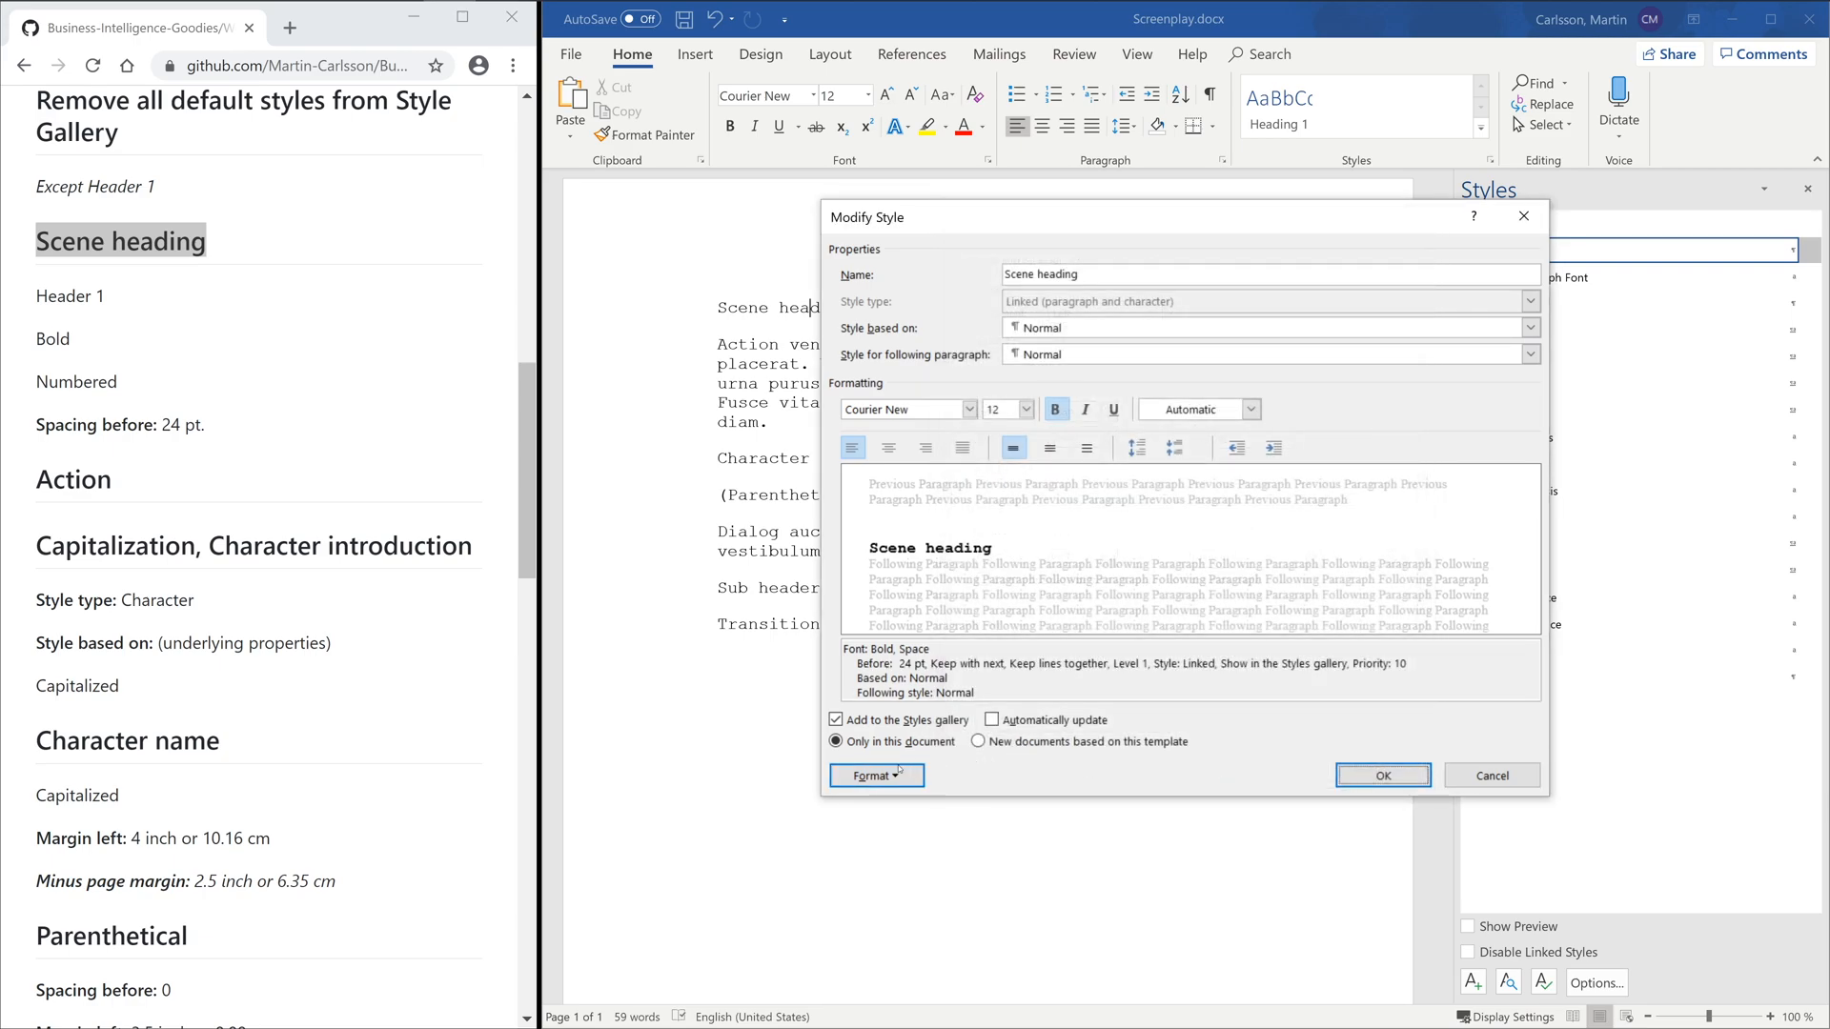
- Give Scene heading plain '1' numbering and a -0.63 cm left indent
click(874, 775)
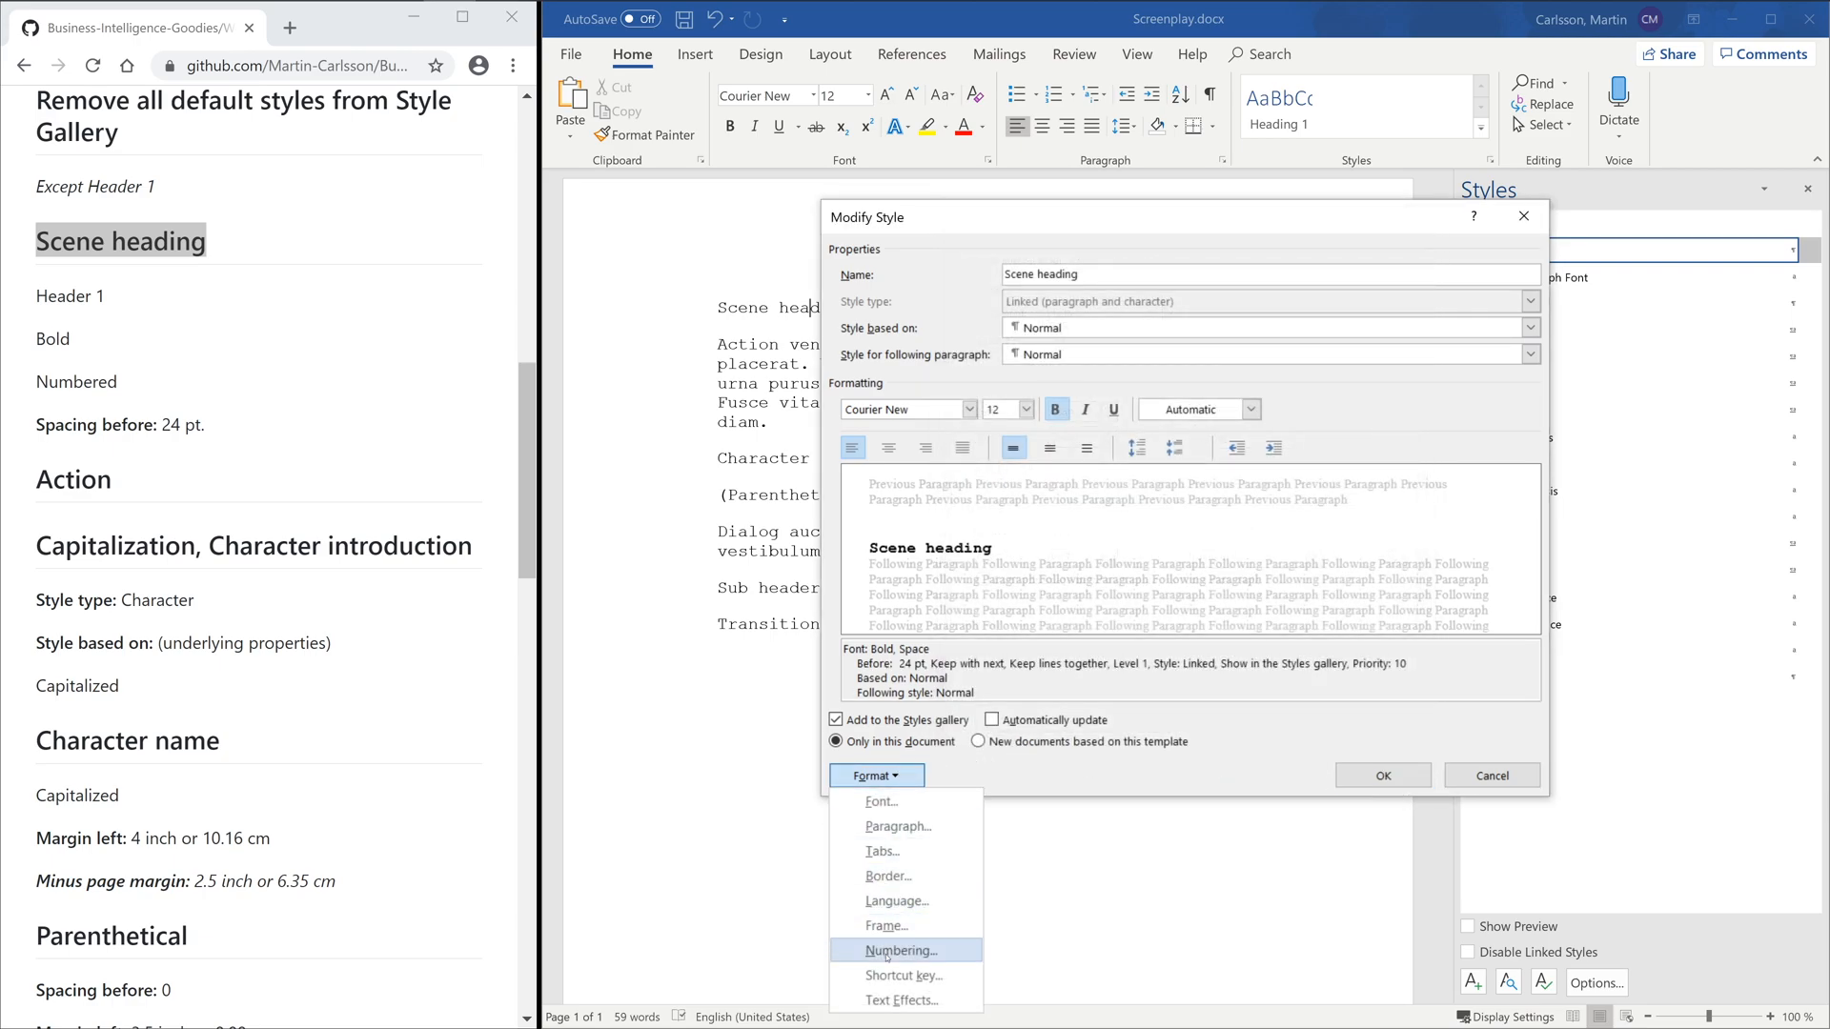
click(899, 950)
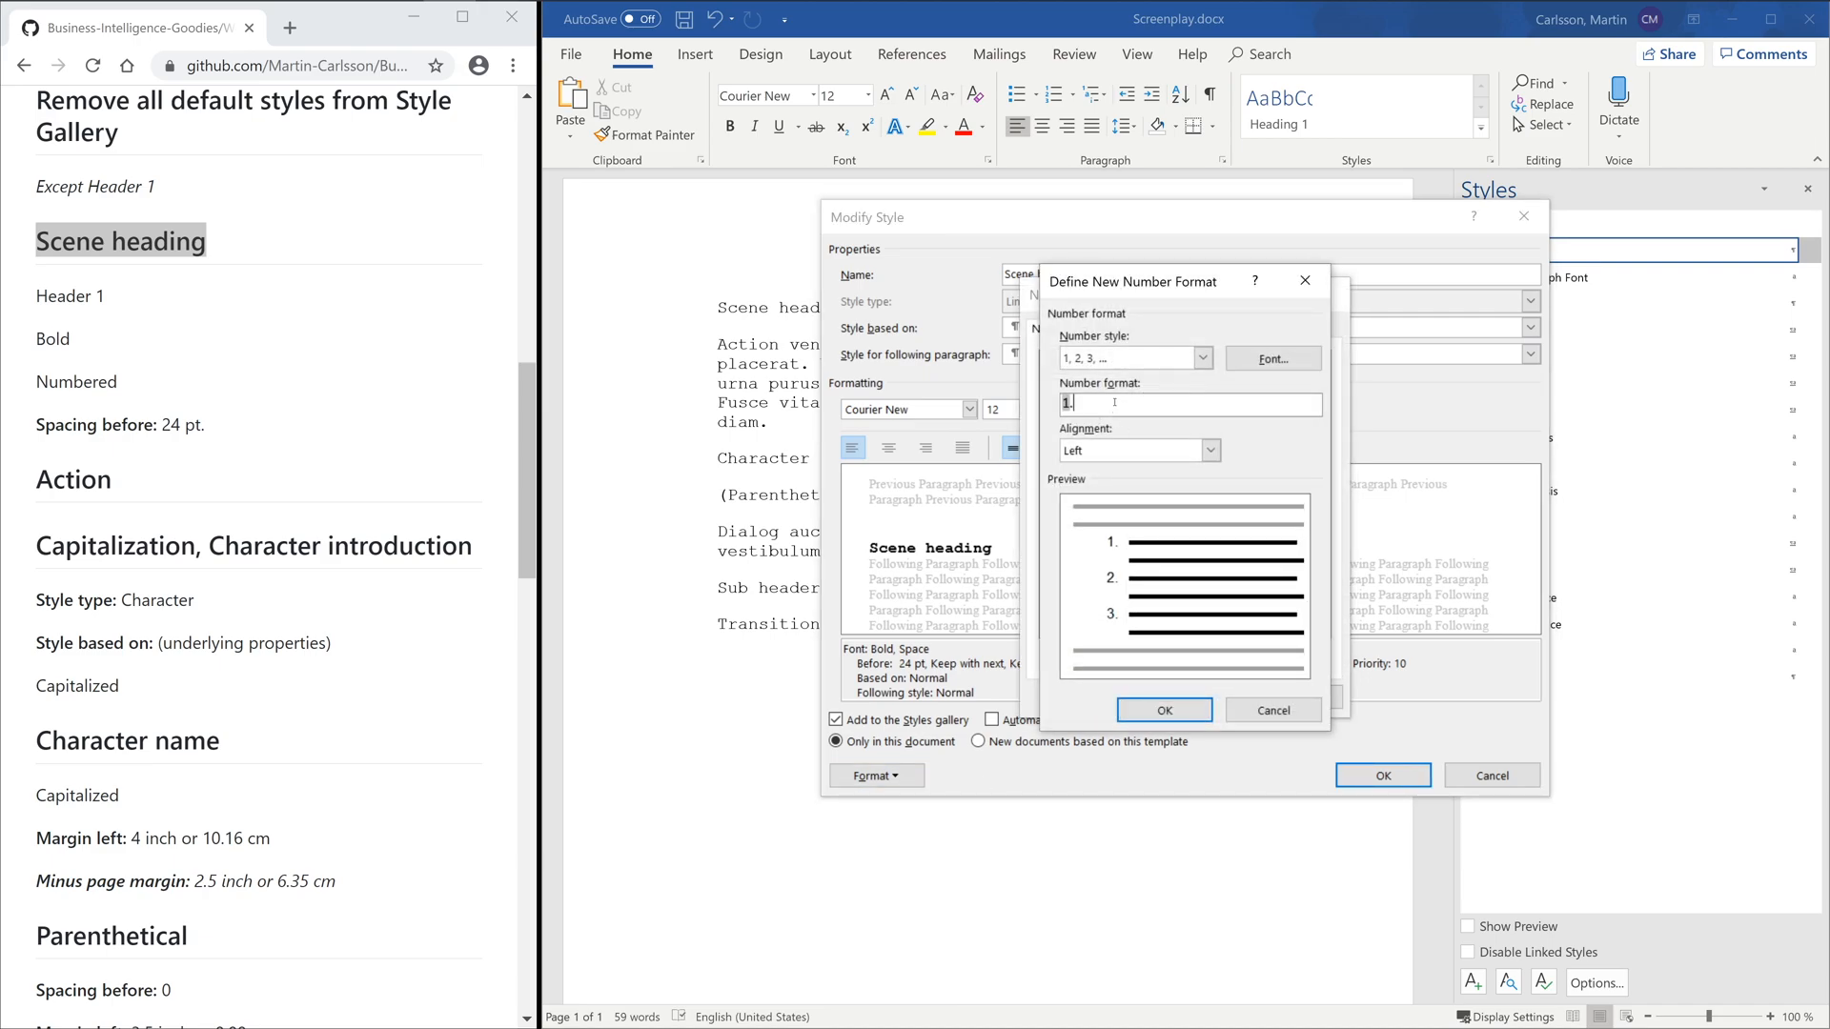
key(Backspace)
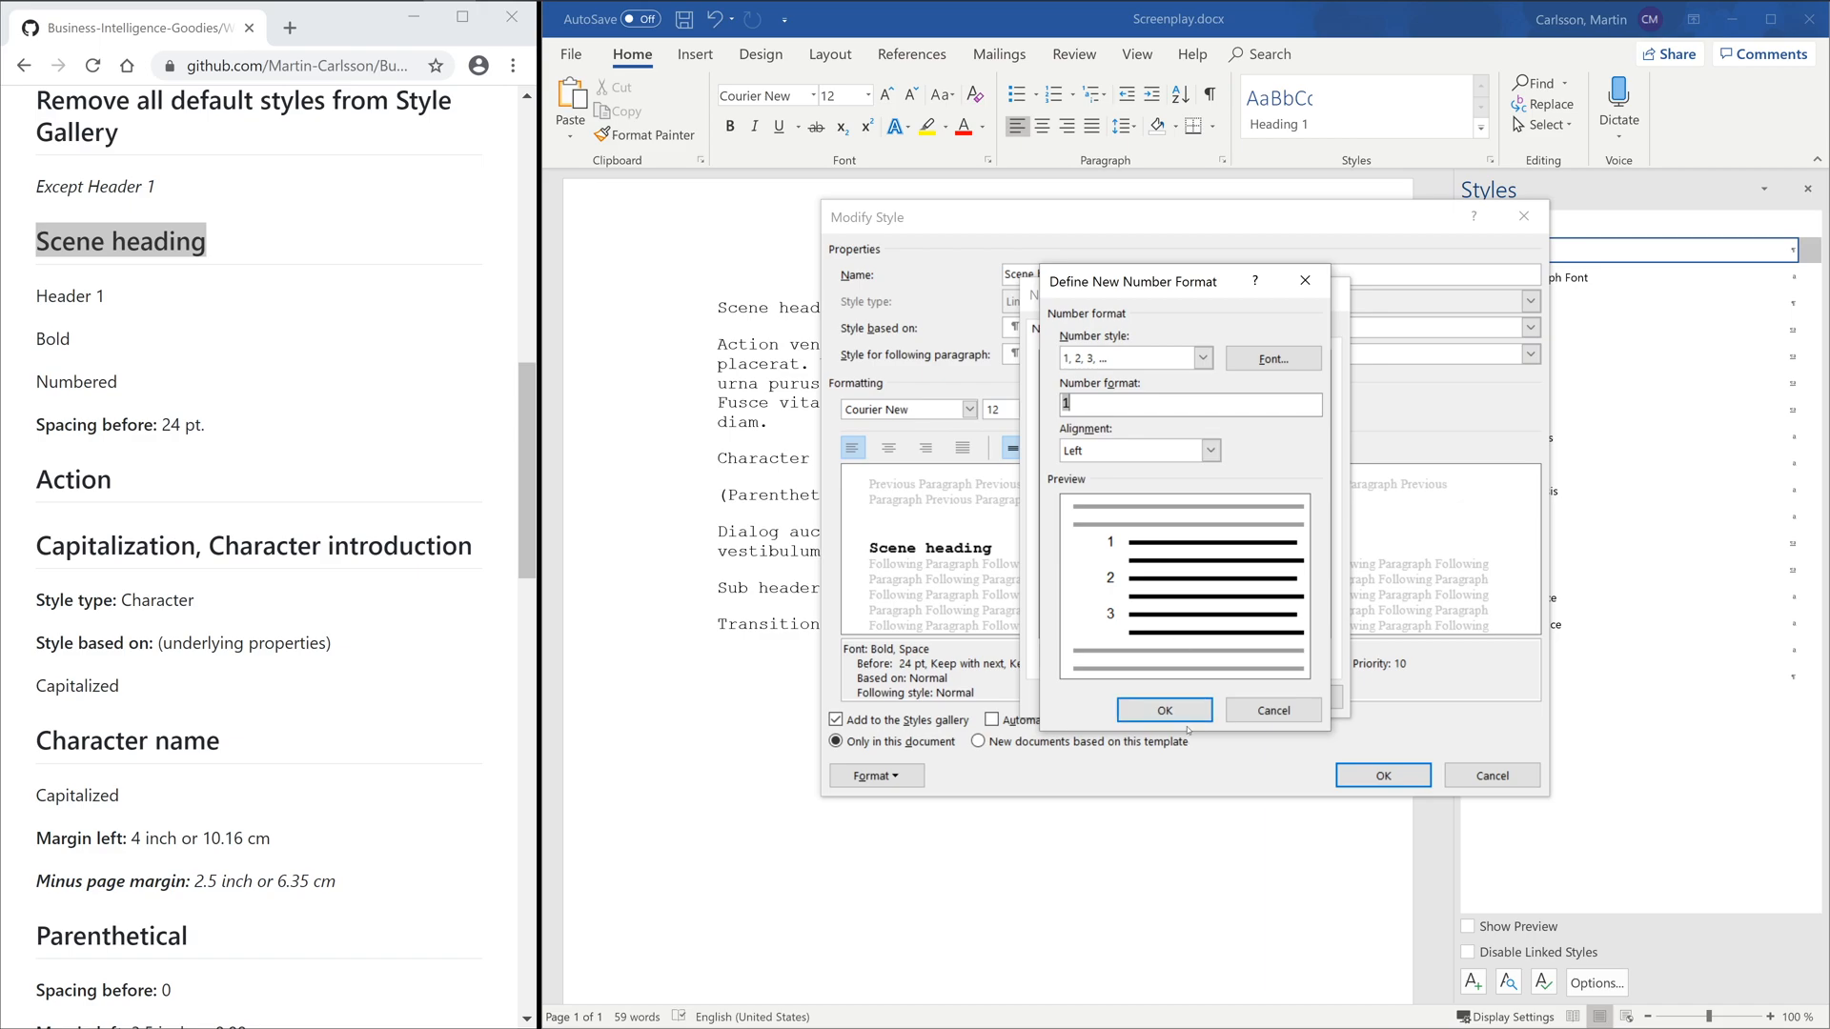
click(1160, 709)
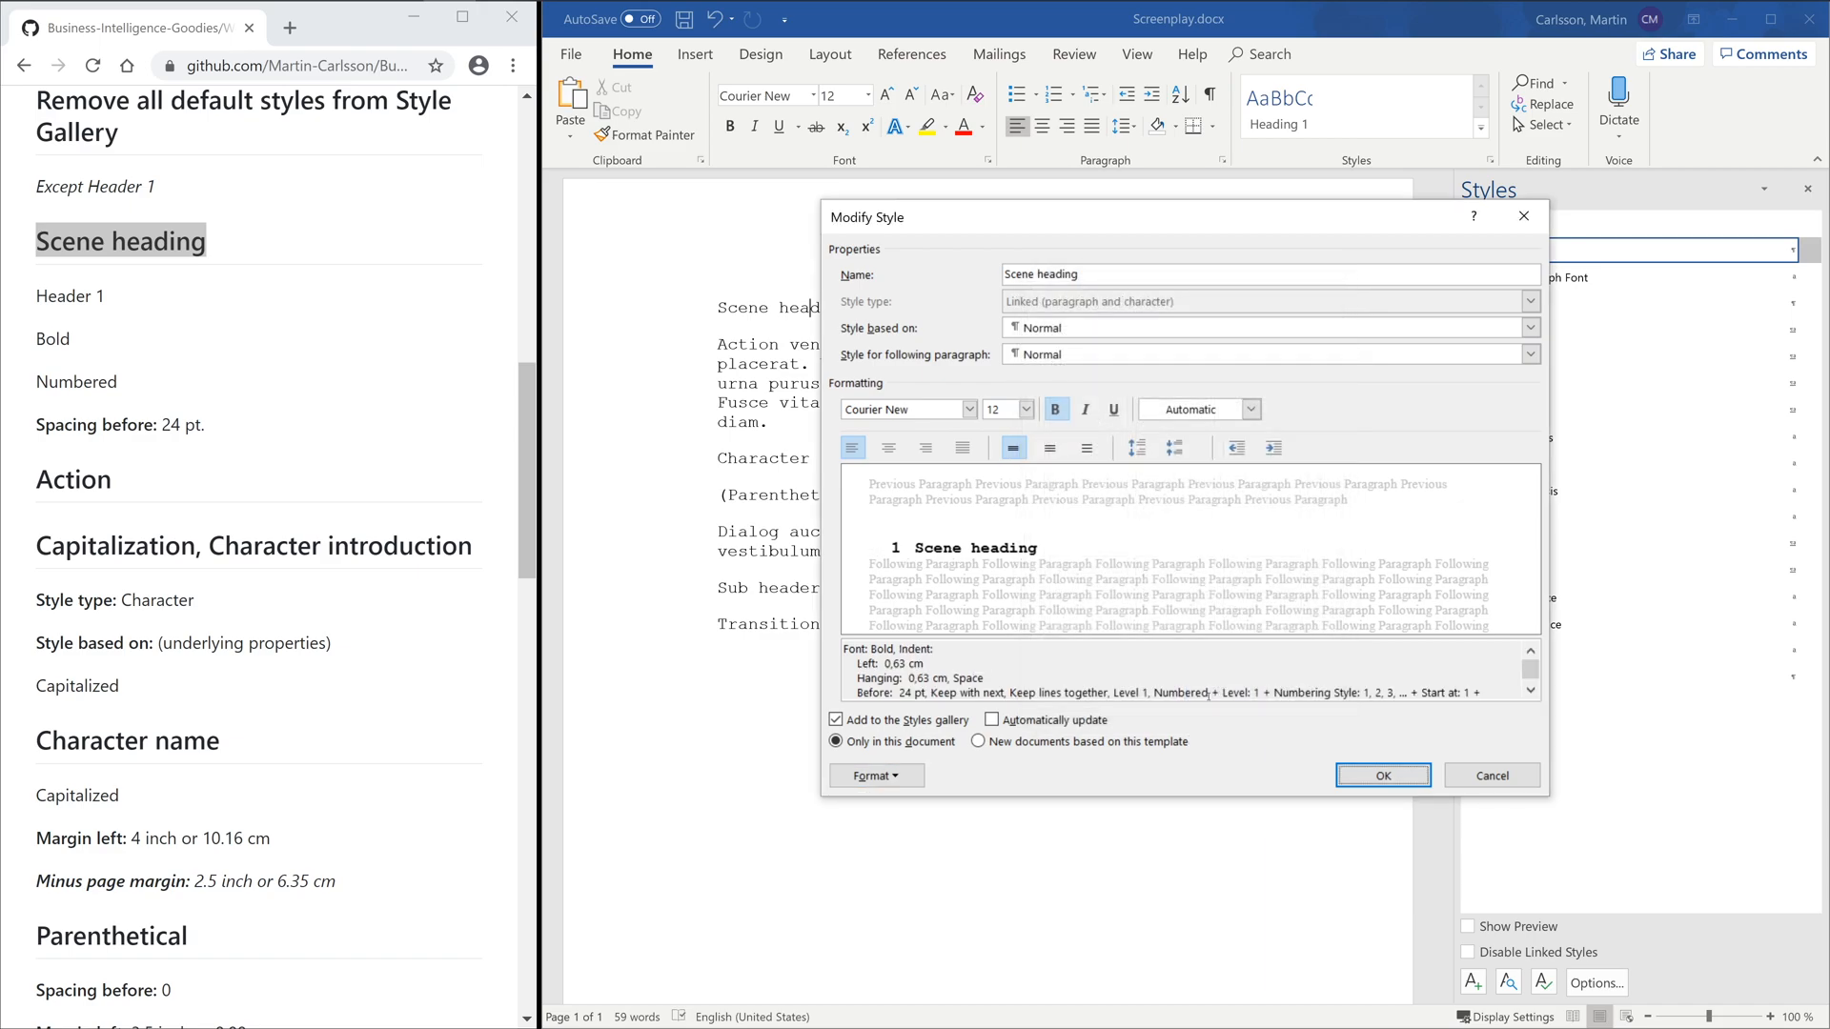
click(875, 775)
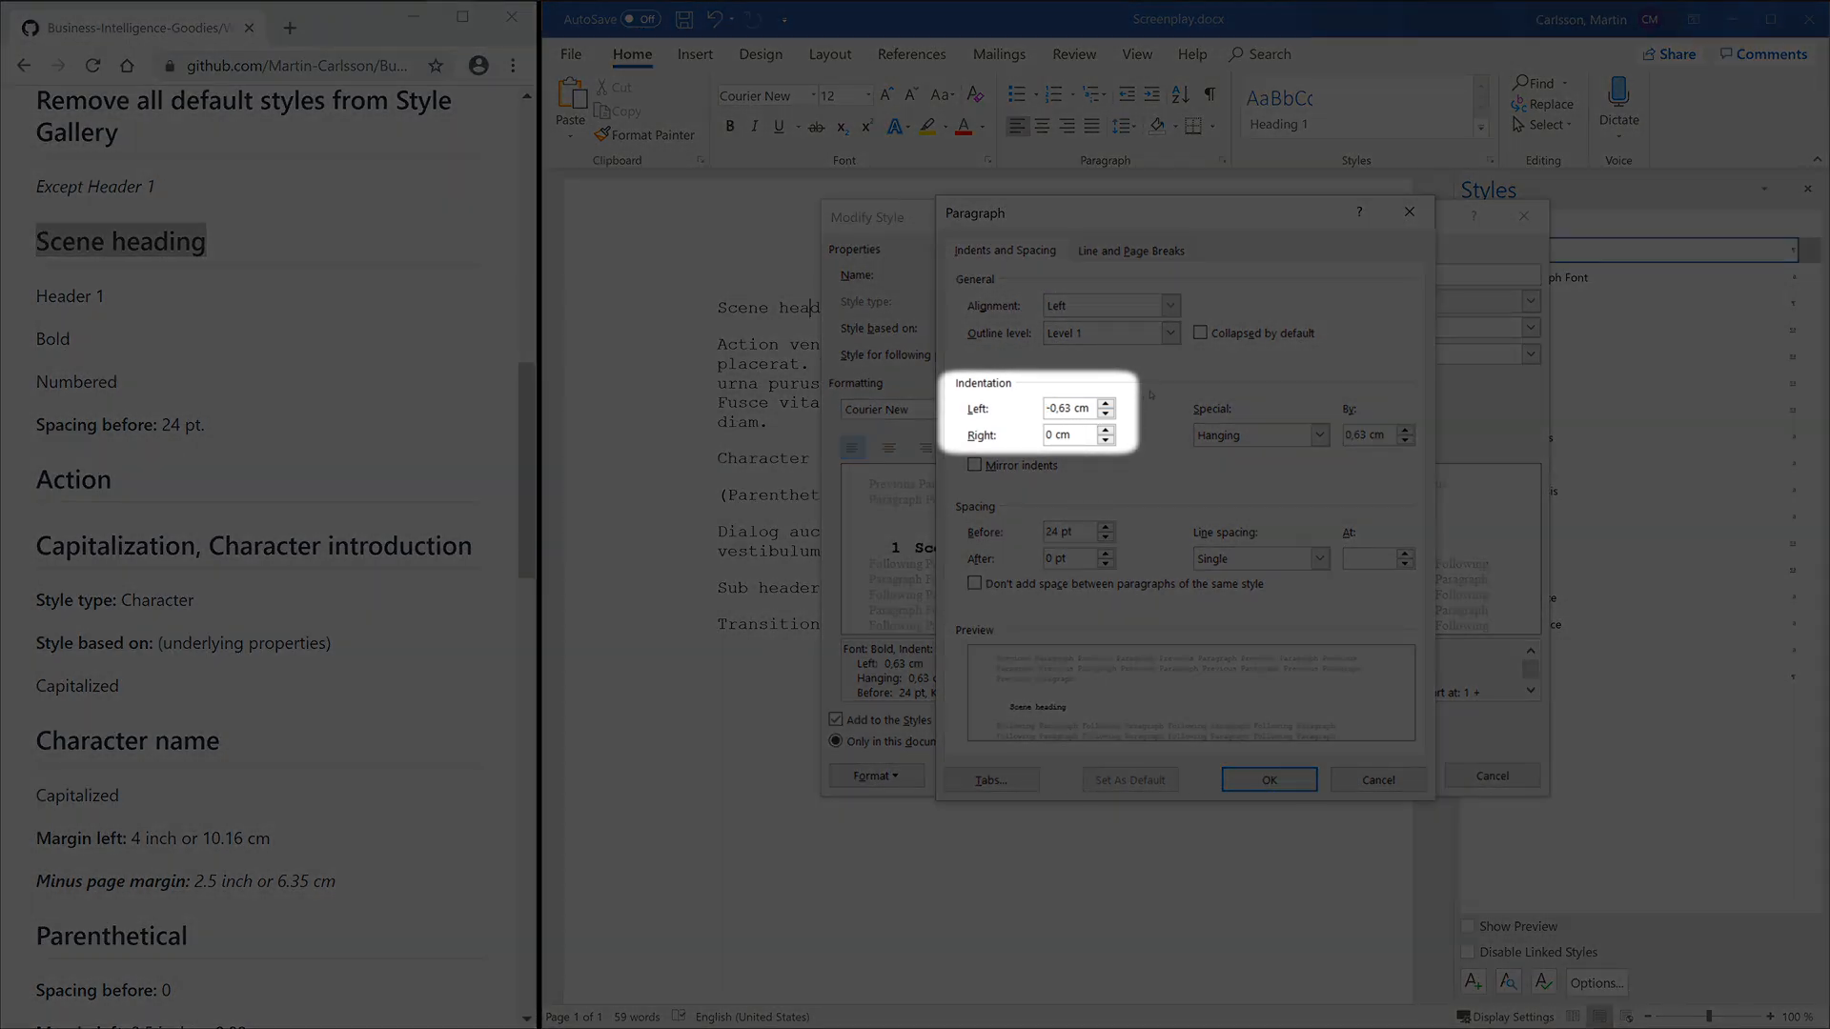
click(1267, 779)
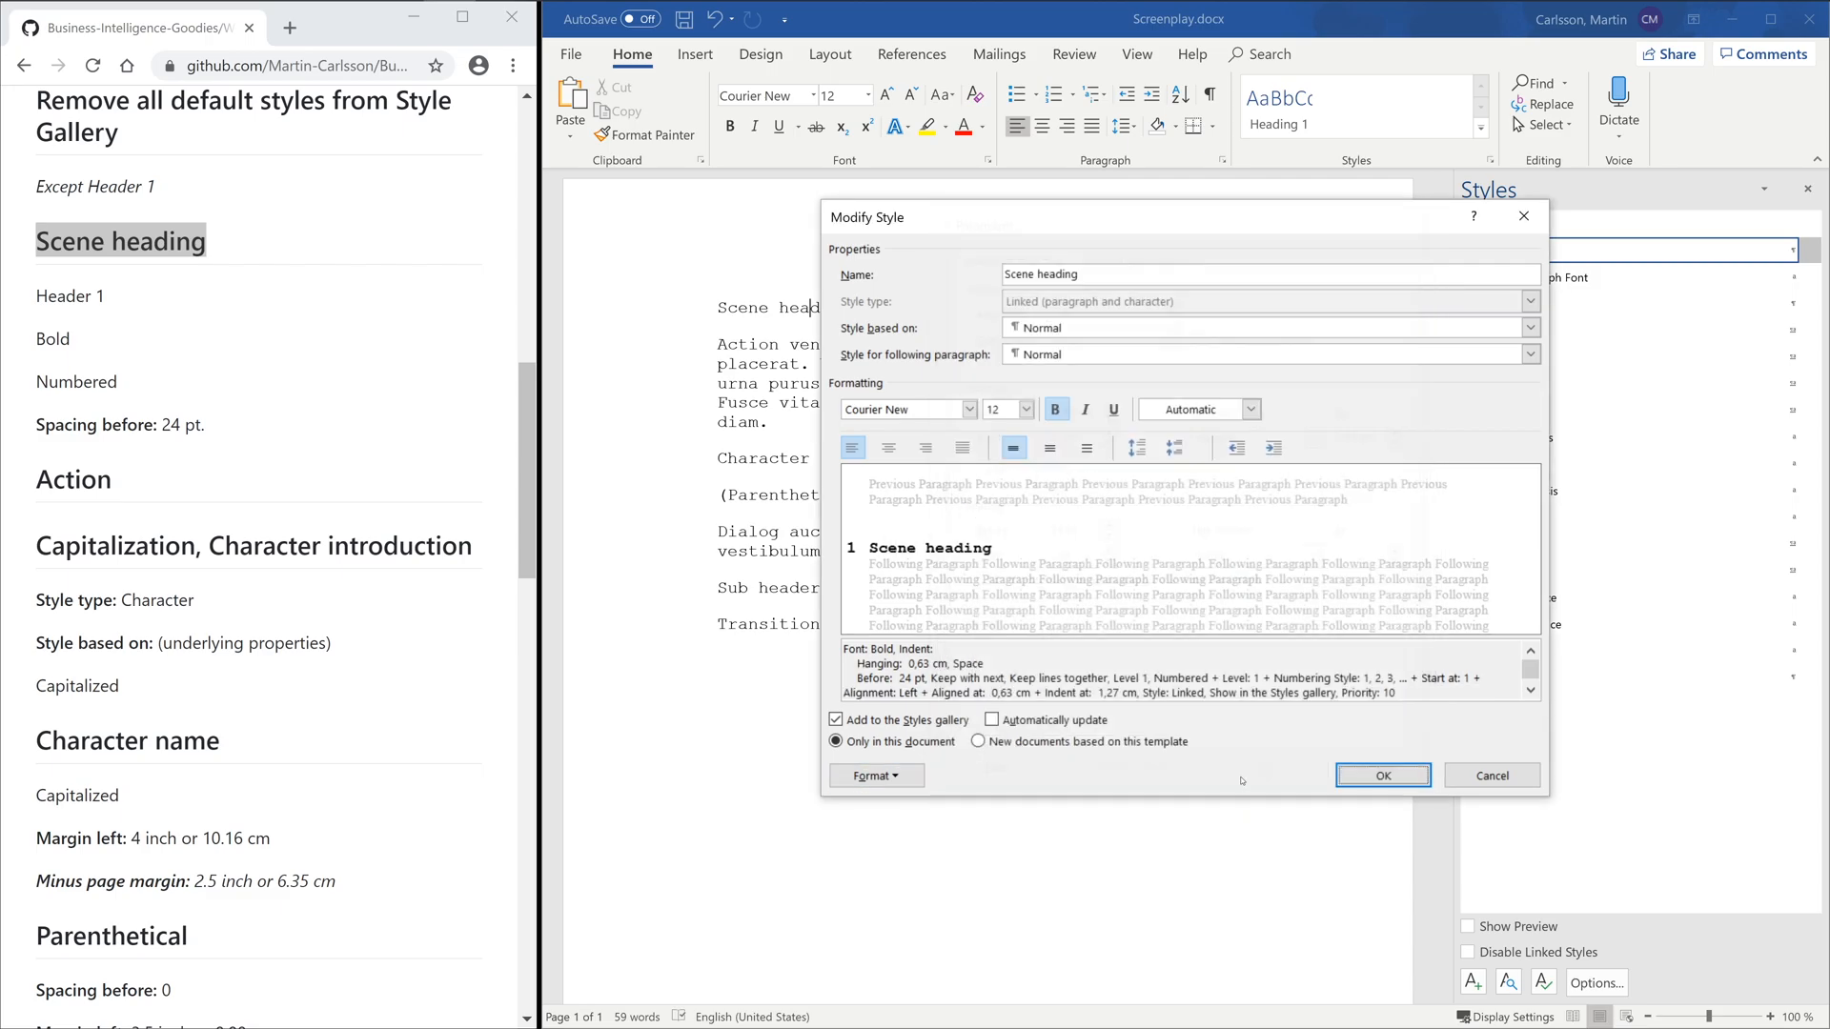
- Save Scene heading and add a new Action paragraph style to the gallery
click(1381, 775)
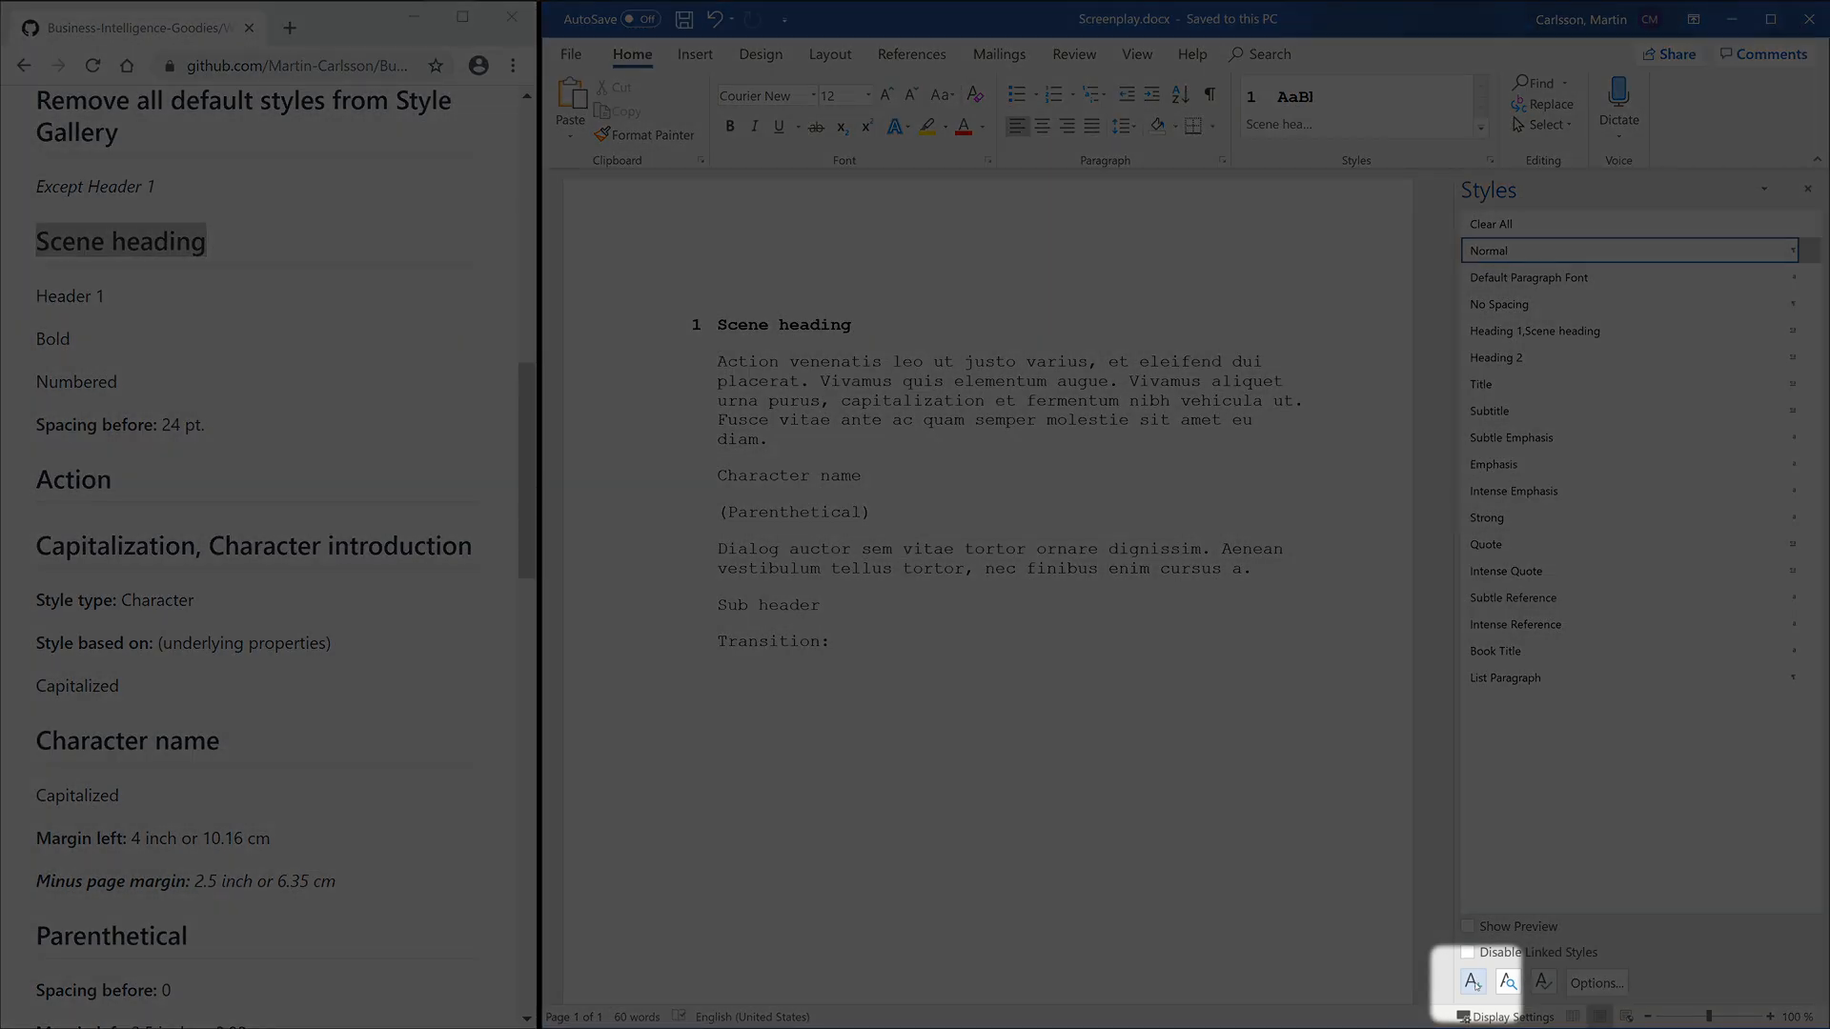
click(1471, 982)
text(Action)
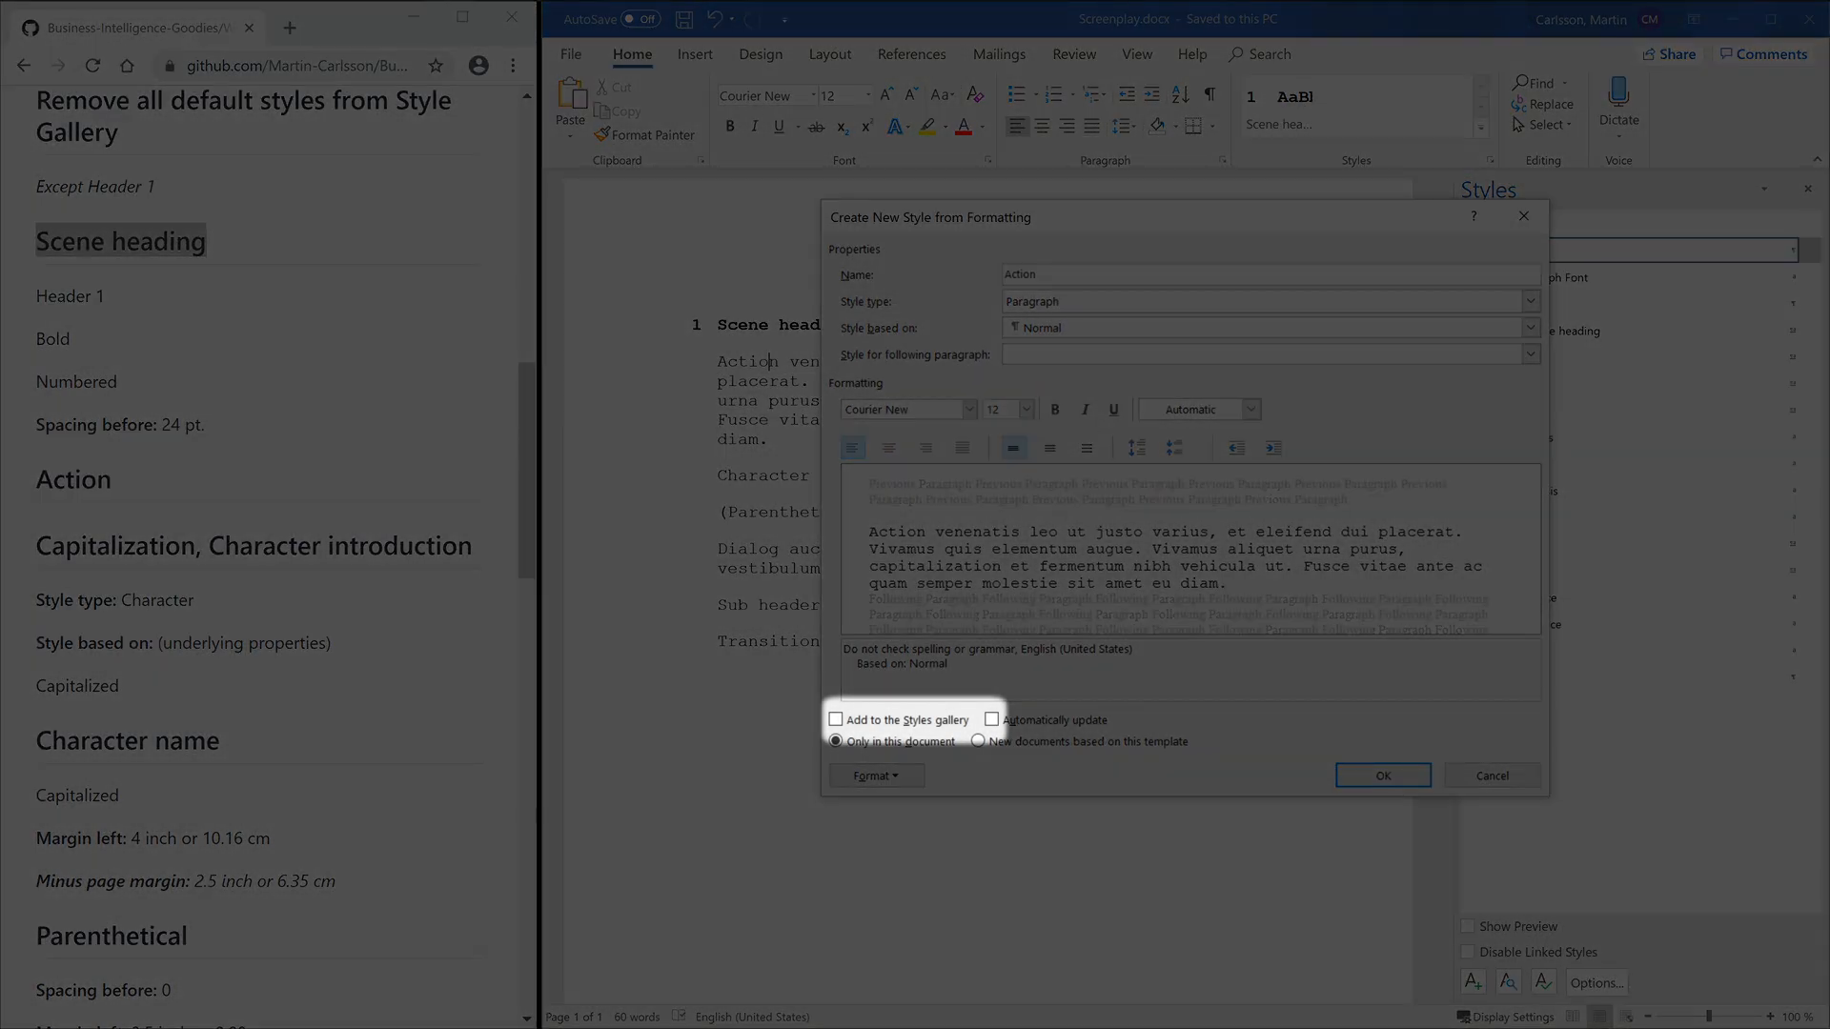
click(1382, 775)
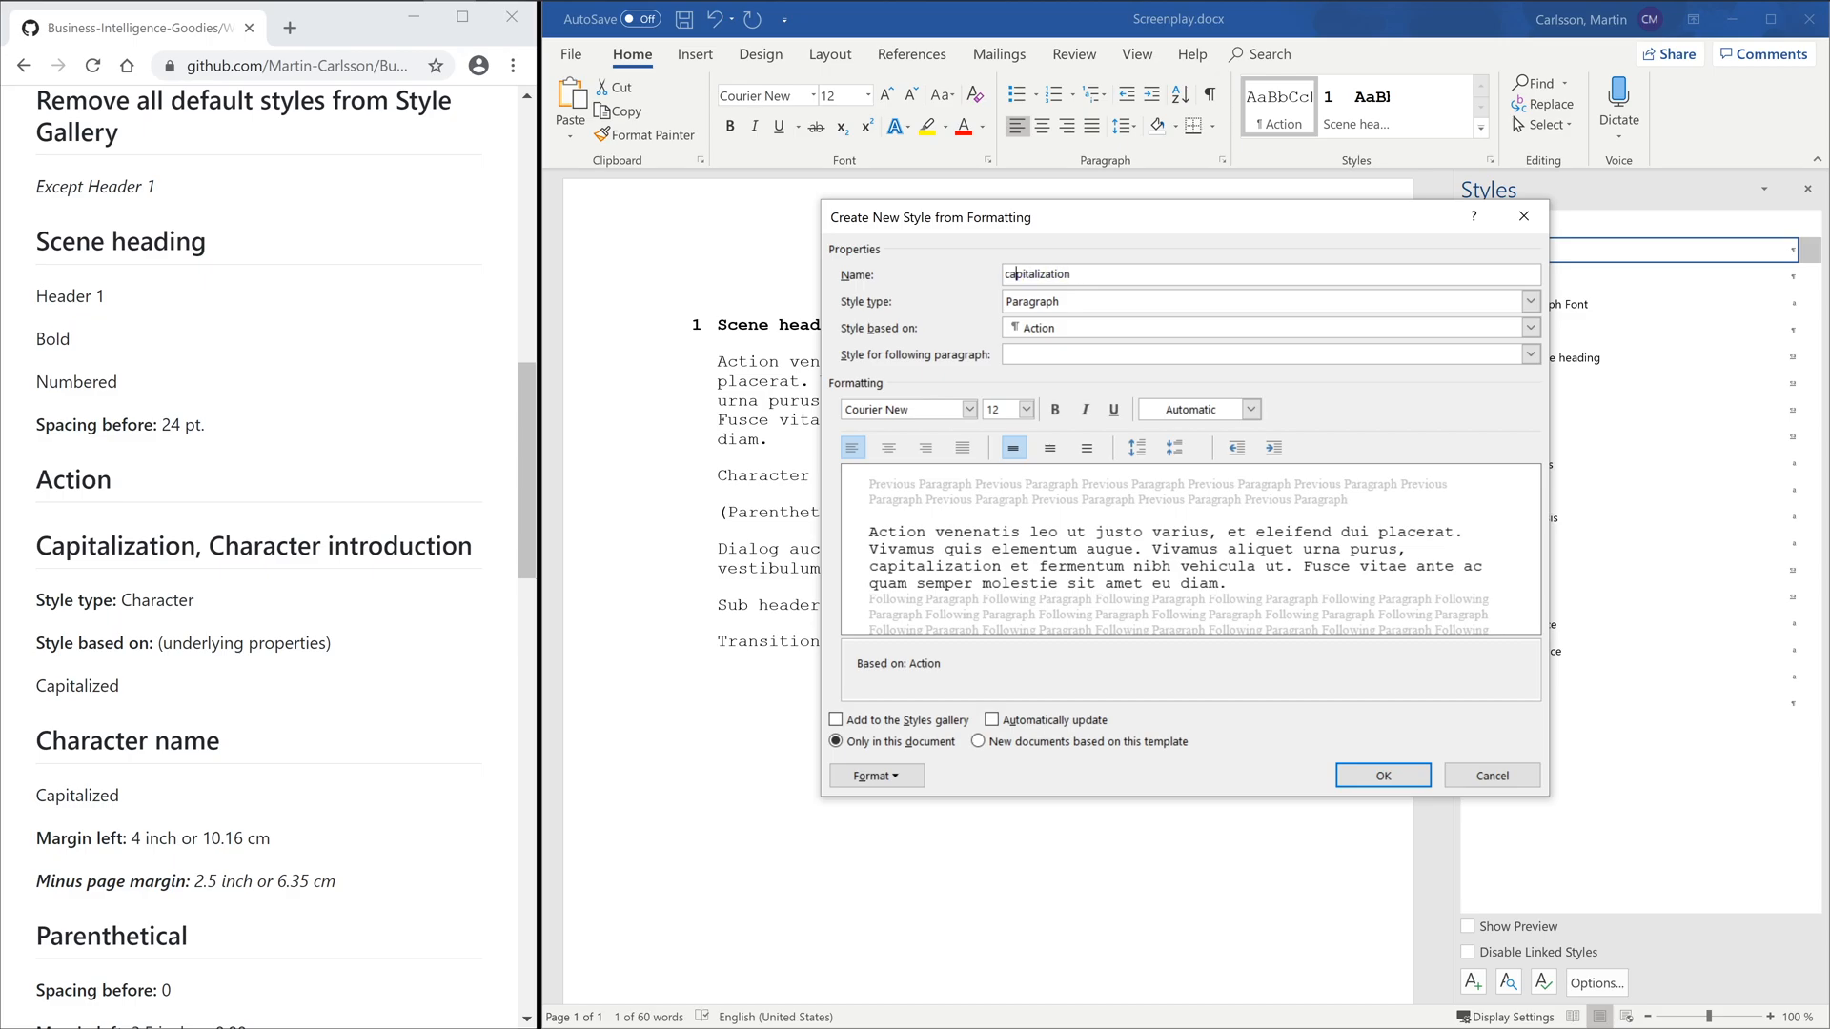
- Create the all-caps Capitalization character style based on underlying properties
click(1530, 302)
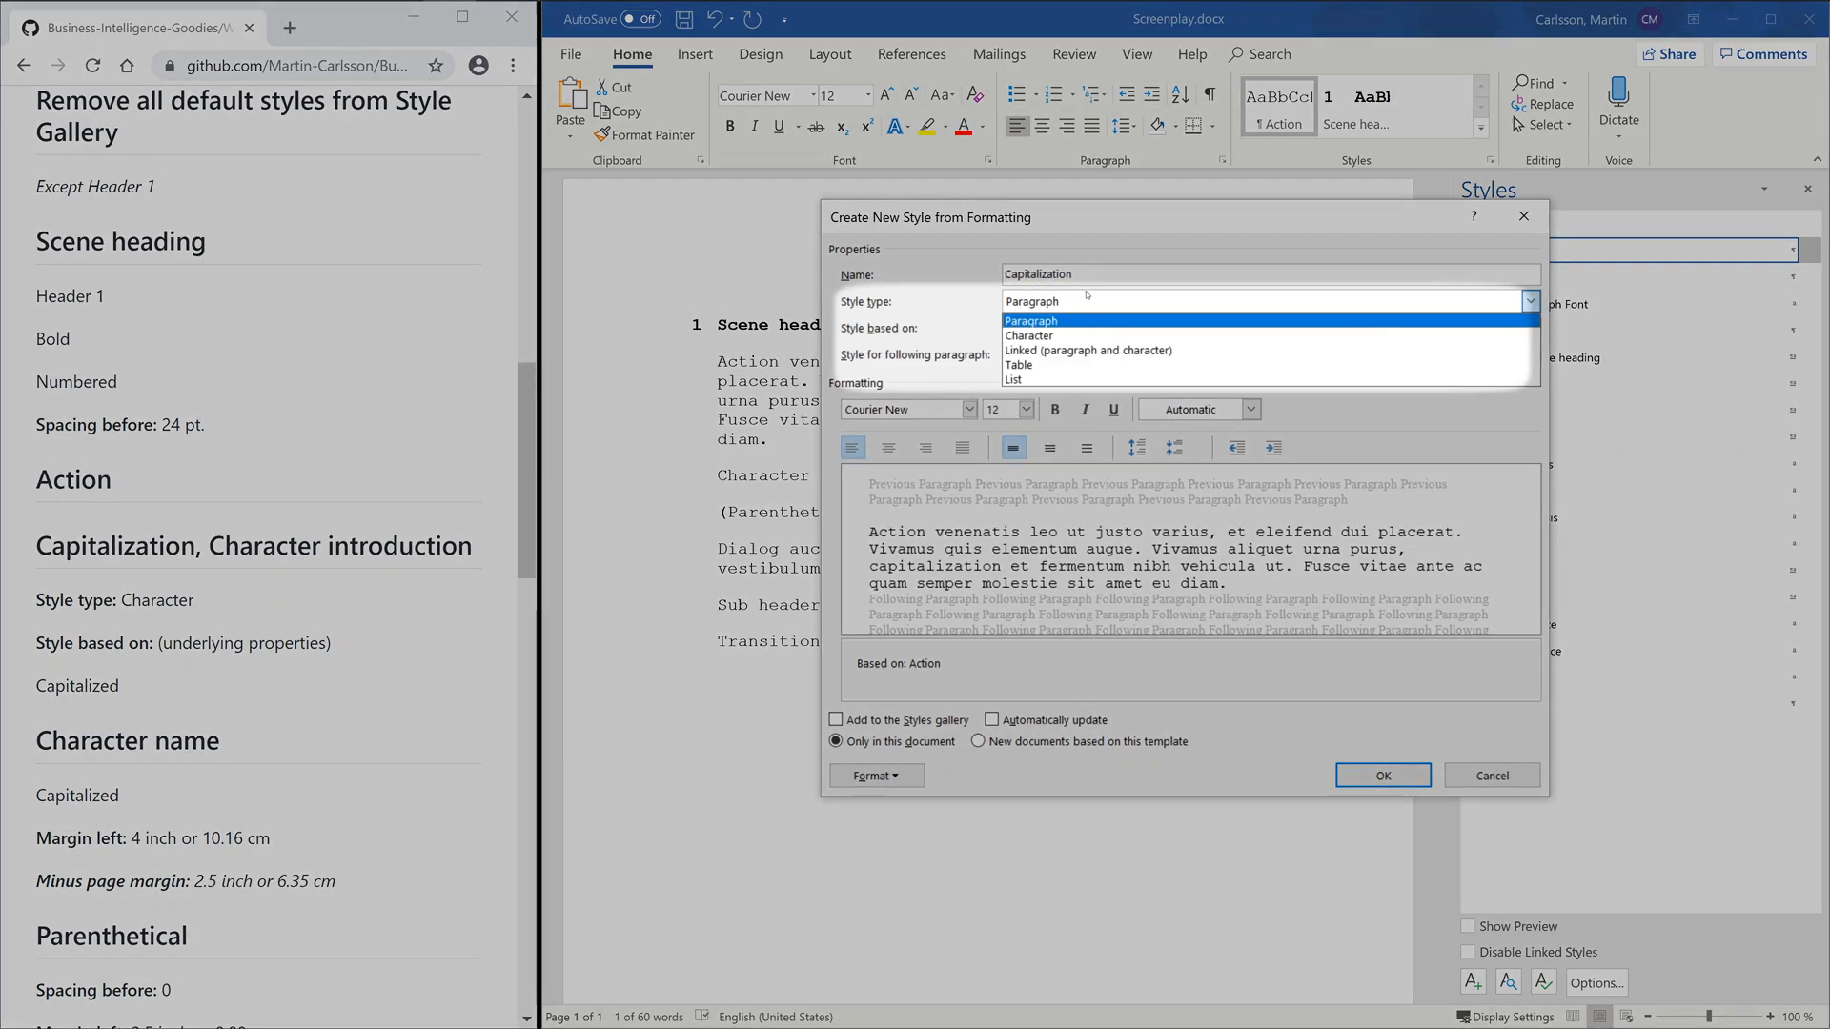
mouse_move(1029, 336)
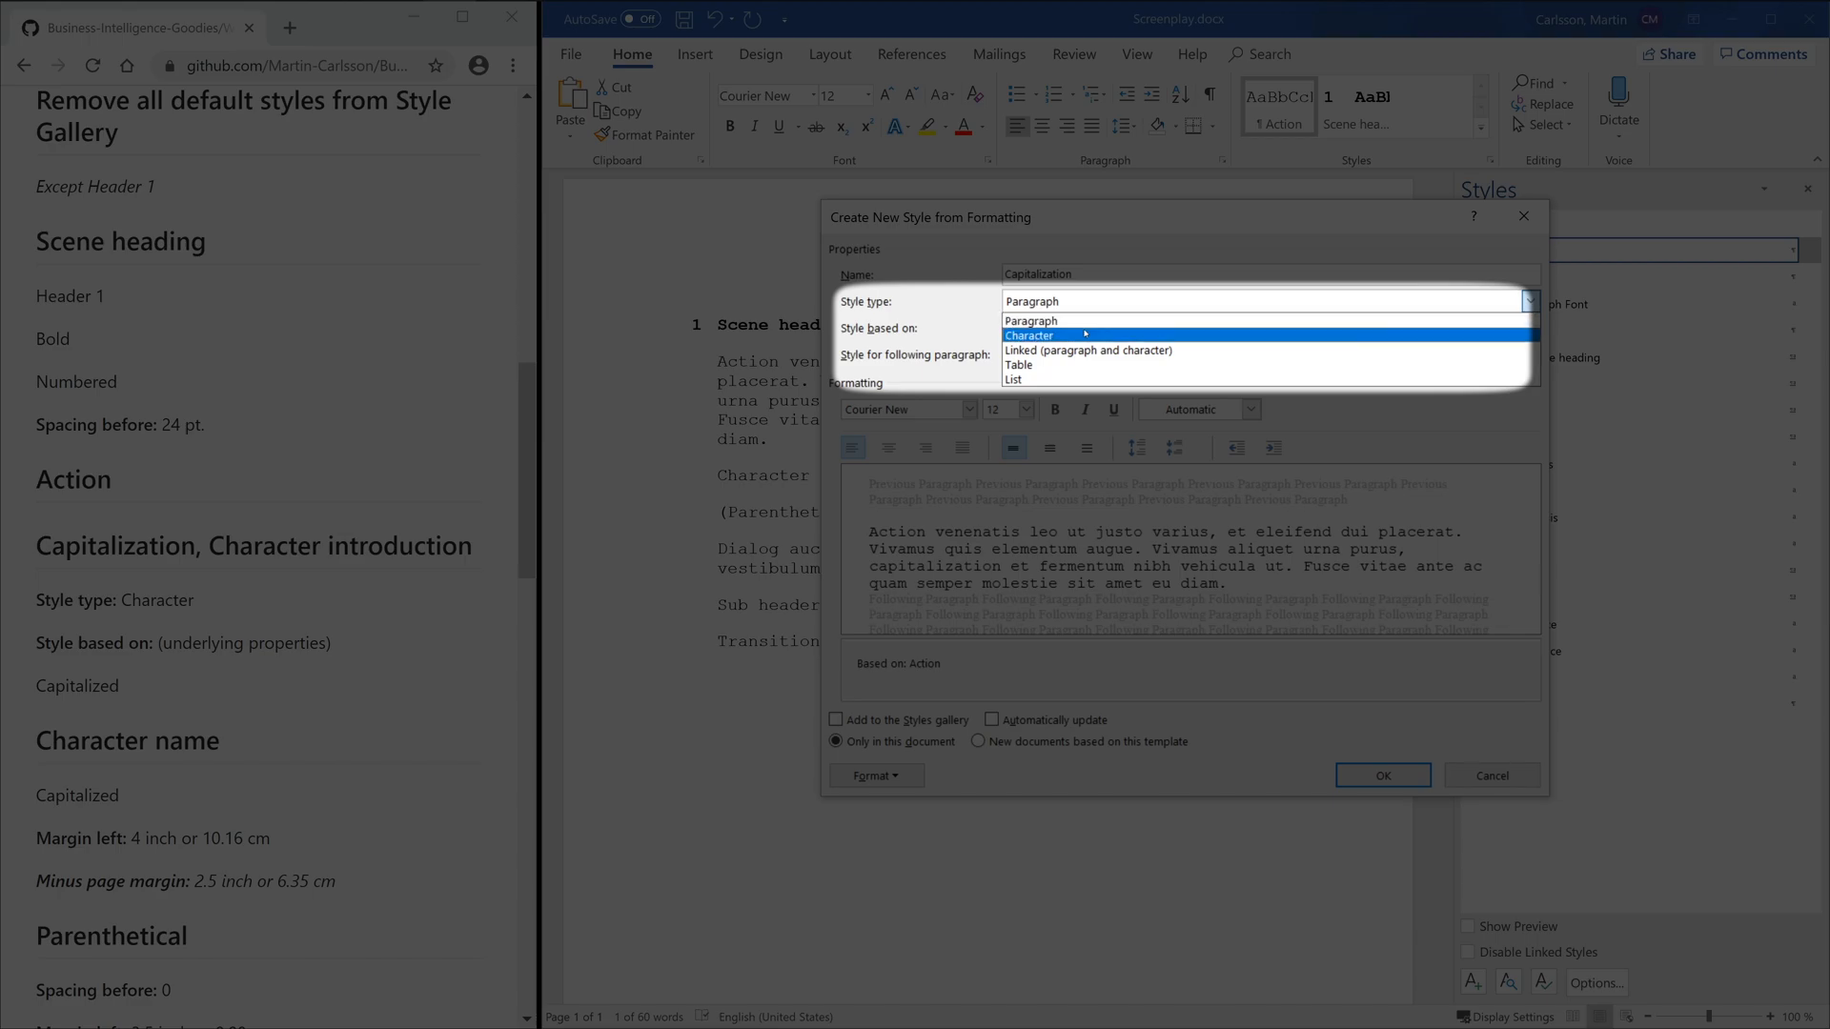
click(1029, 336)
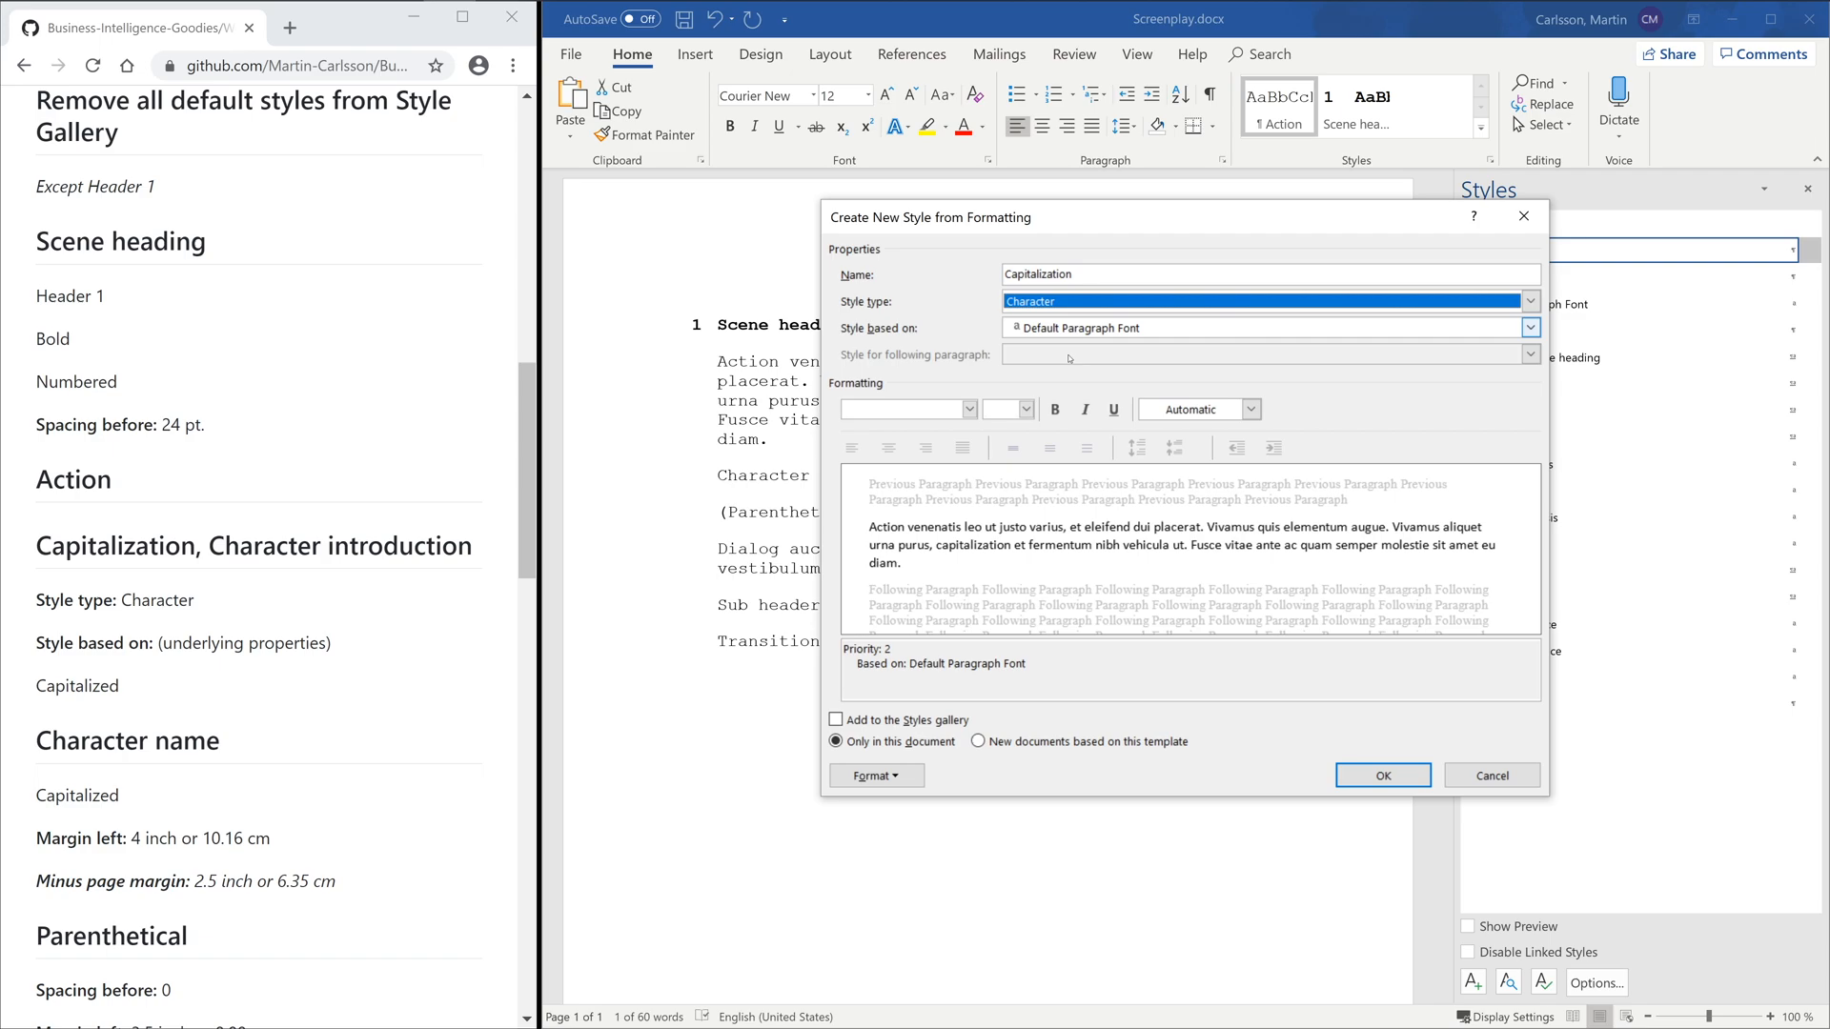
click(873, 775)
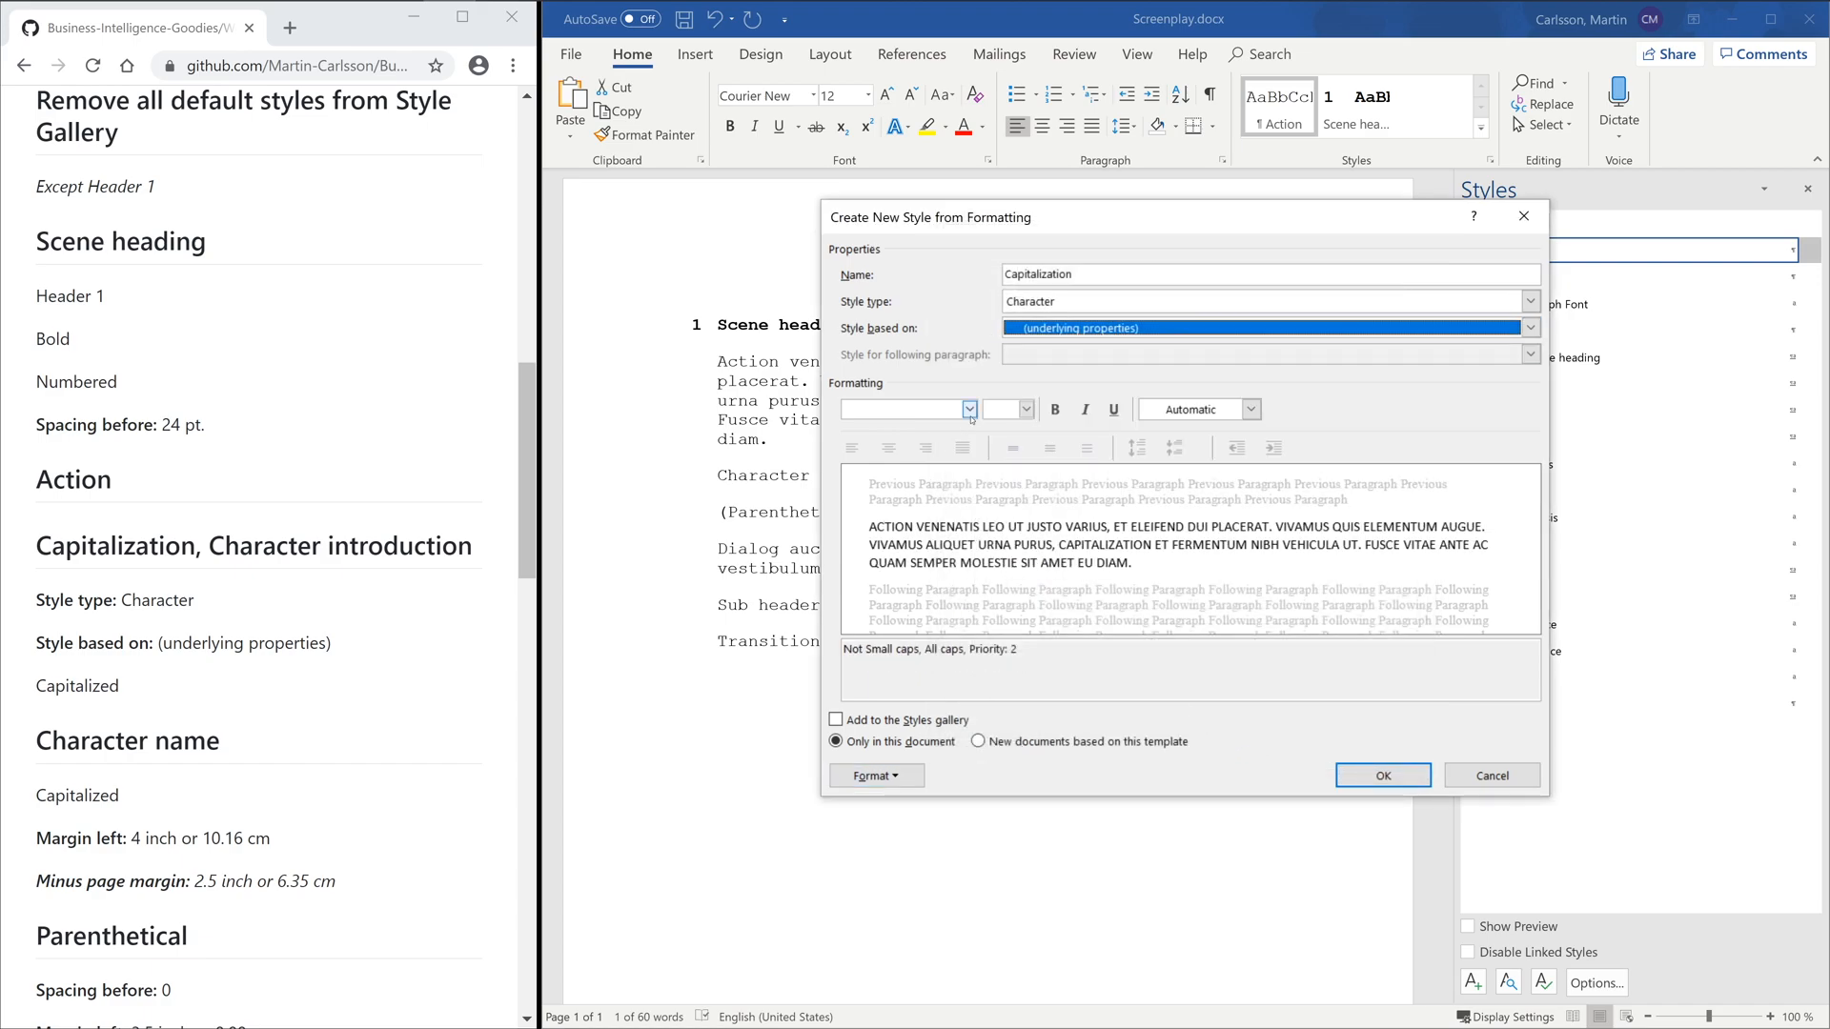
click(1382, 775)
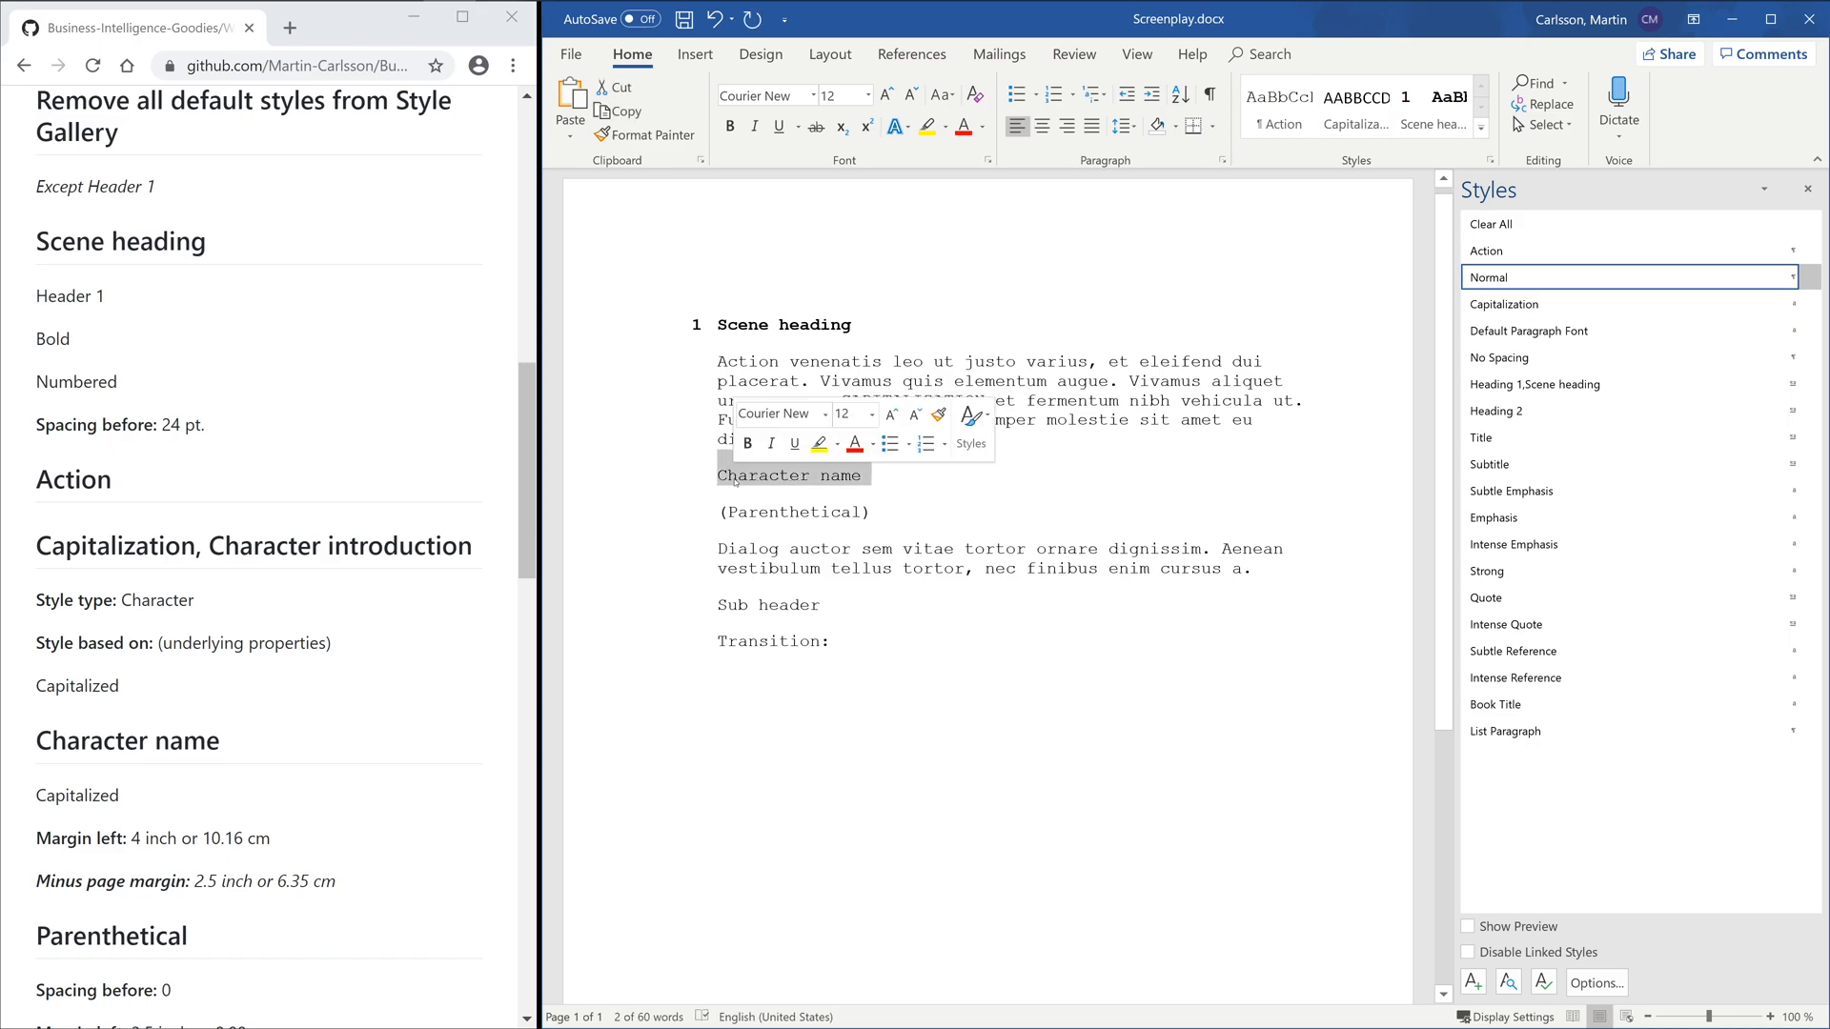
- Create the Character name style from its sample line
click(777, 474)
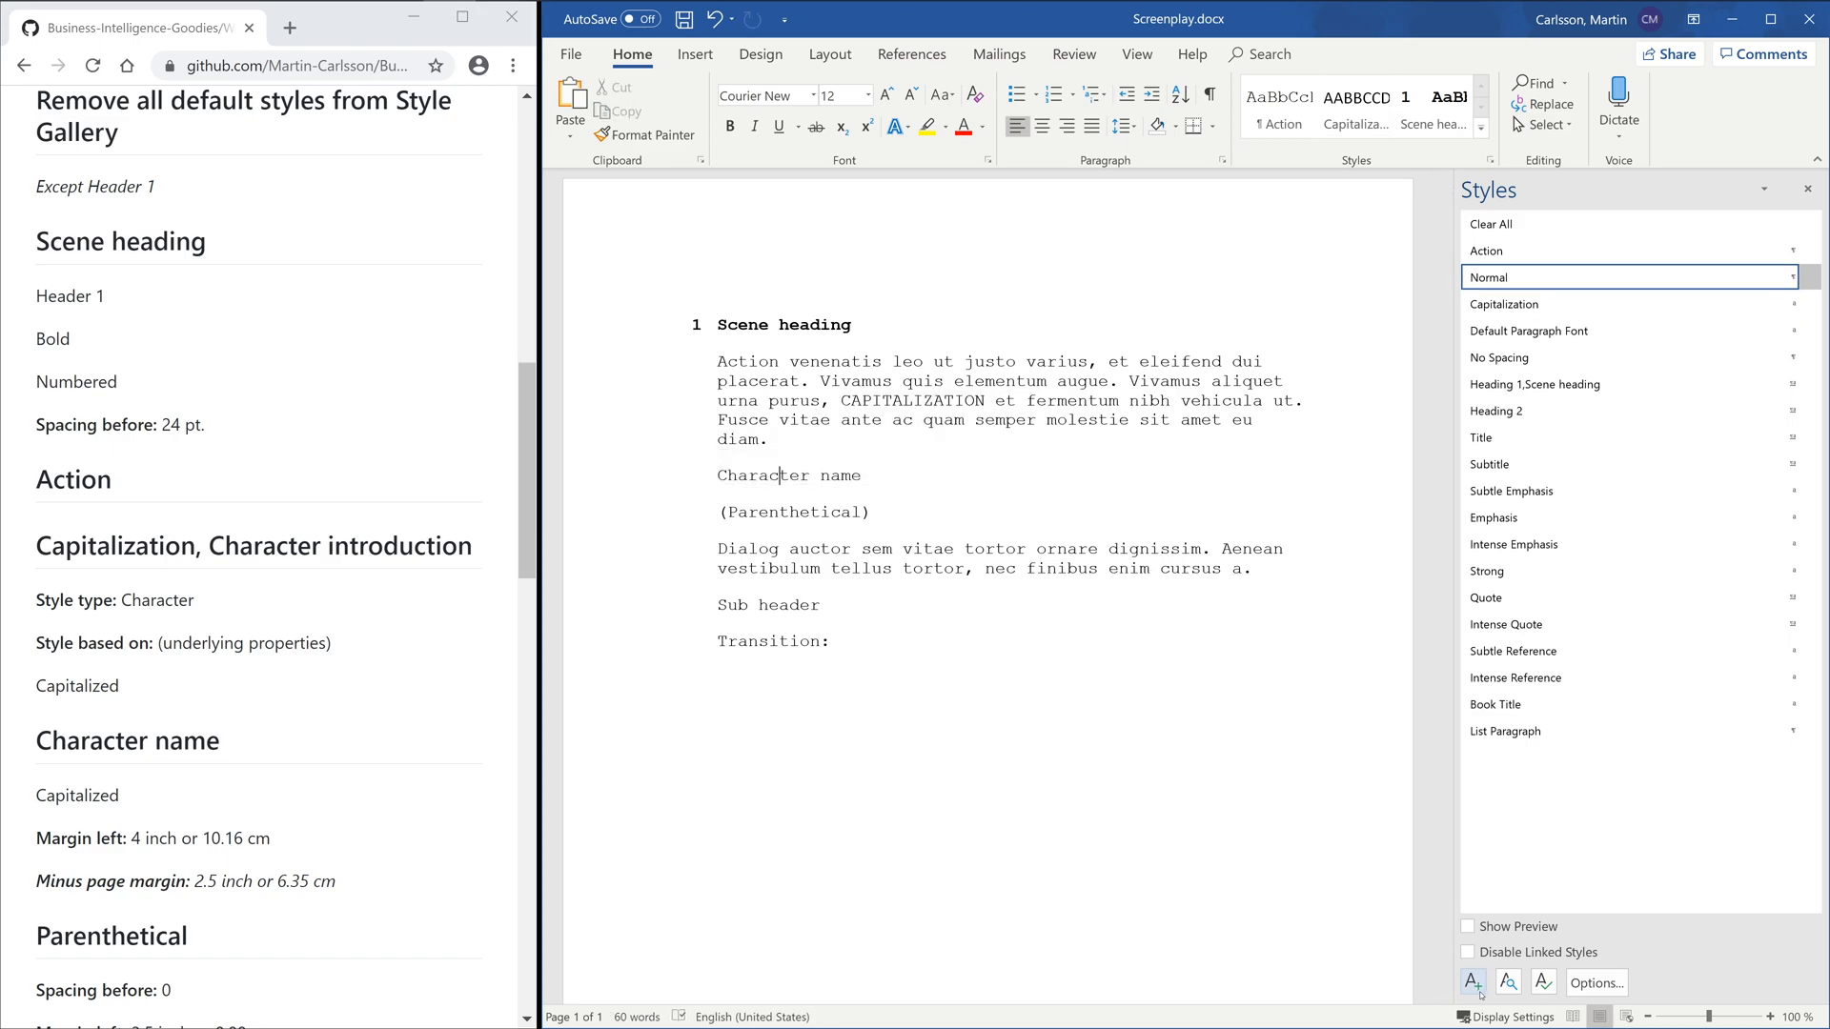
click(1472, 982)
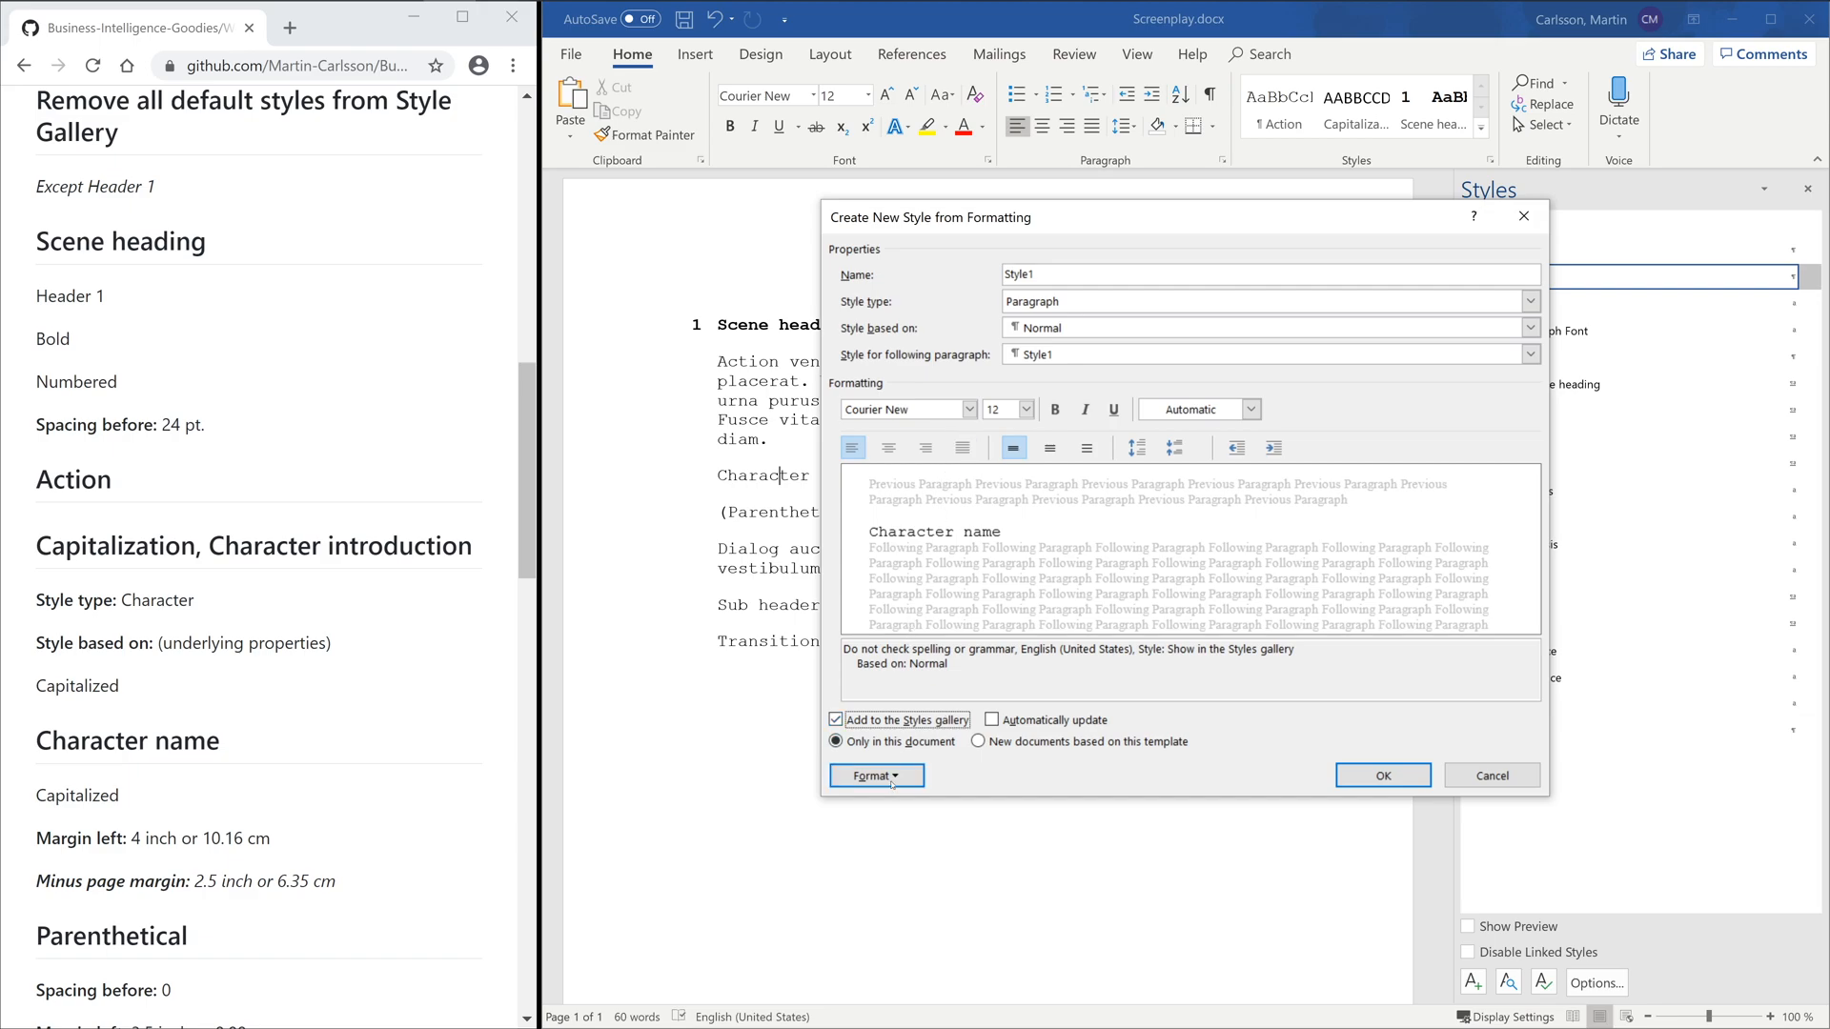
click(874, 775)
text(6,35)
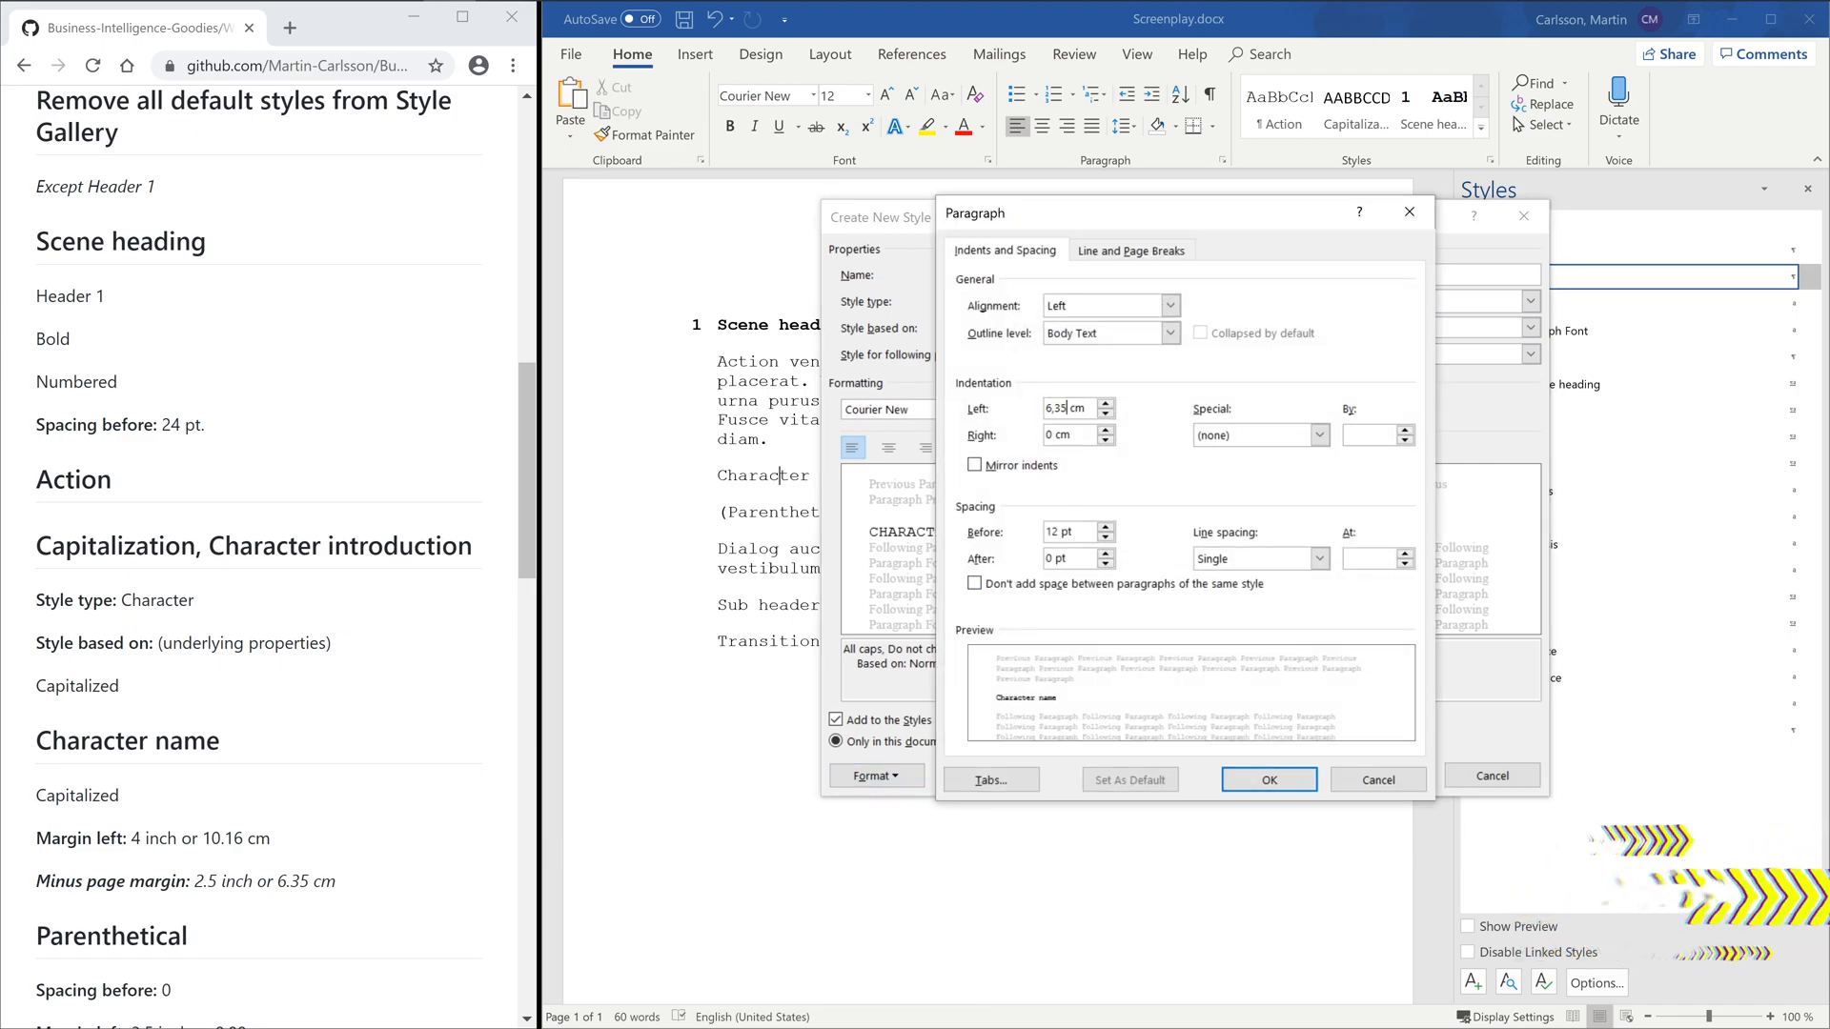
click(1269, 778)
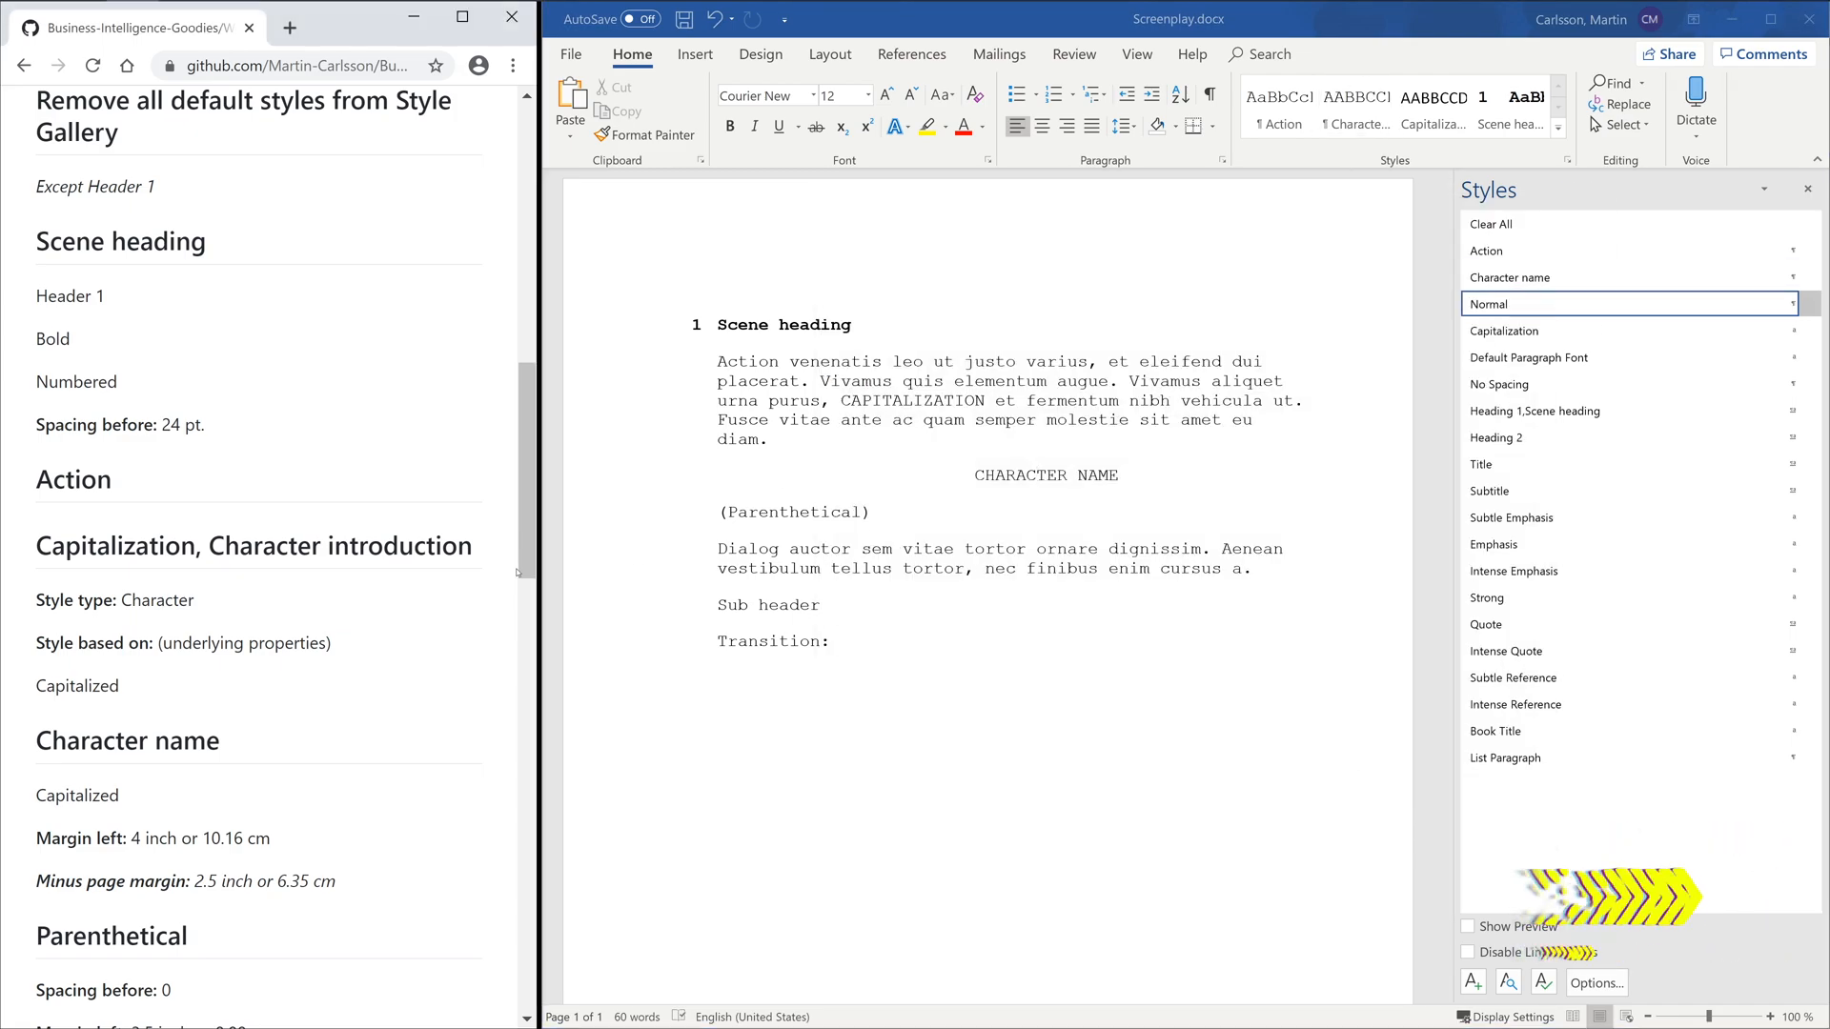
- Create Parenthetical, Dialog and Transition styles with their indents and all caps
click(875, 779)
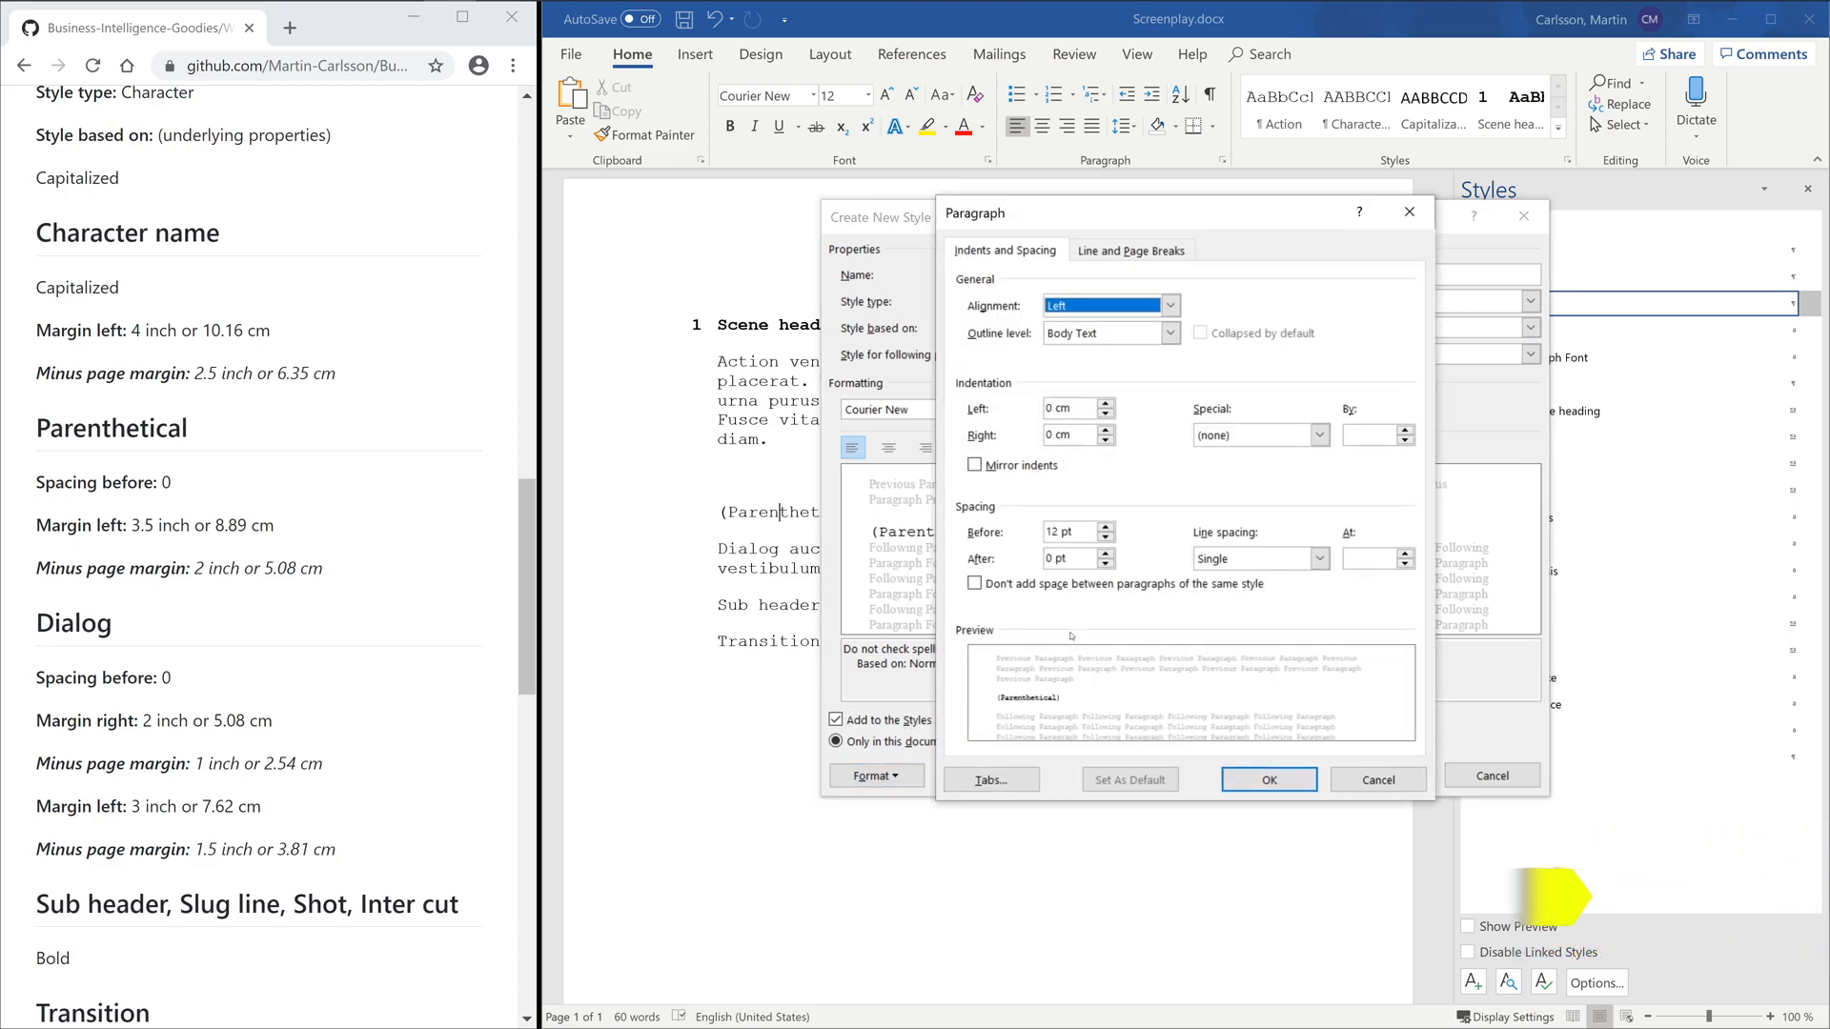
click(1268, 778)
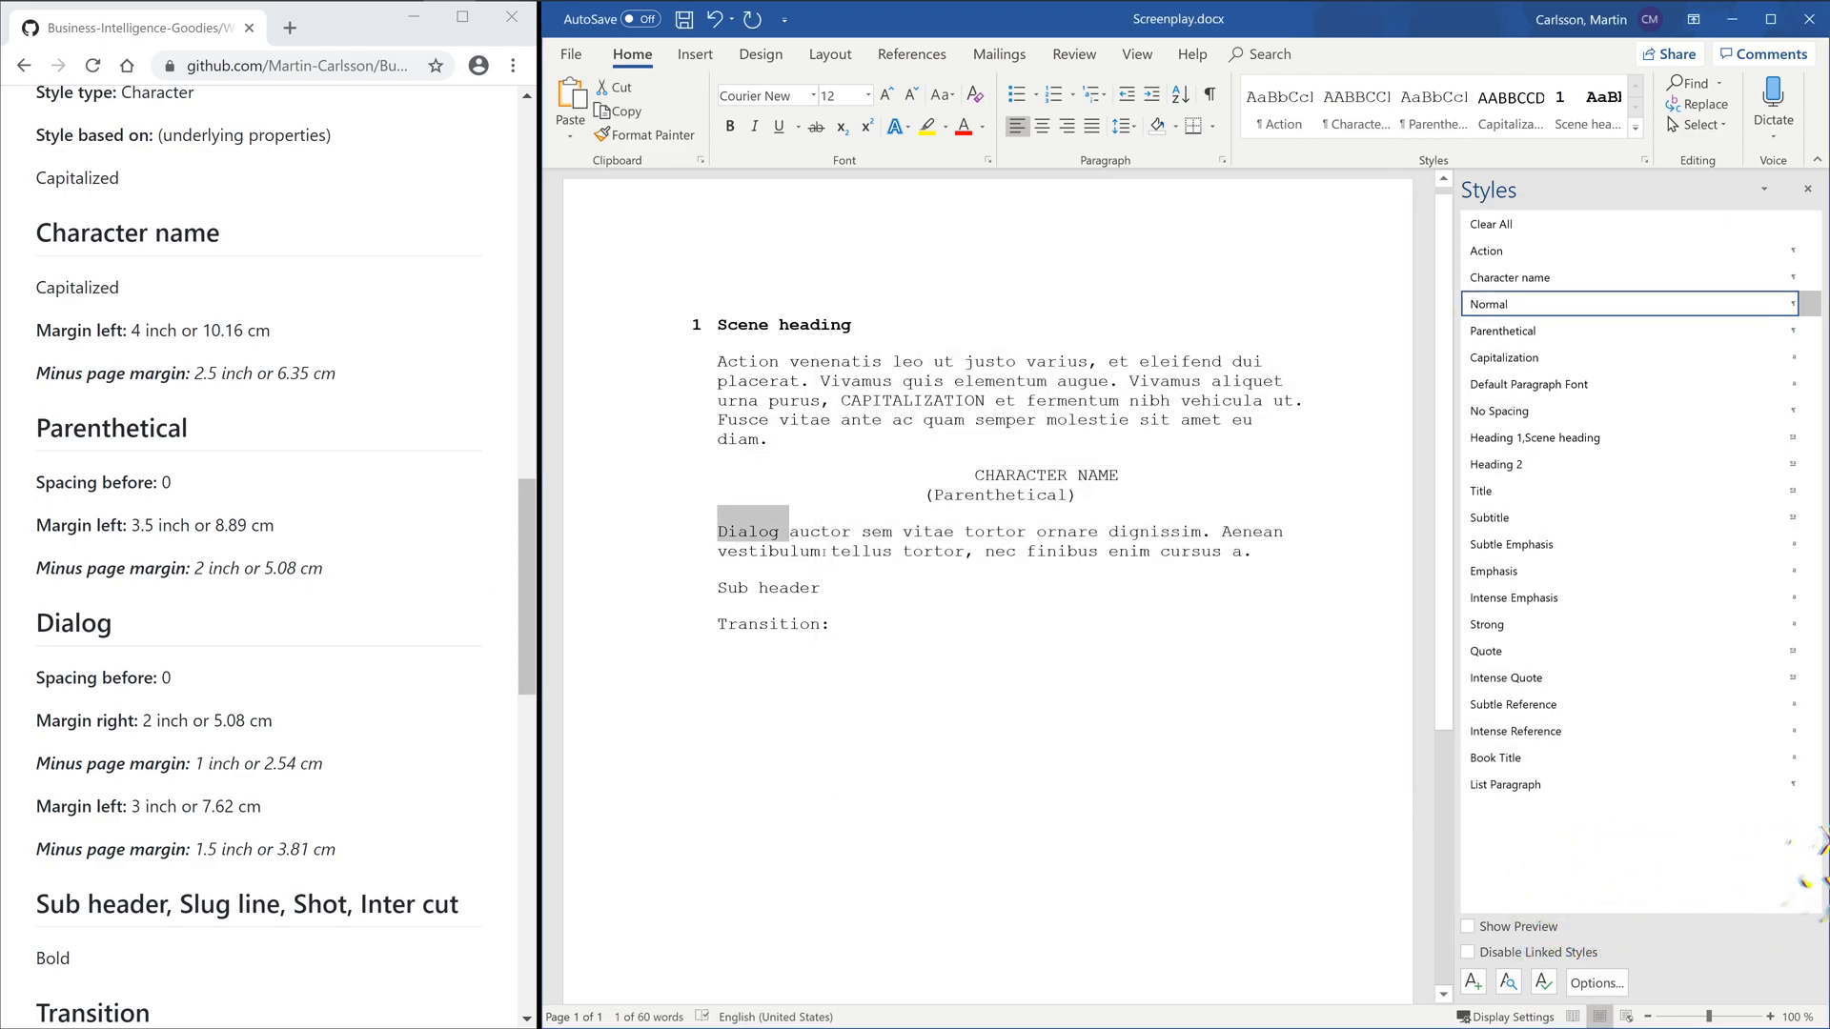
click(875, 776)
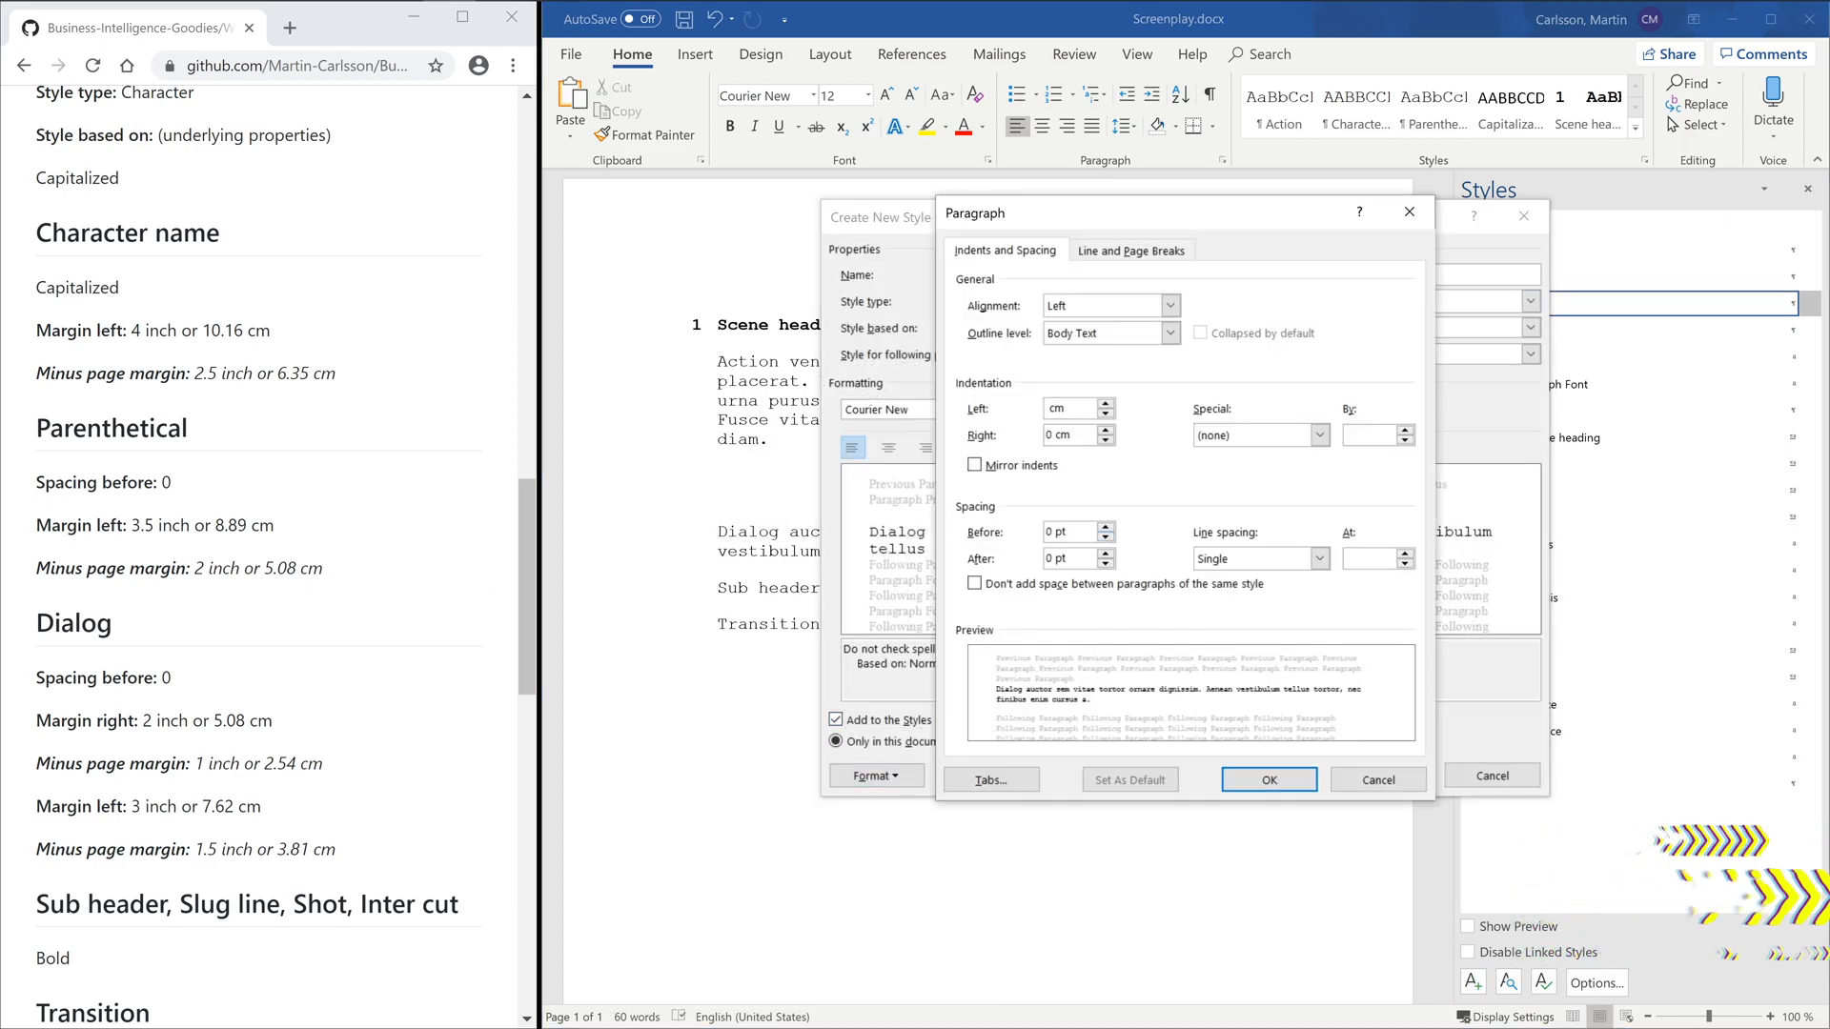
click(1267, 778)
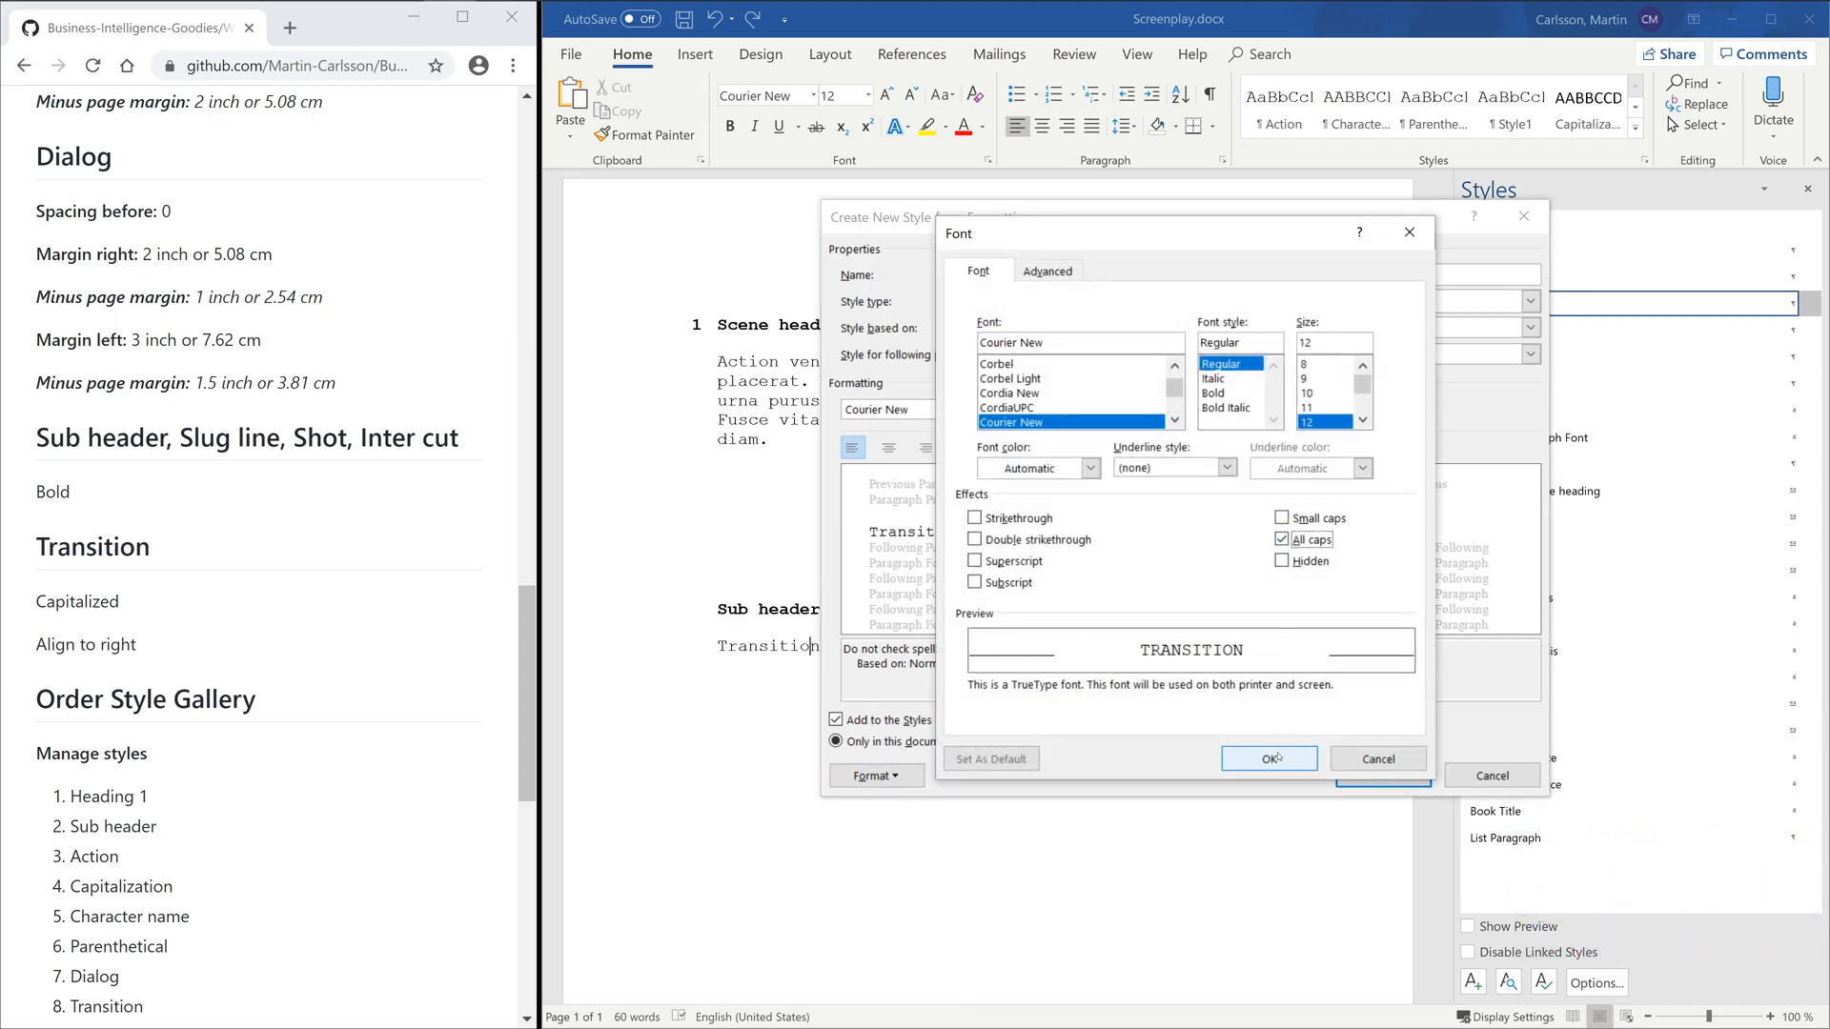
click(1269, 757)
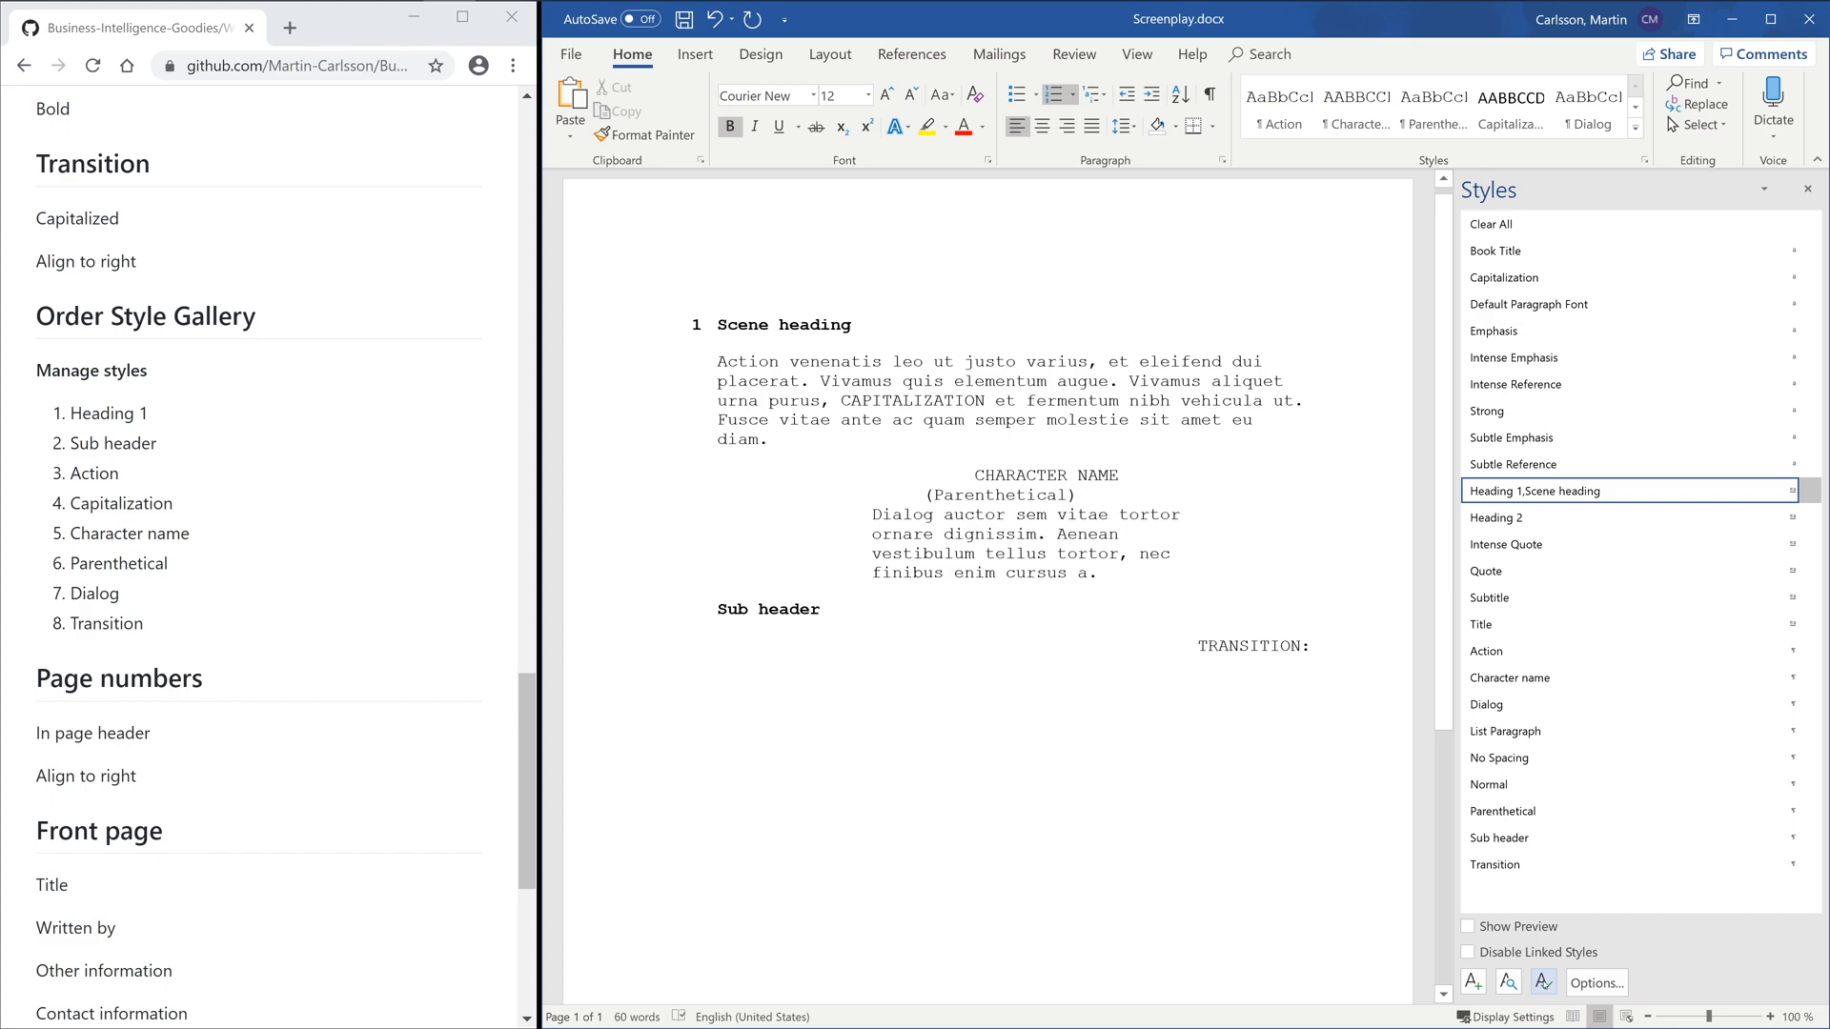
- In Manage Styles, sort As Recommended and give Capitalization priority 4
click(1542, 982)
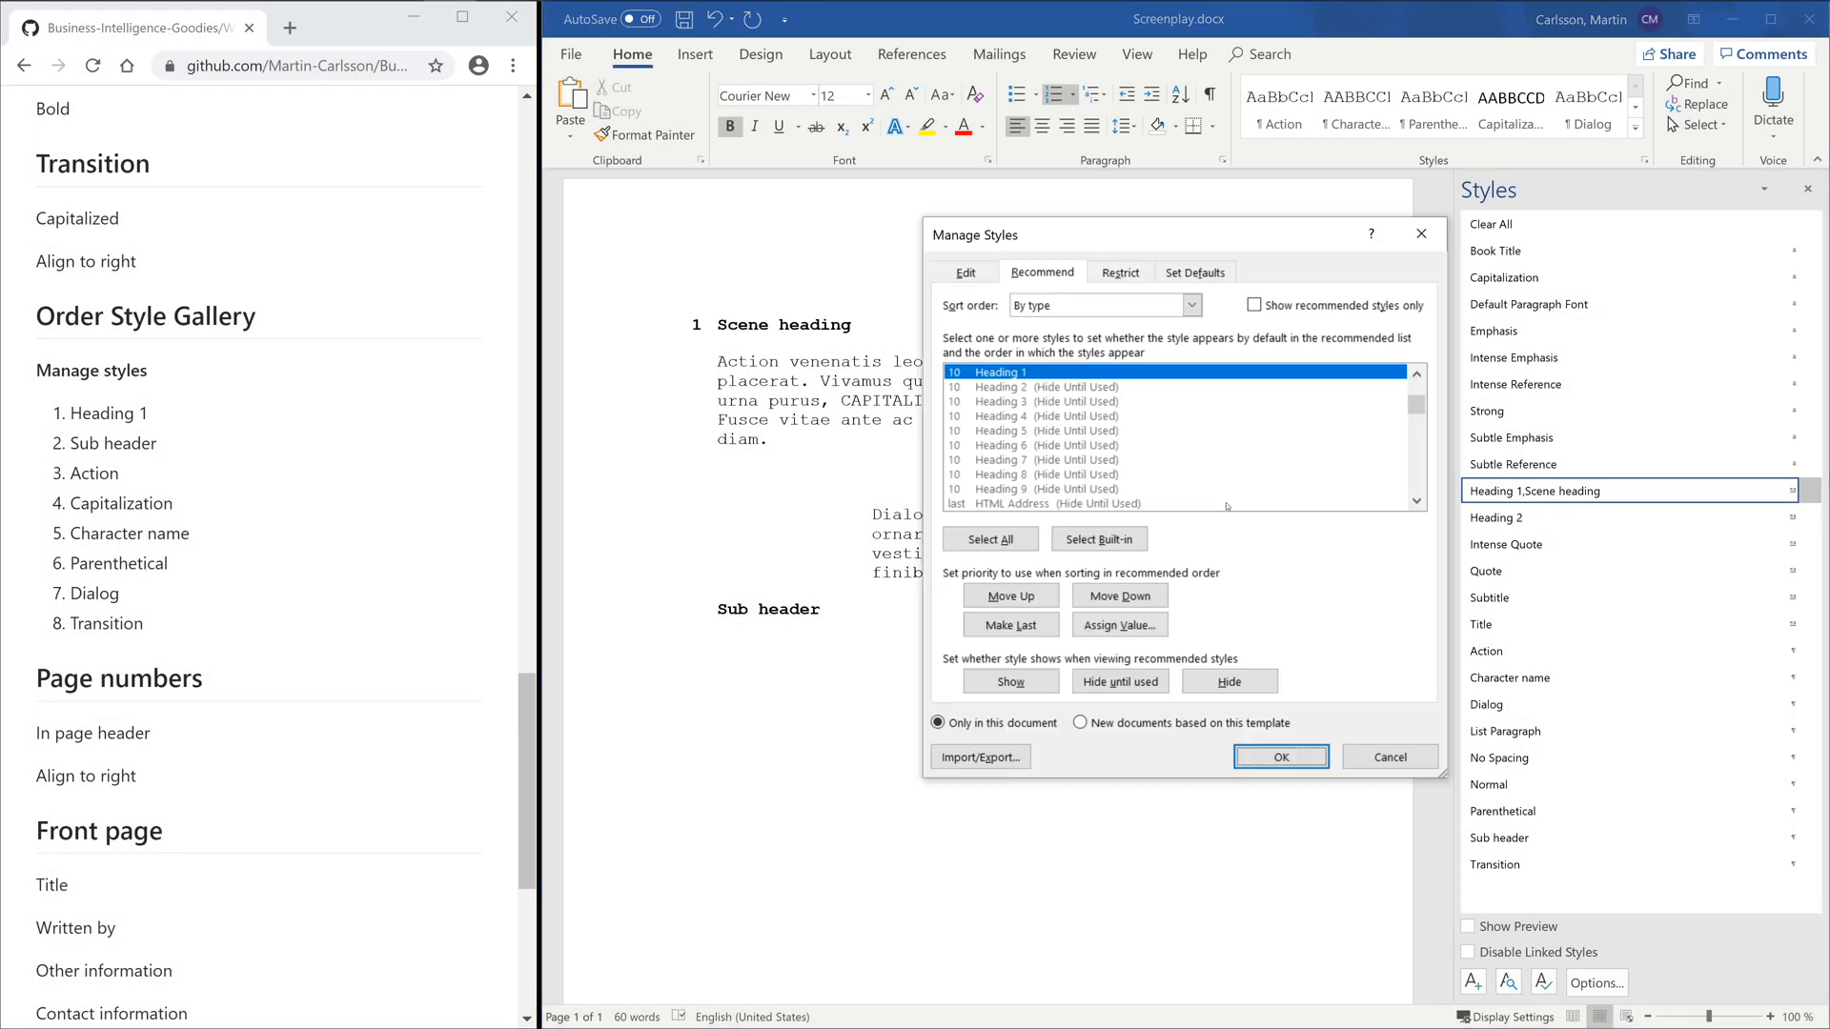
click(1102, 305)
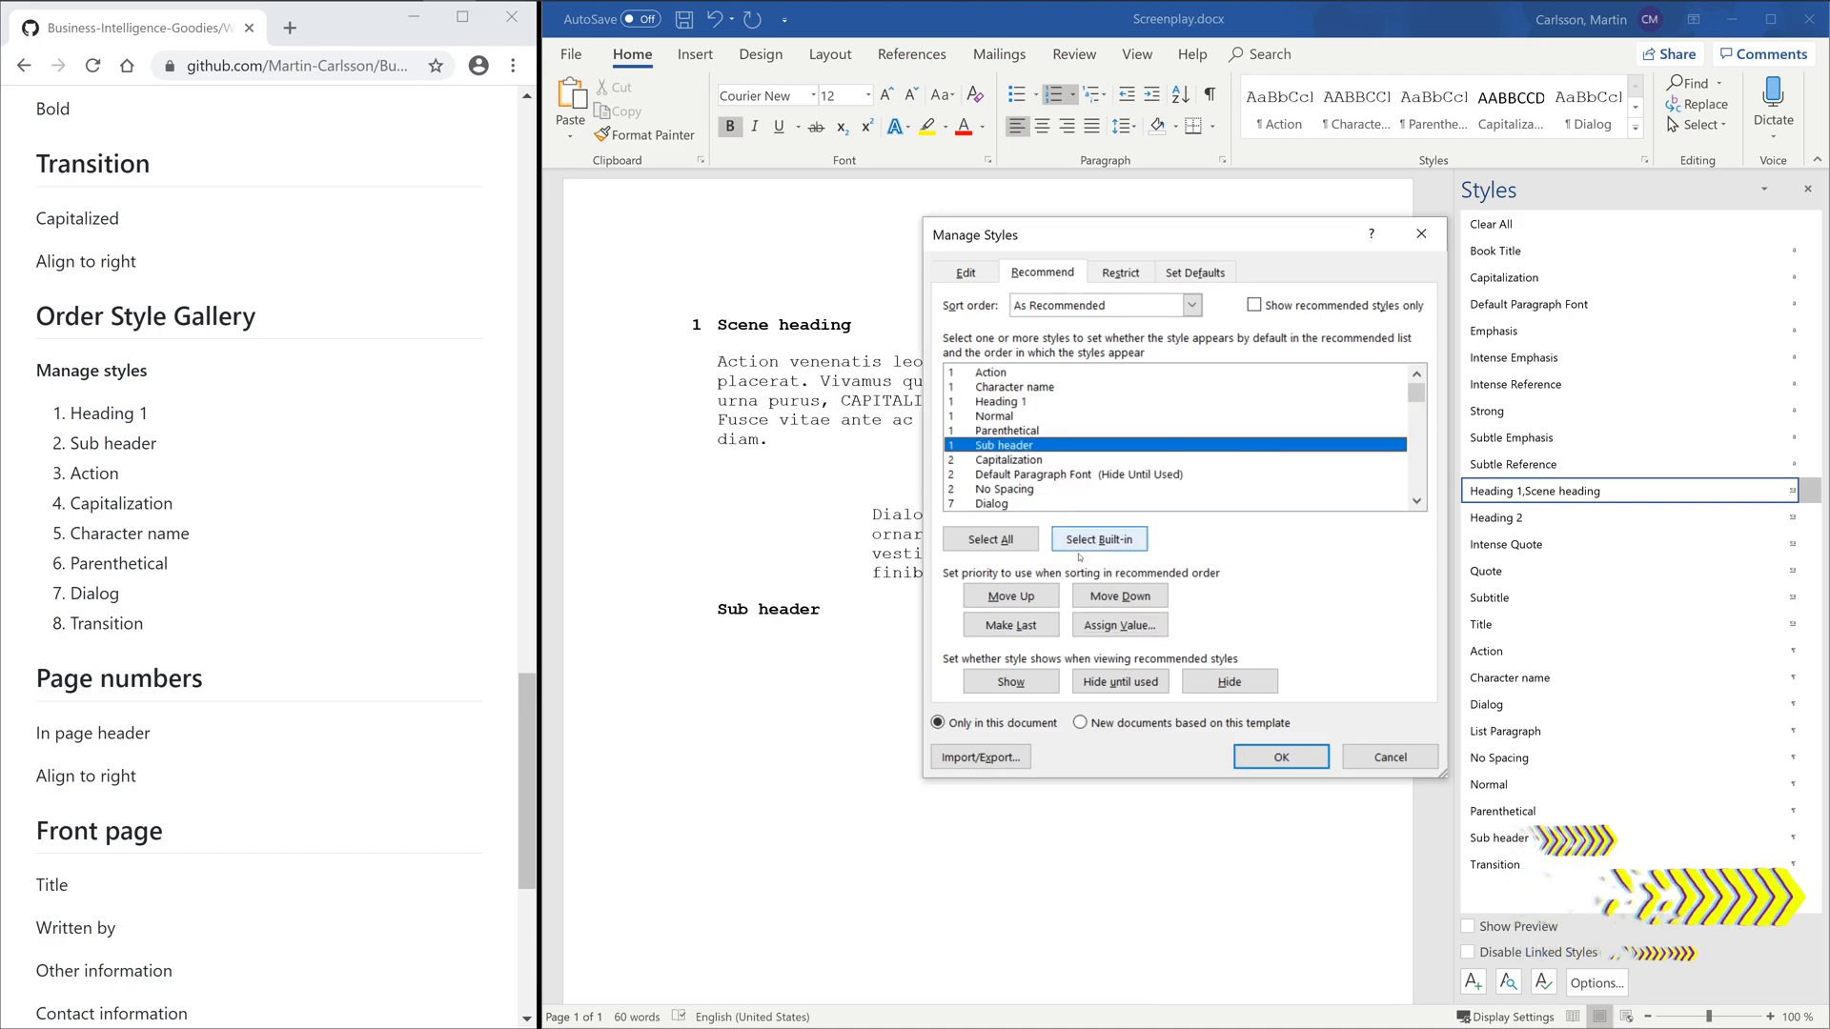
click(1117, 625)
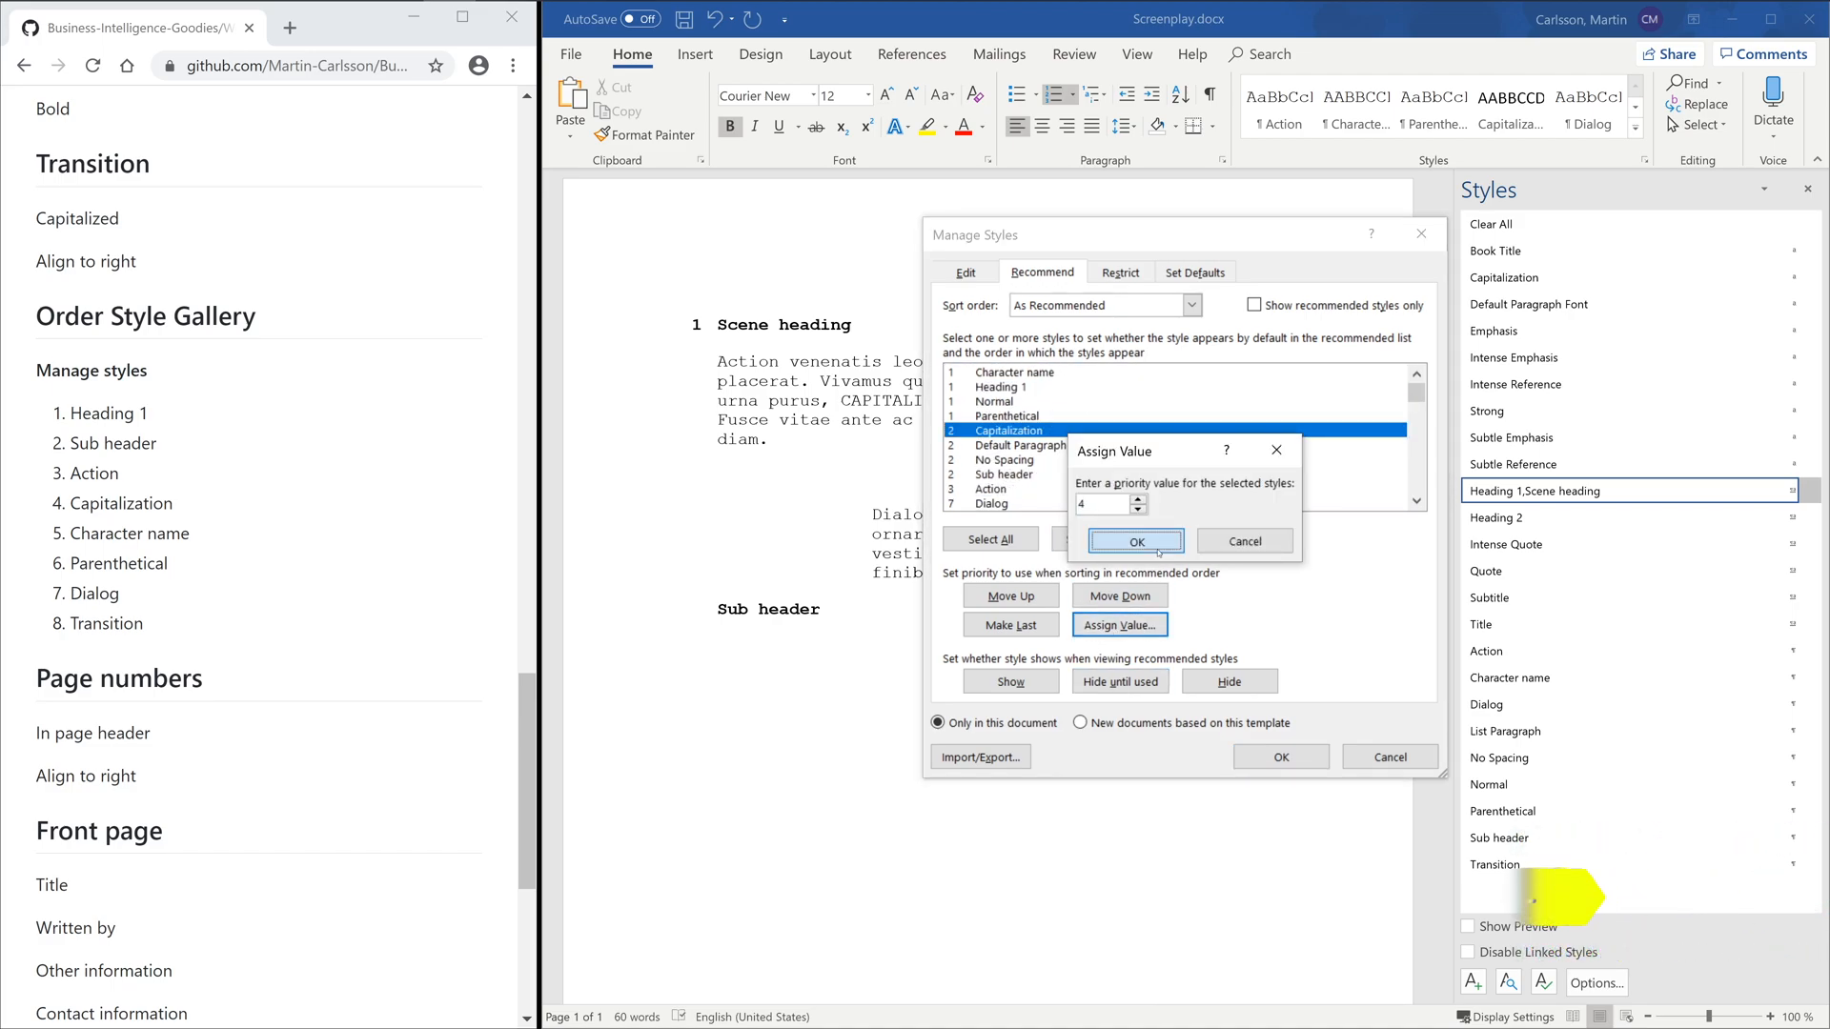
click(1134, 540)
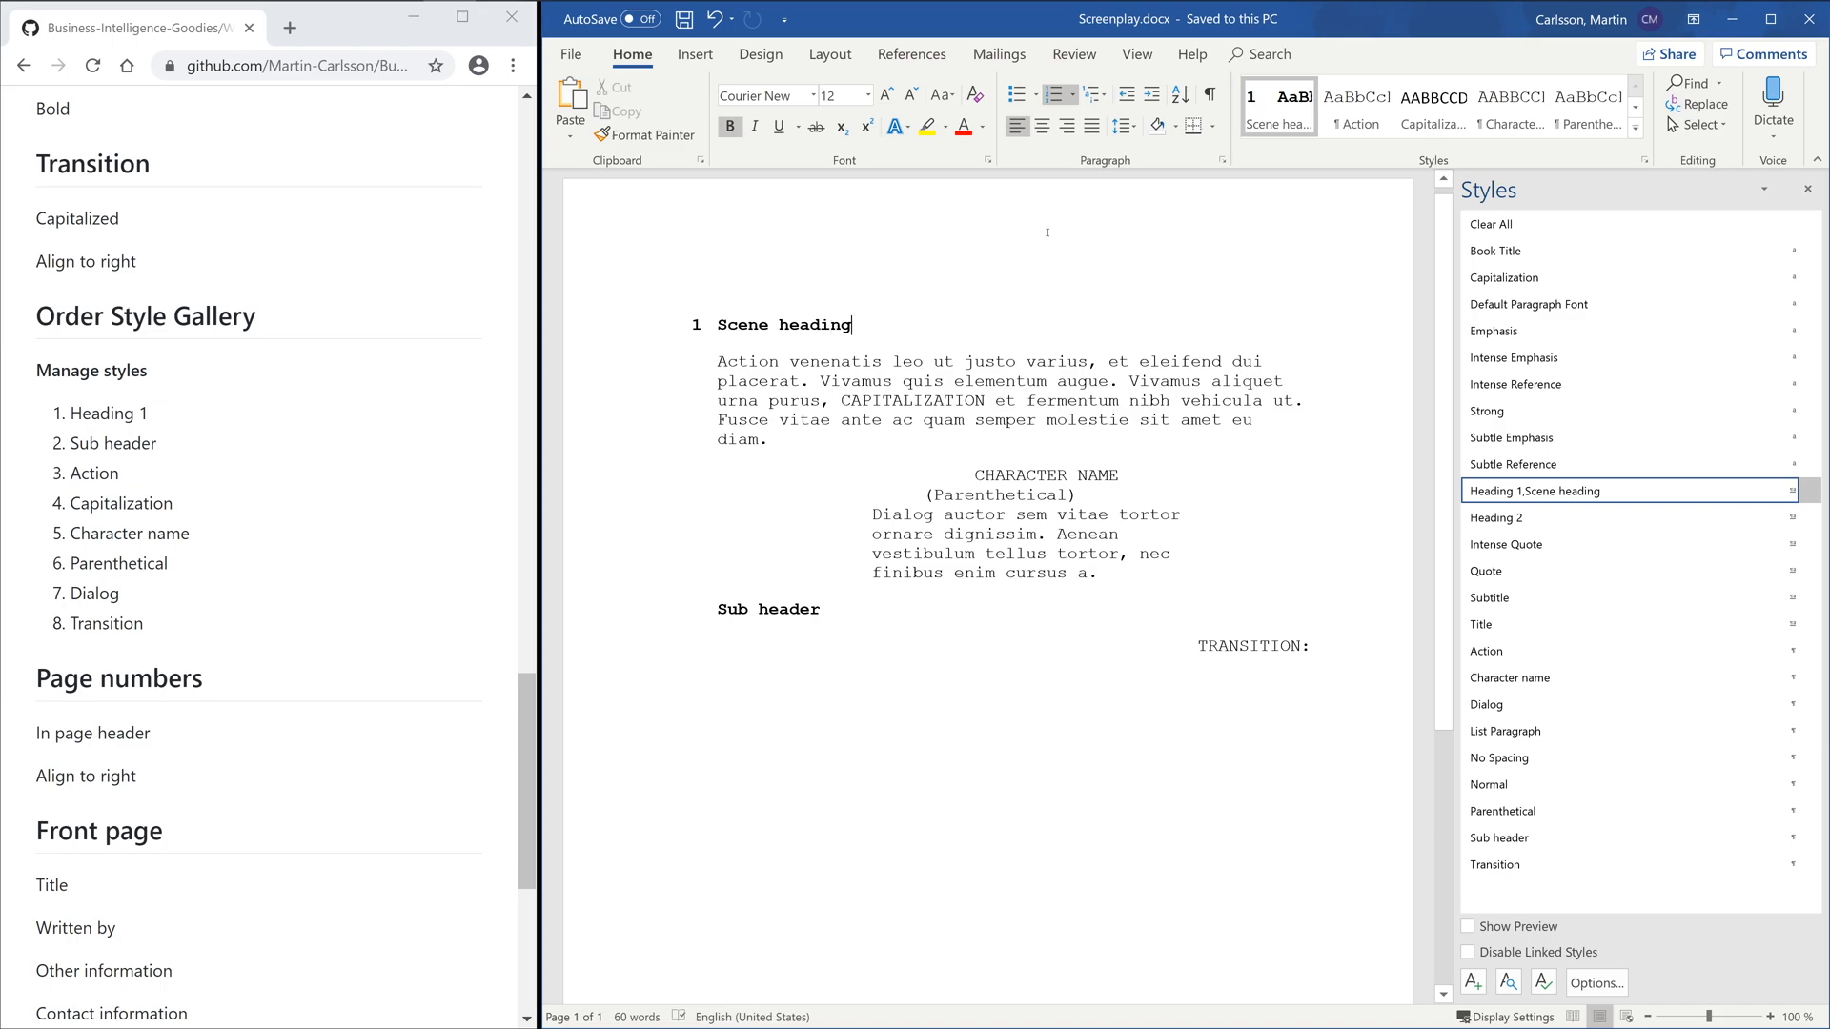
- Insert a plain page number in the header and align it right
click(665, 105)
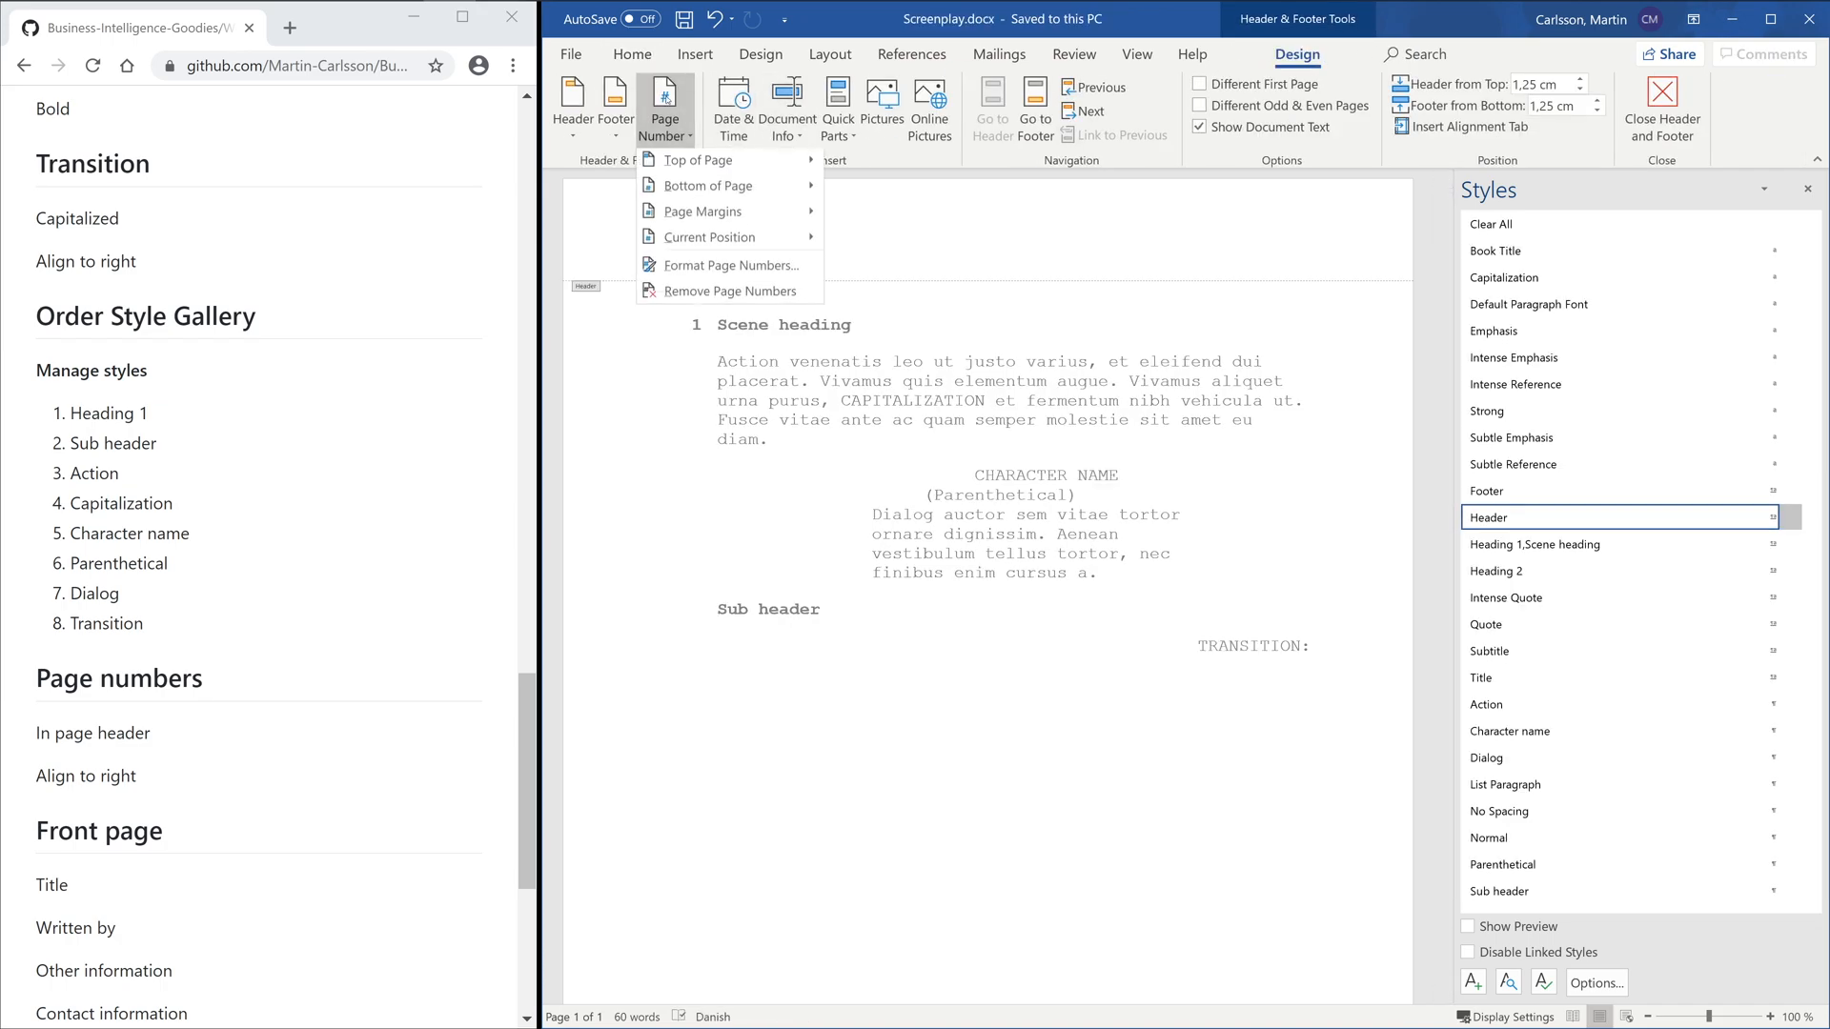
click(695, 160)
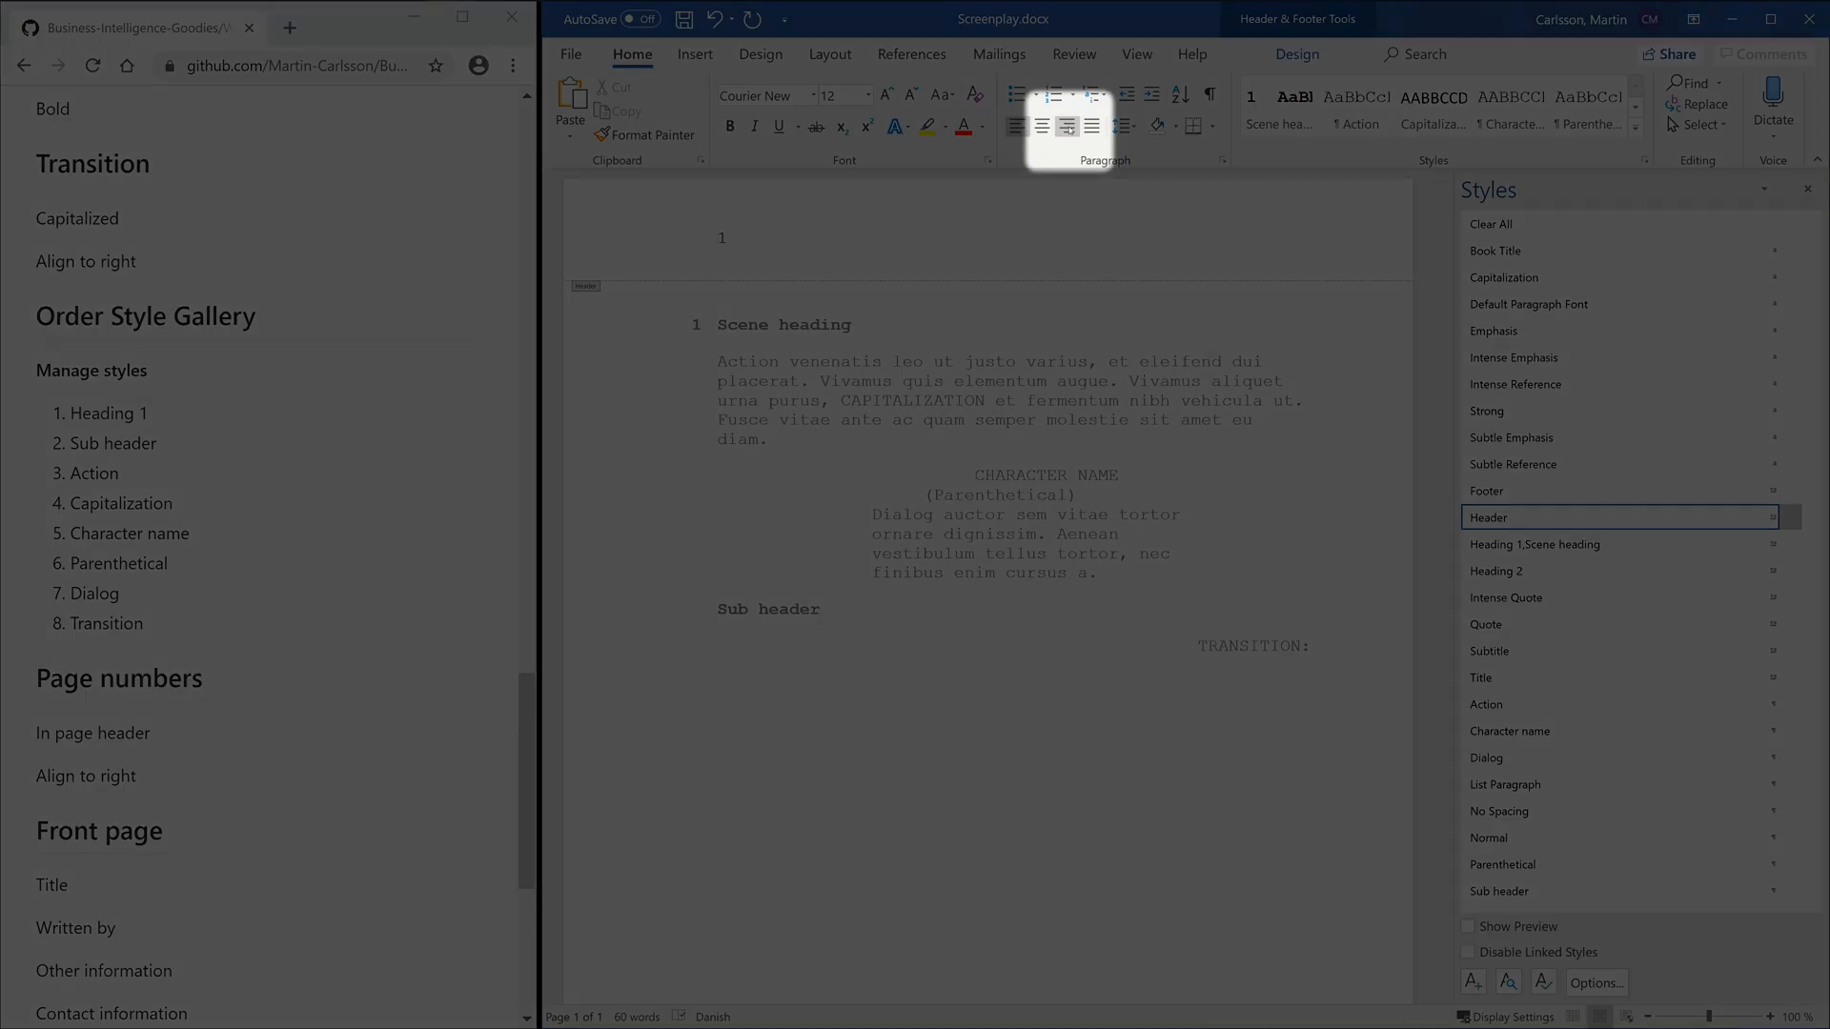
click(695, 53)
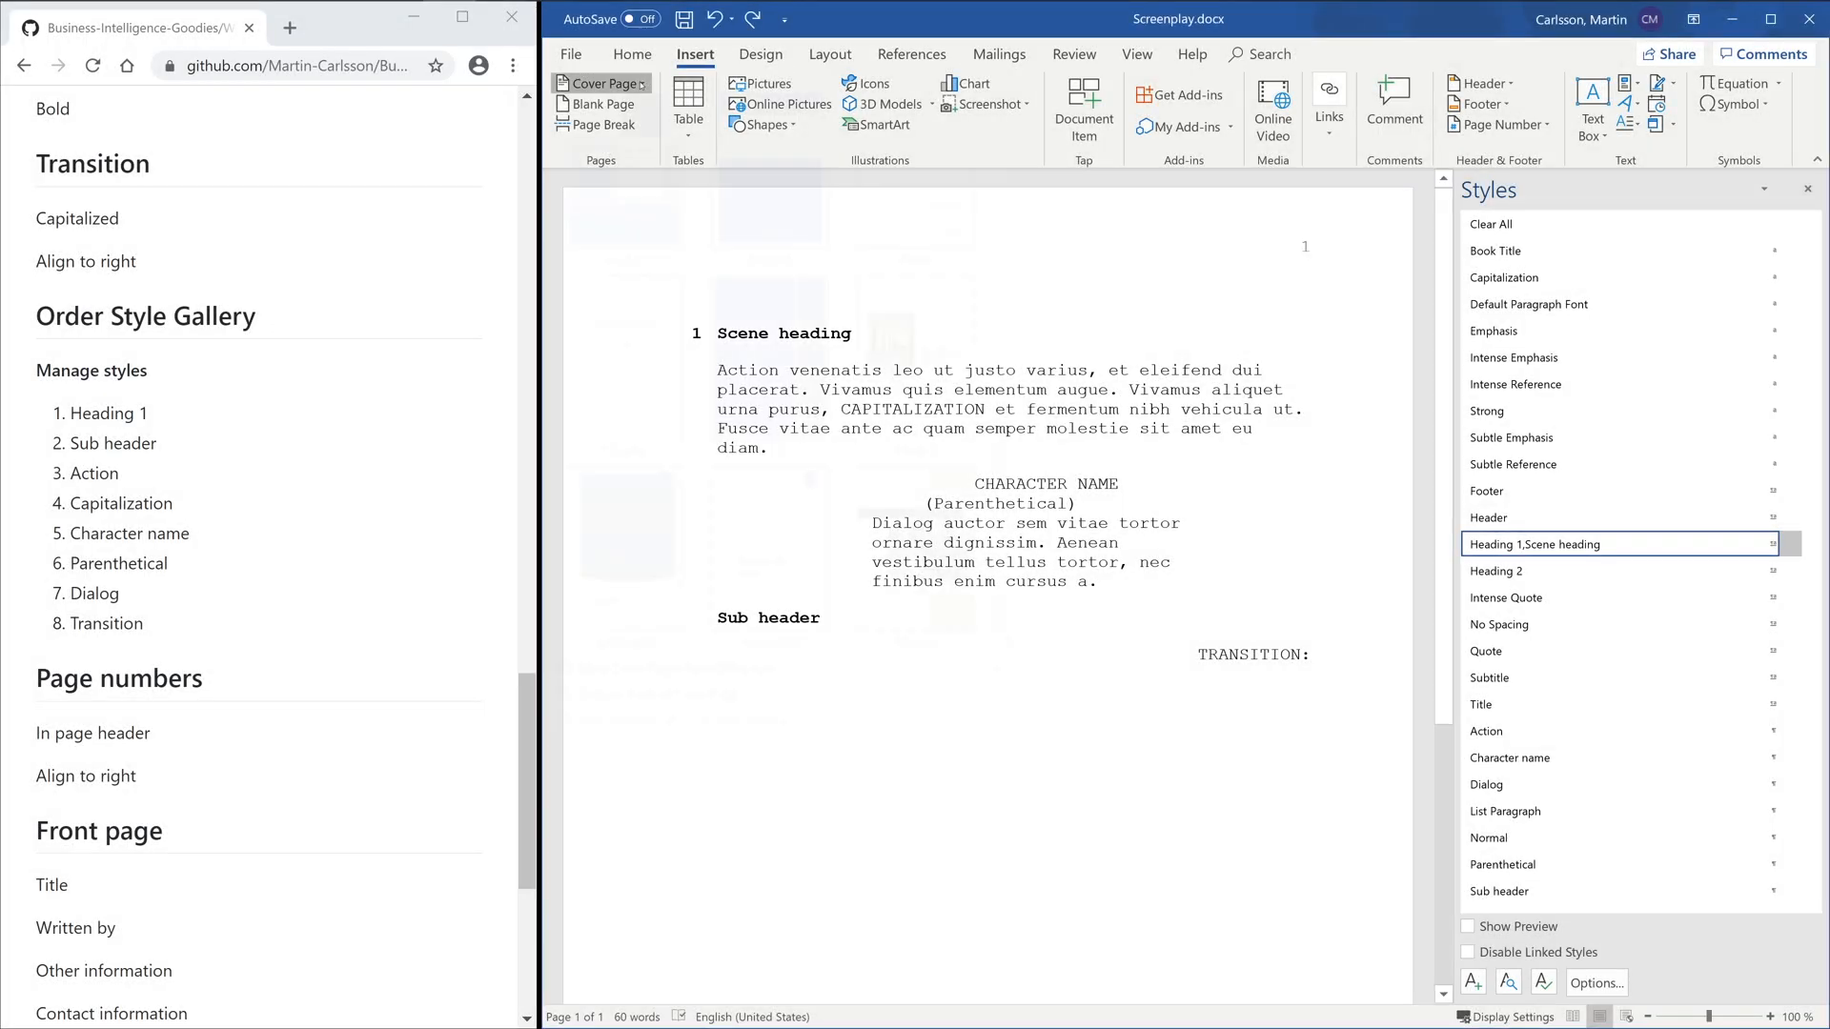
- Insert a cover page reading My Movie, By, Martin Carlsson
click(599, 83)
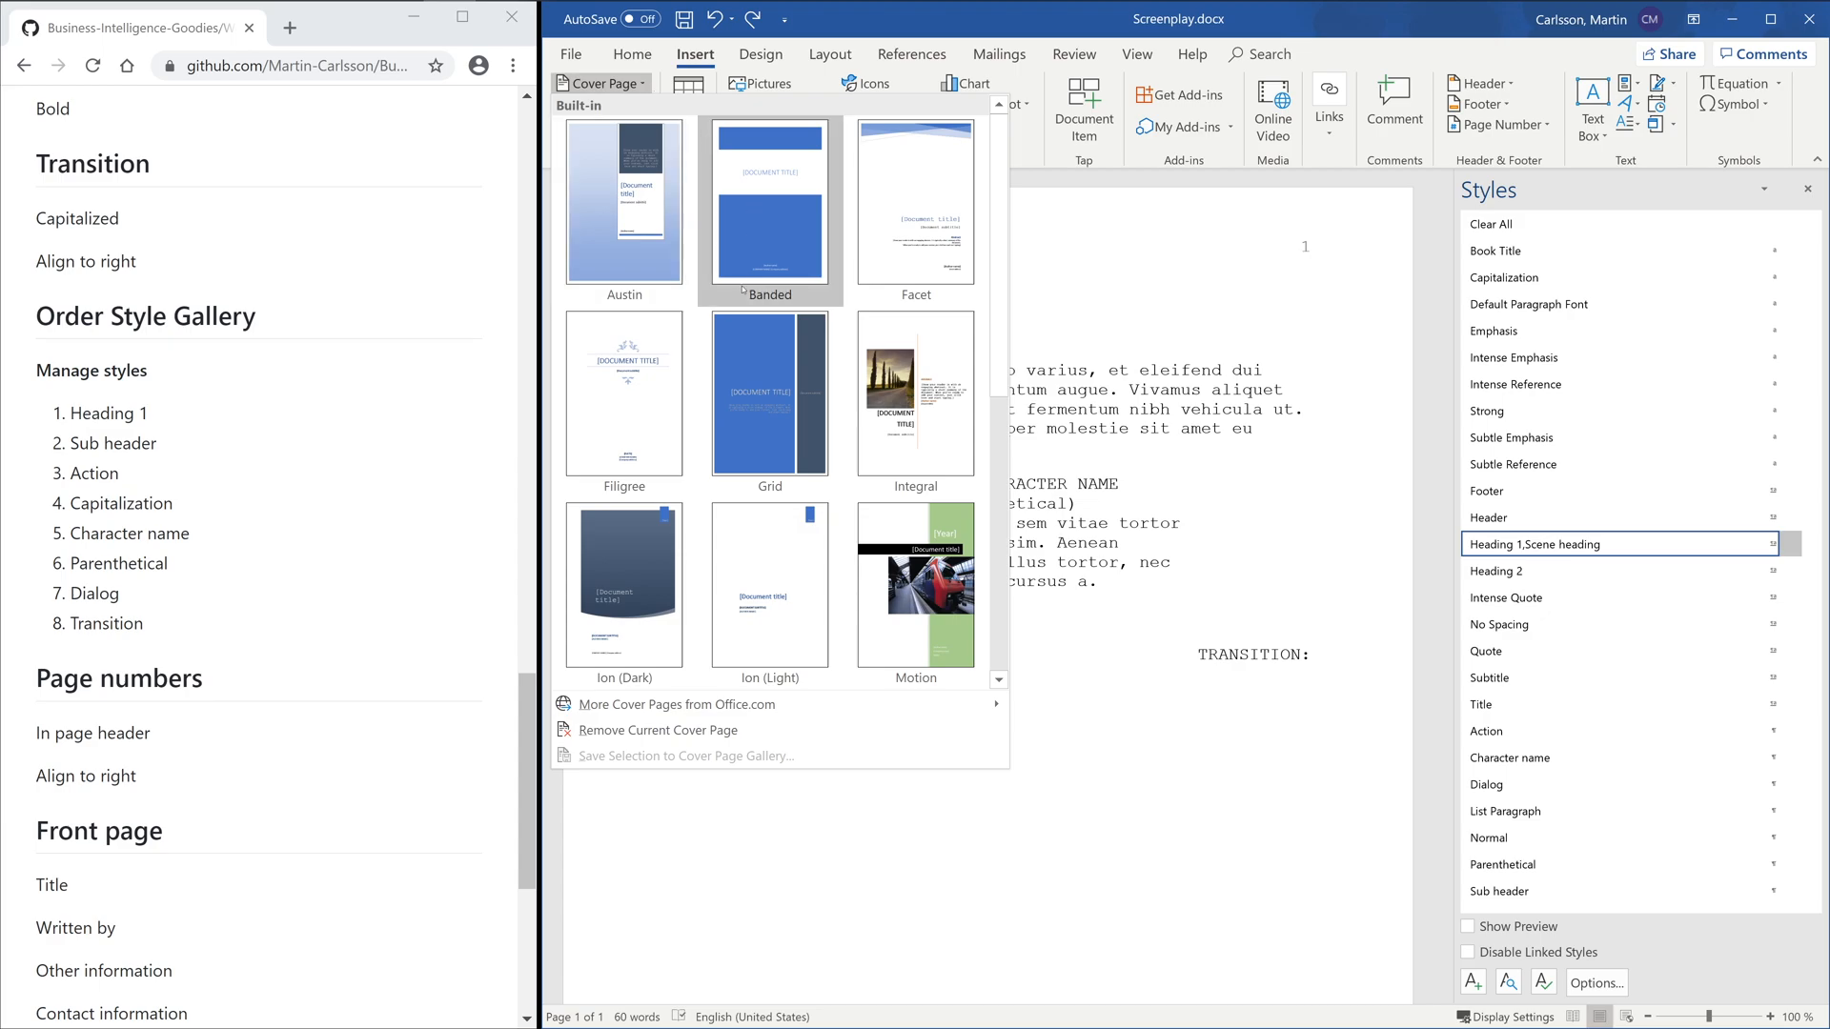
click(623, 394)
text(Mar)
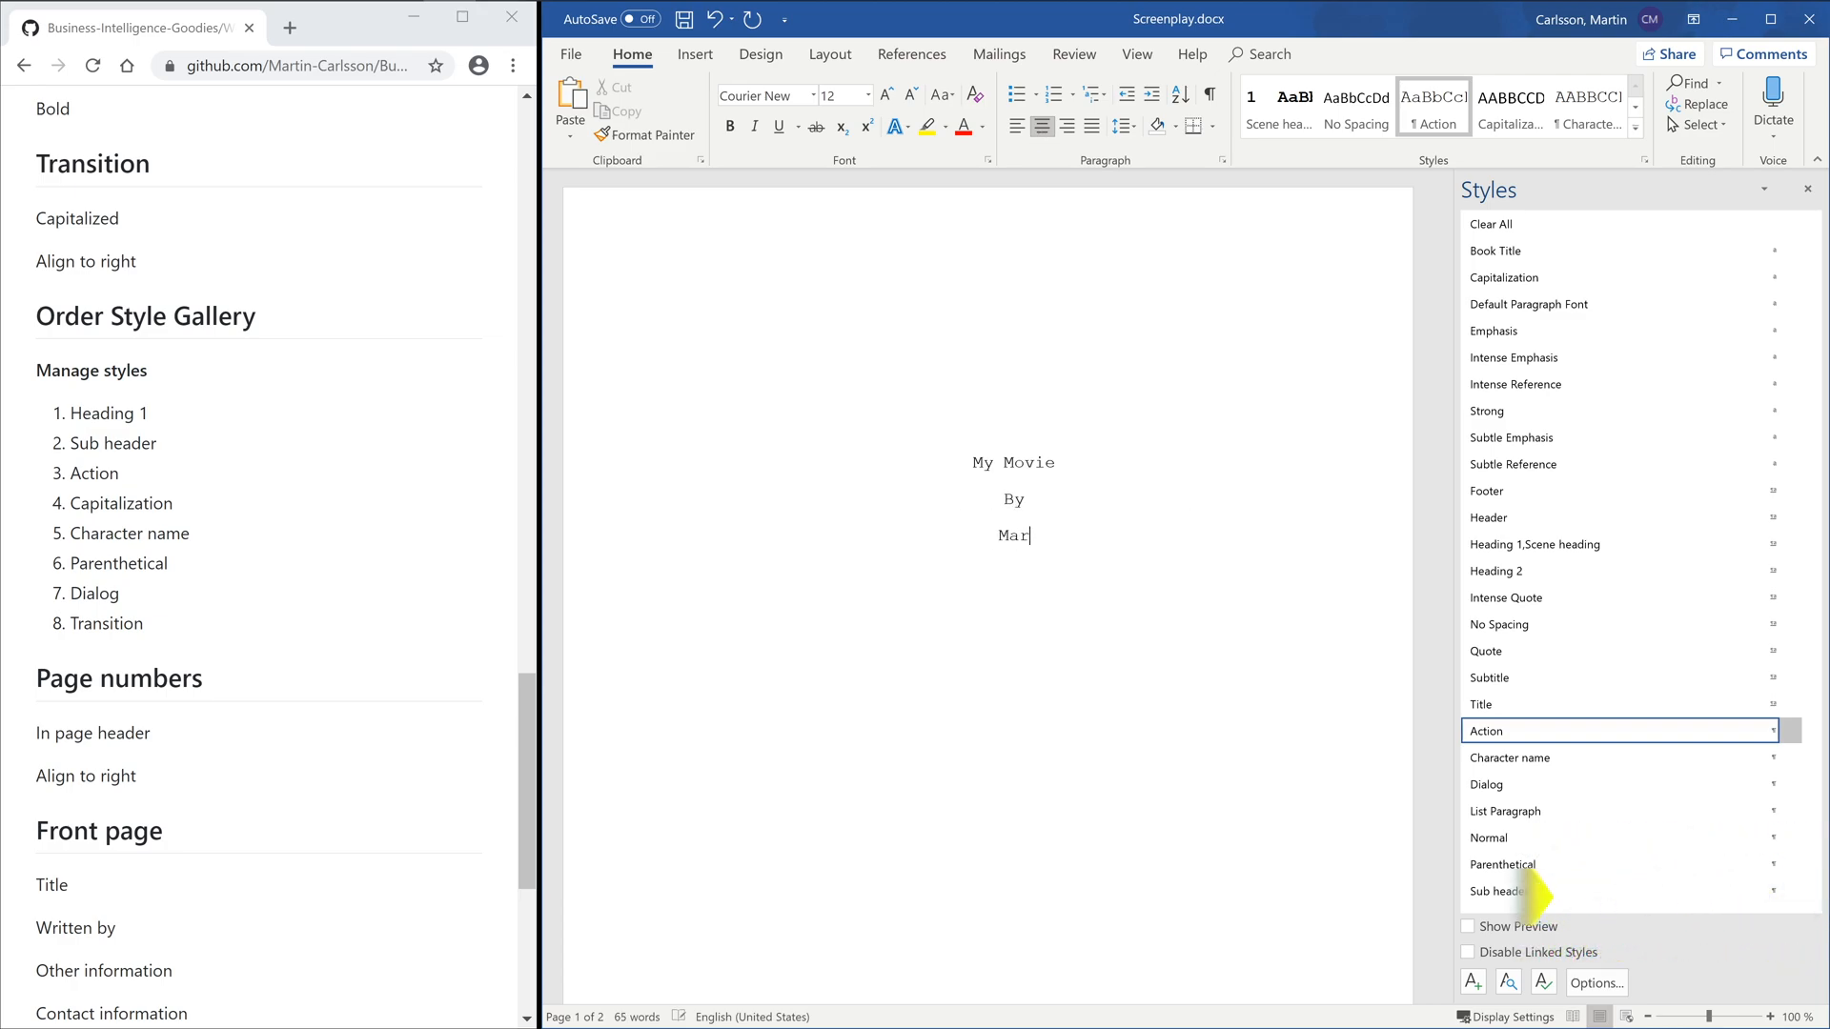
text(tin Carlsson)
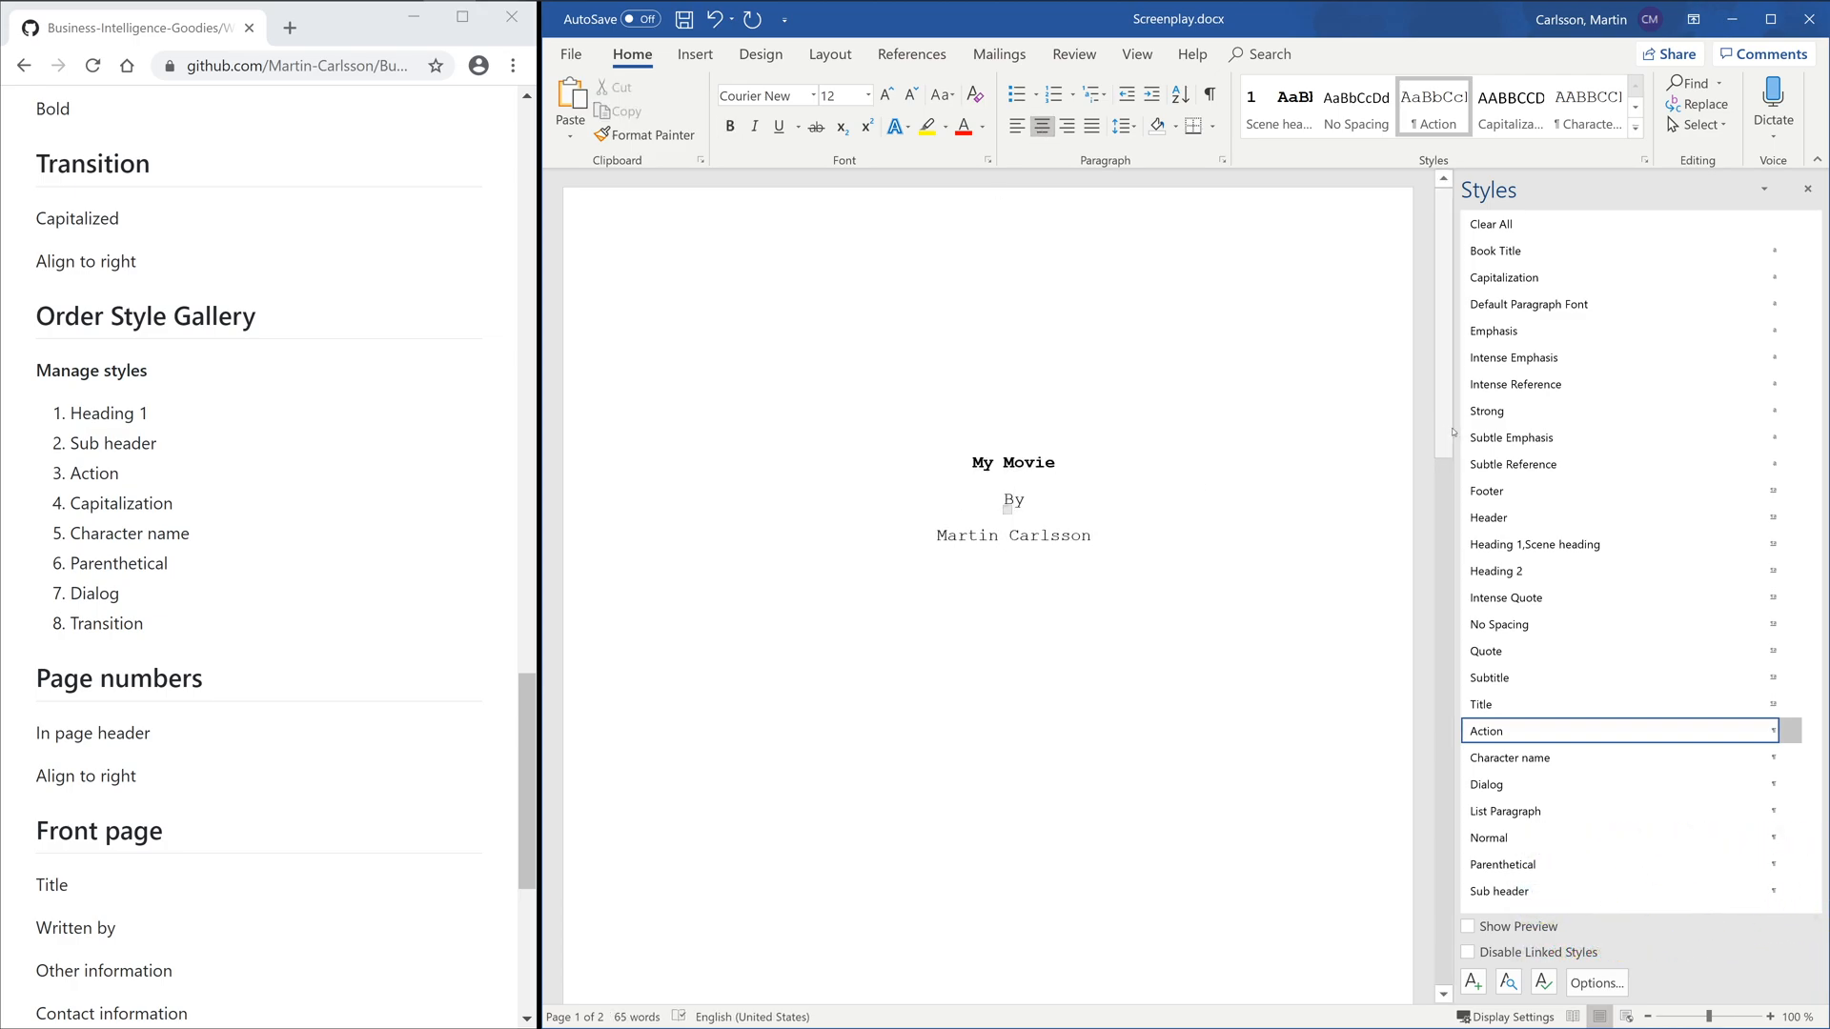
scroll(down, 3)
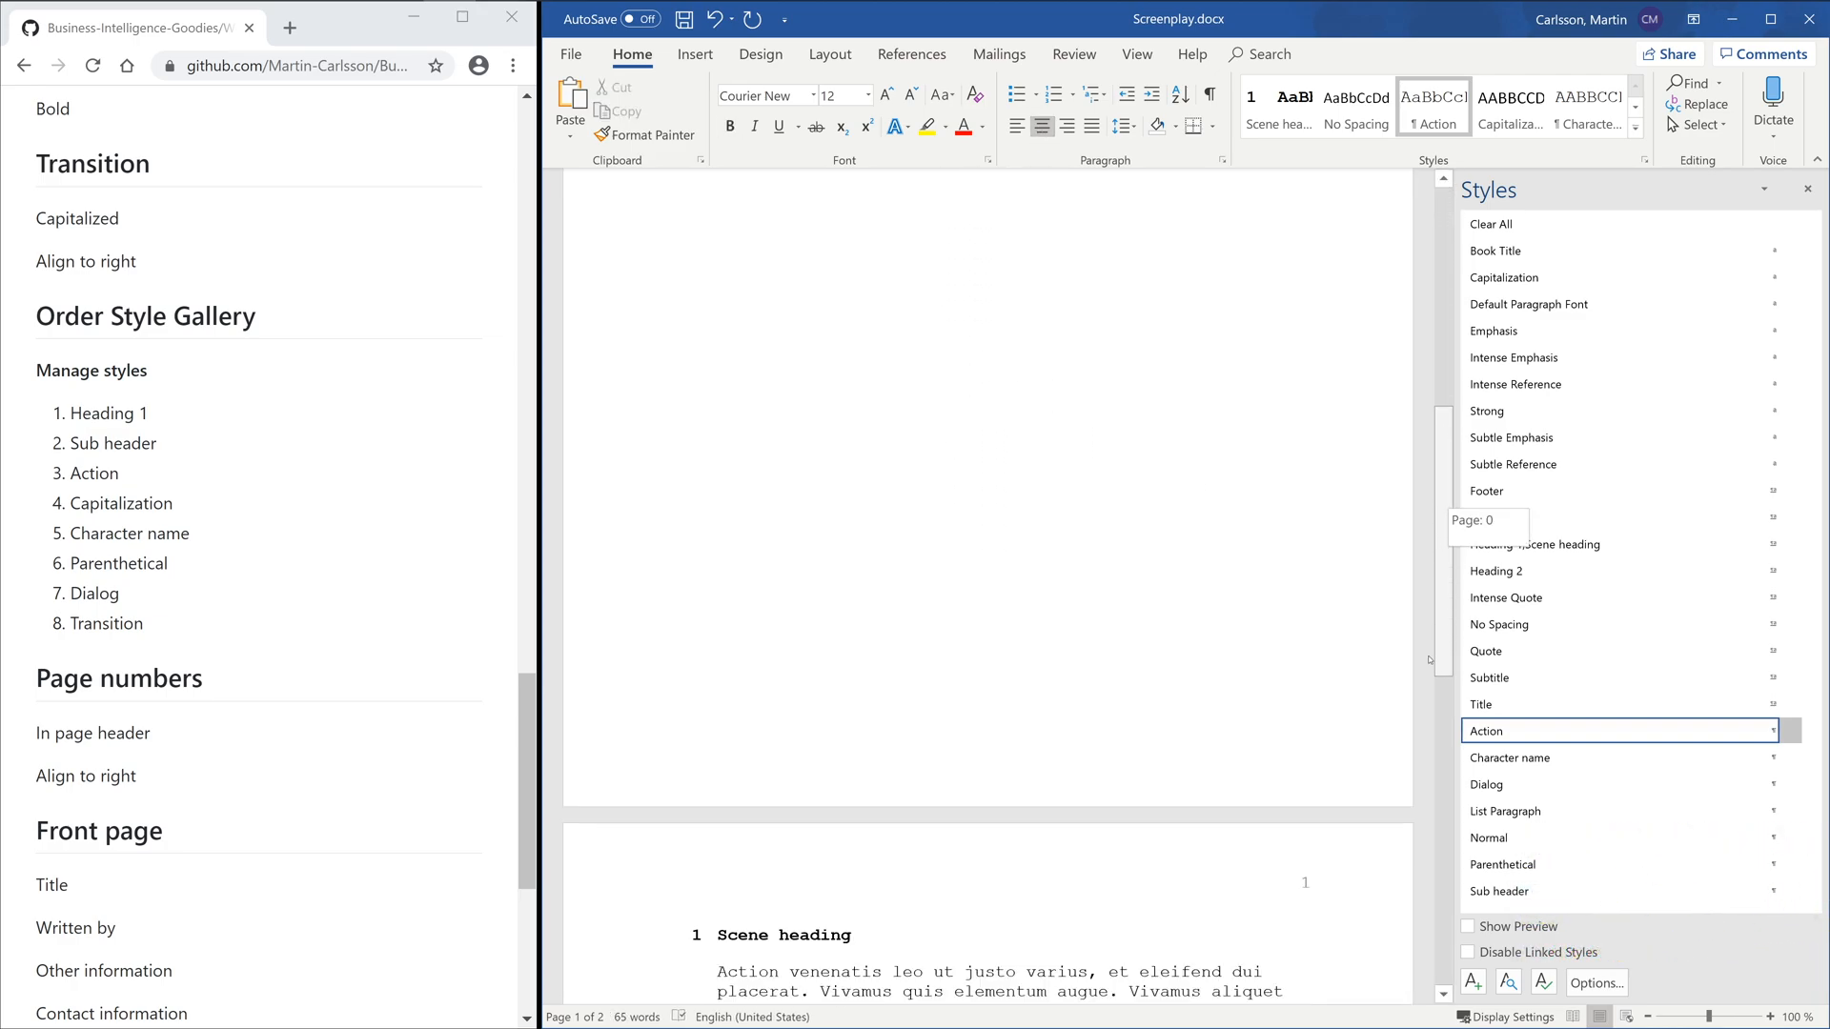